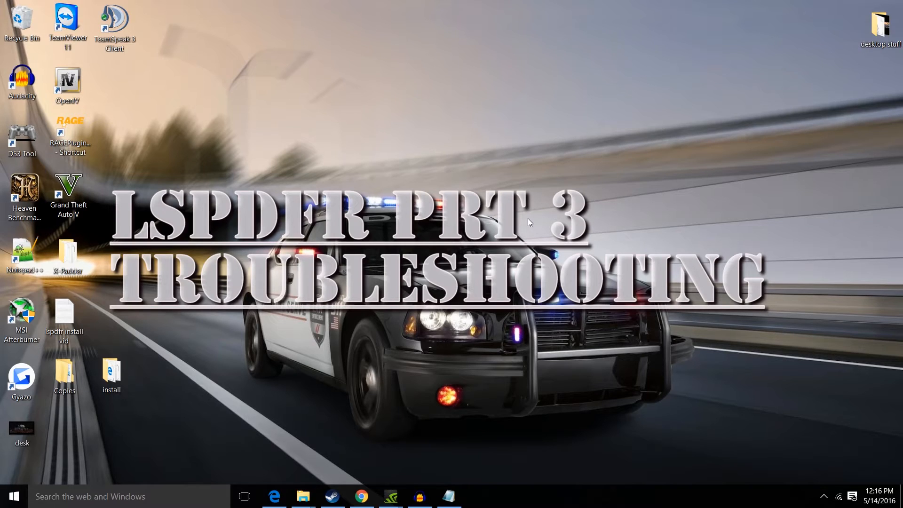
{"action": "mouse_move", "coordinate": [490, 487]}
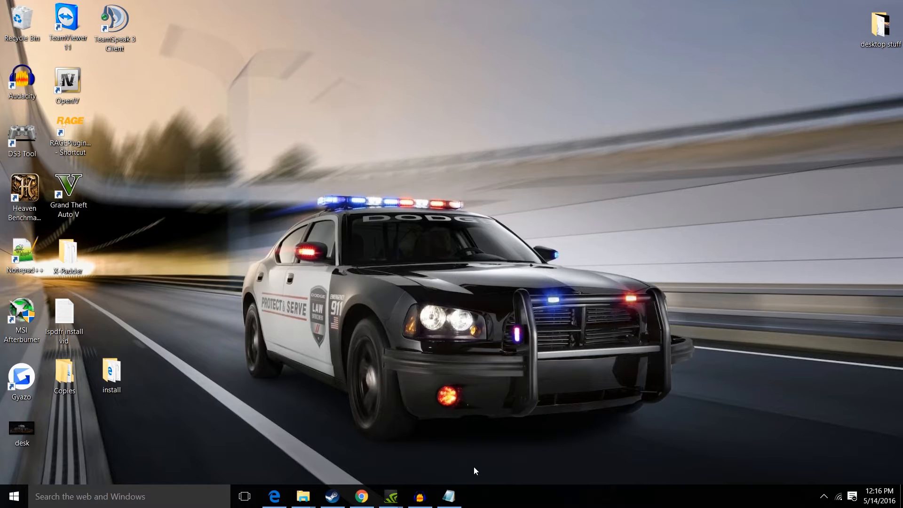
{"action": "mouse_move", "coordinate": [523, 486]}
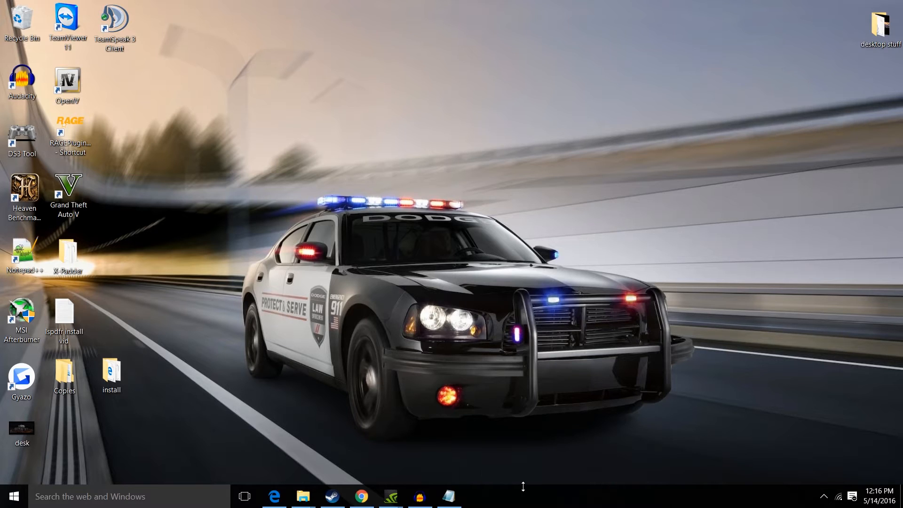
{"action": "mouse_move", "coordinate": [524, 491]}
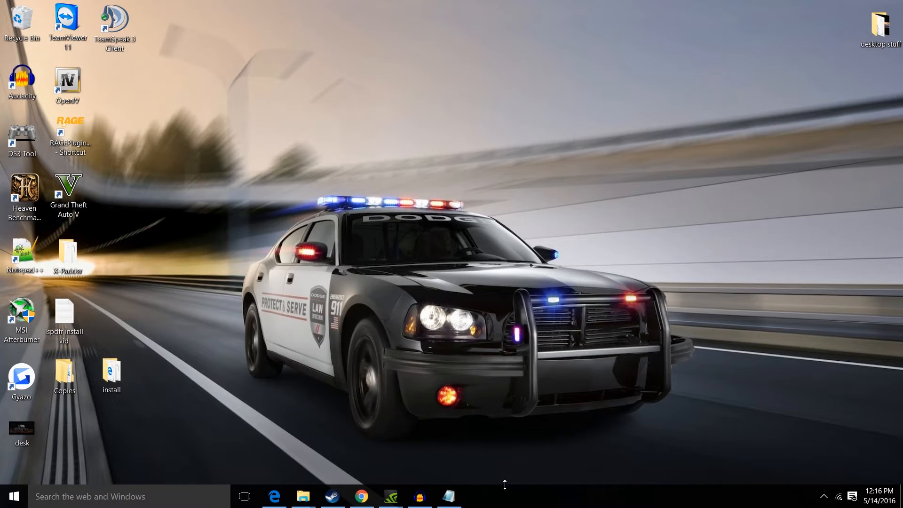
{"action": "mouse_move", "coordinate": [505, 487]}
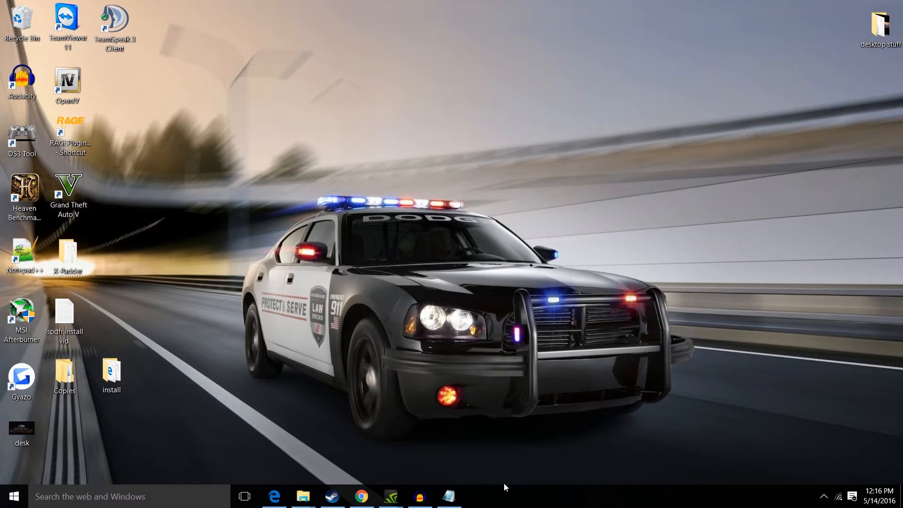
{"action": "mouse_move", "coordinate": [304, 496]}
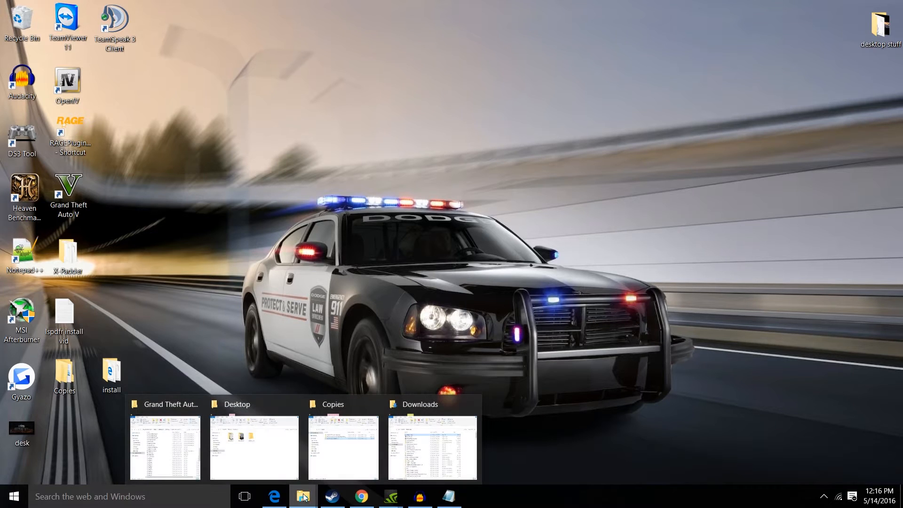
Step: Bring up the Grand Theft Auto V folder and scroll through its lspdfr, plugins folders and files
{"action": "left_click", "coordinate": [166, 448]}
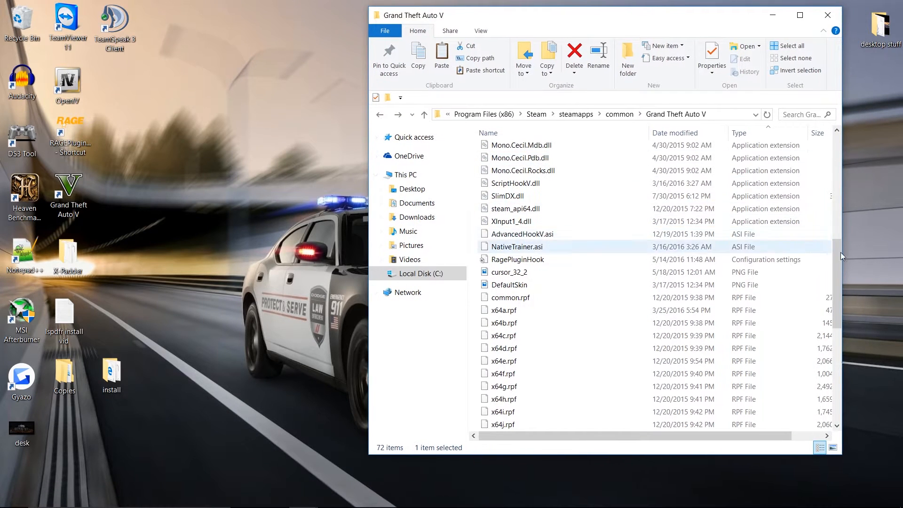
{"action": "scroll", "scroll_direction": "up", "scroll_amount": 3}
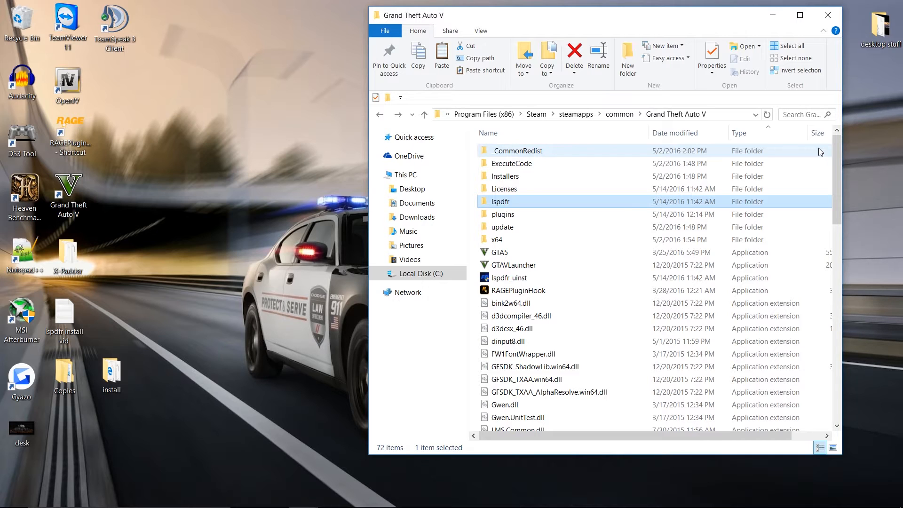
{"action": "mouse_move", "coordinate": [580, 144]}
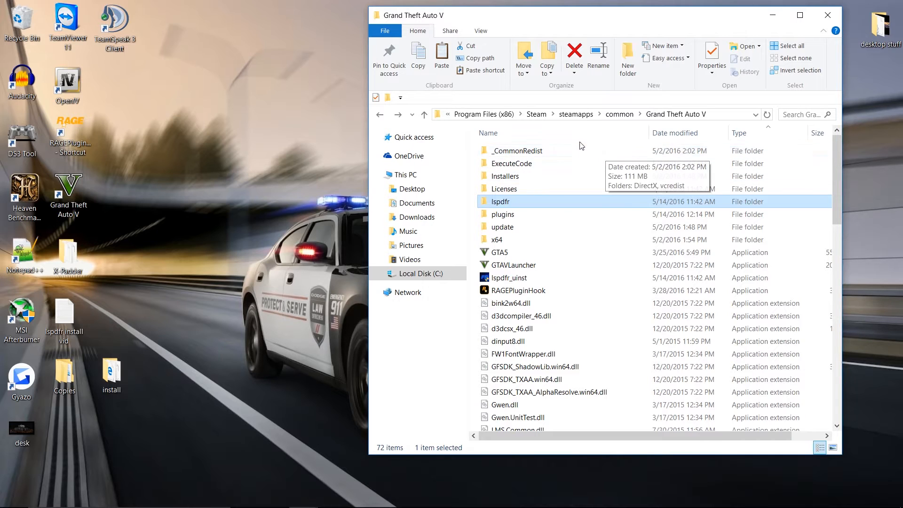
{"action": "mouse_move", "coordinate": [552, 145]}
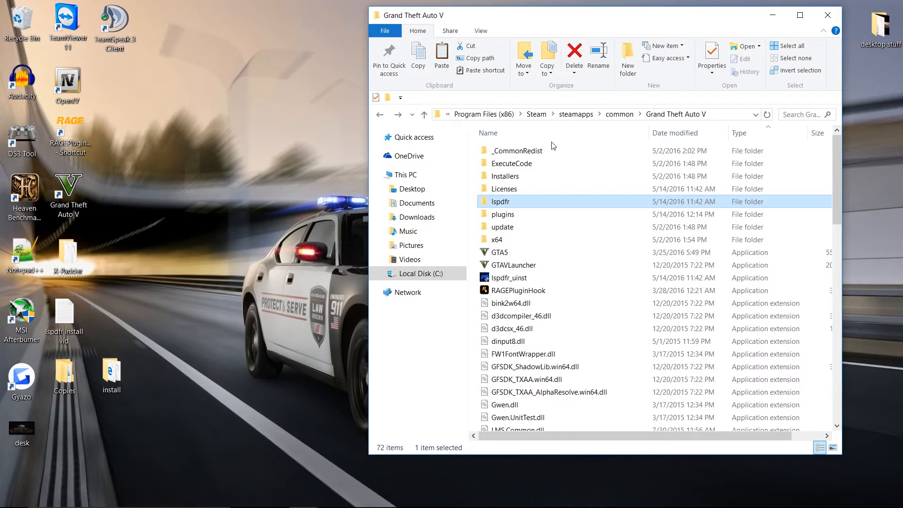
{"action": "mouse_move", "coordinate": [587, 253]}
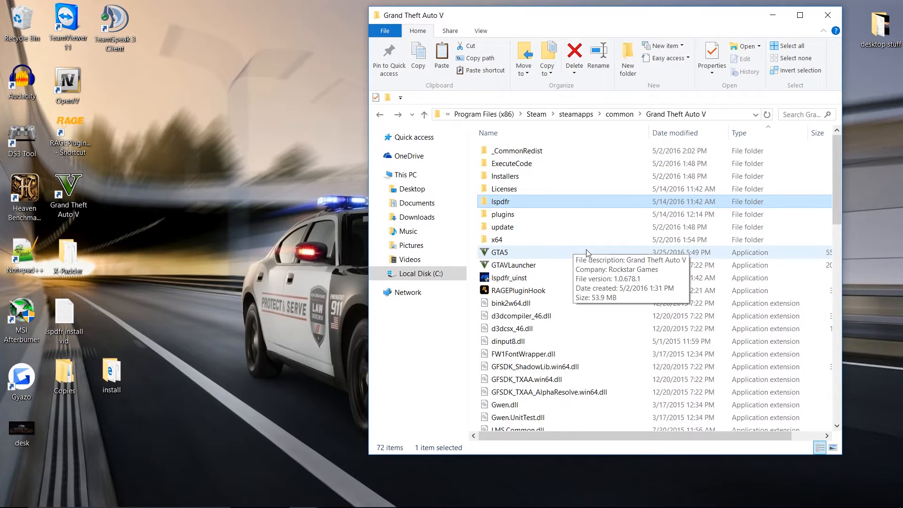
{"action": "scroll", "scroll_direction": "down", "scroll_amount": 3}
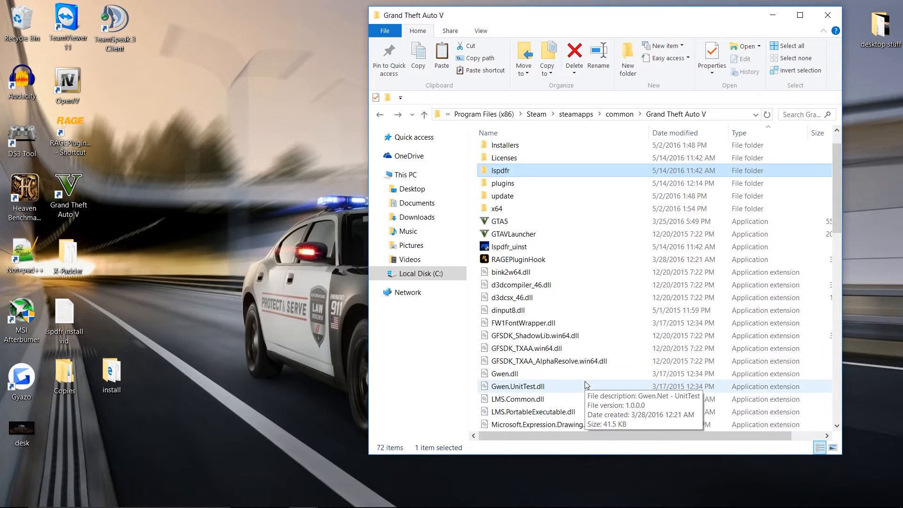
{"action": "scroll", "scroll_direction": "up", "scroll_amount": 3}
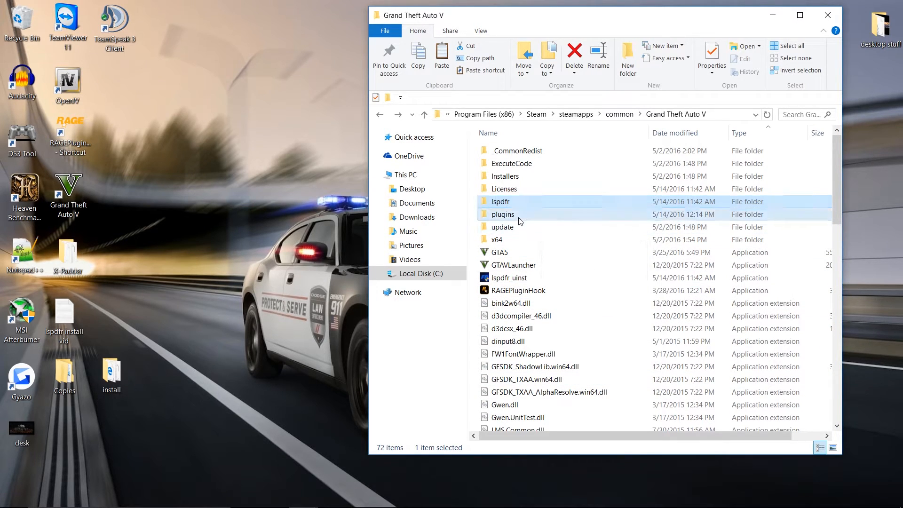
Step: Look inside the plugins folder's LSPD First Response files, then go into the lspdfr folder
{"action": "double_click", "coordinate": [502, 214]}
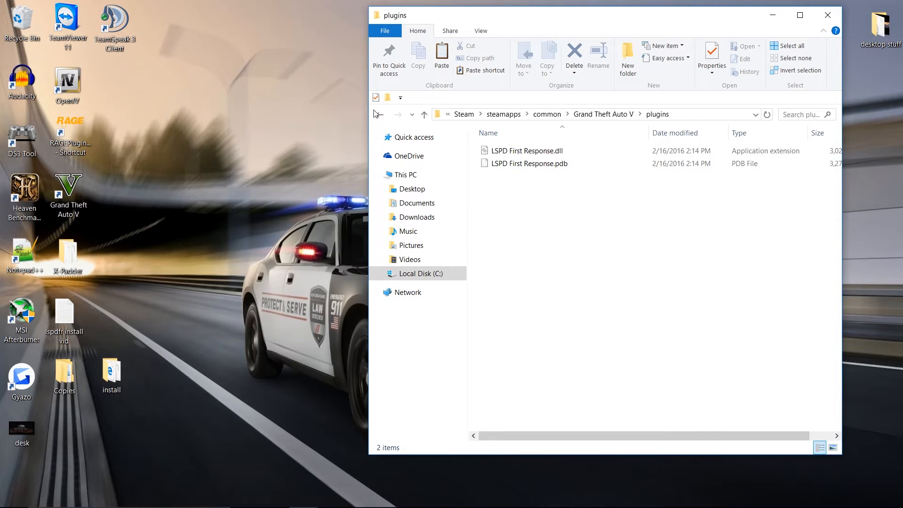
{"action": "left_click", "coordinate": [424, 114]}
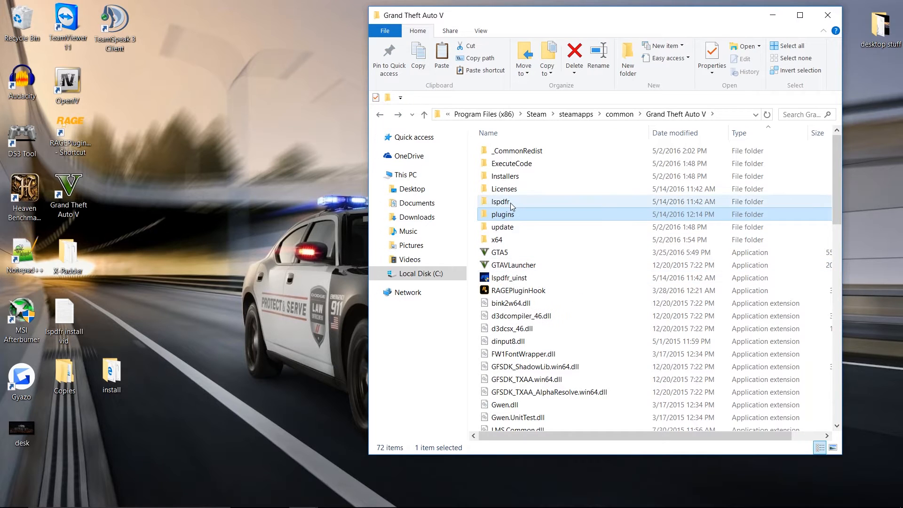
{"action": "double_click", "coordinate": [503, 201]}
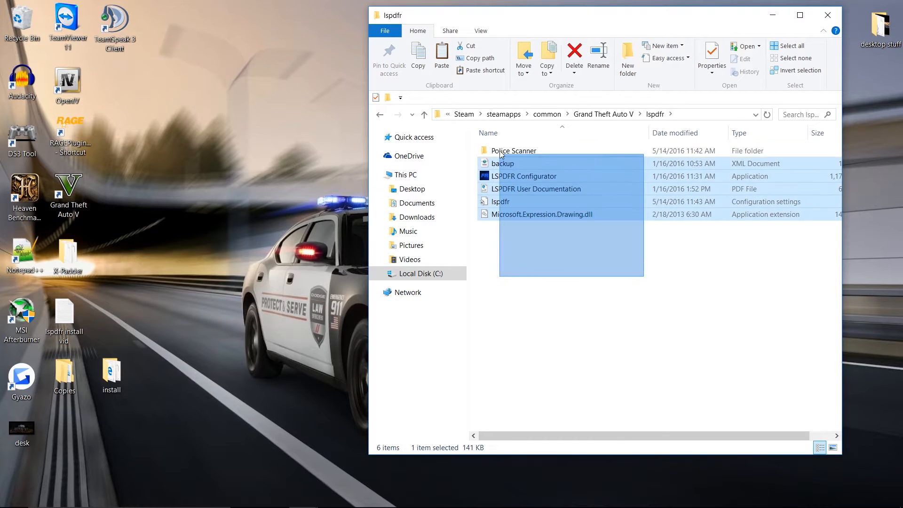
Step: Look inside the Police Scanner folder and return to the lspdfr folder listing
{"action": "left_click", "coordinate": [519, 264]}
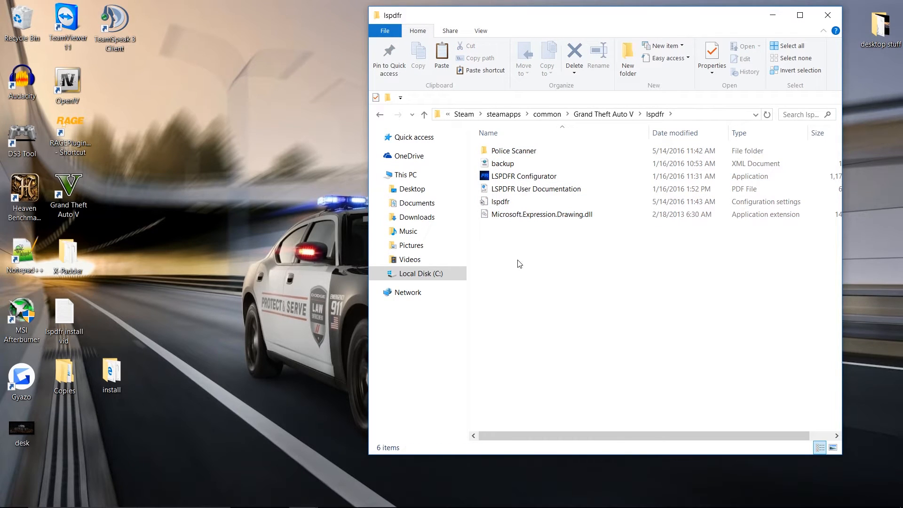
{"action": "left_click", "coordinate": [513, 150]}
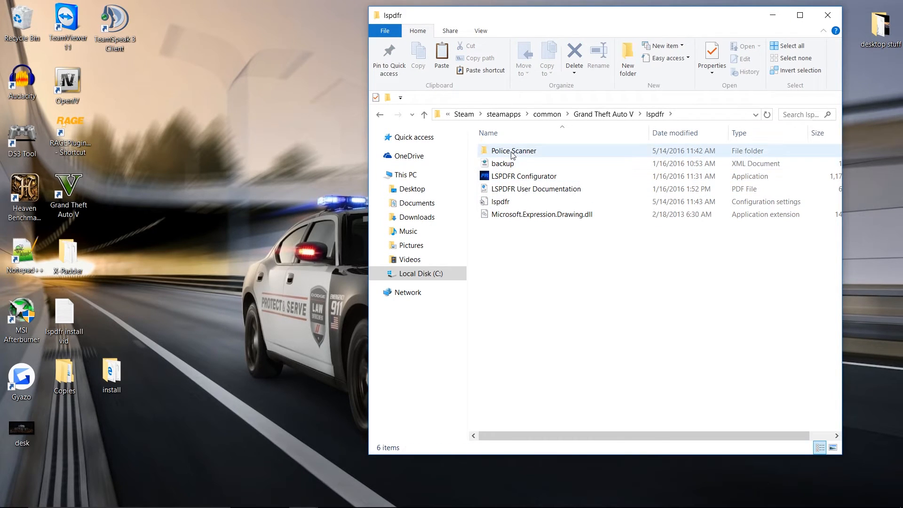
{"action": "double_click", "coordinate": [513, 150]}
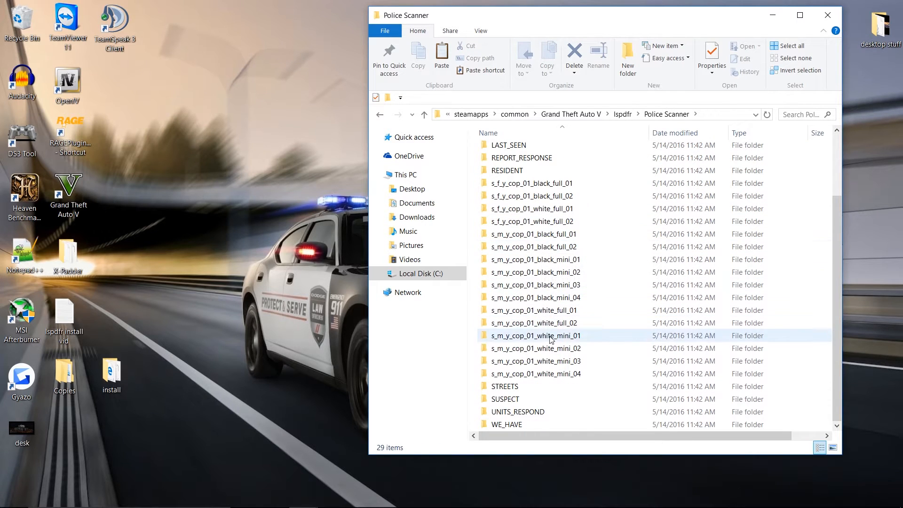
{"action": "left_click", "coordinate": [379, 113]}
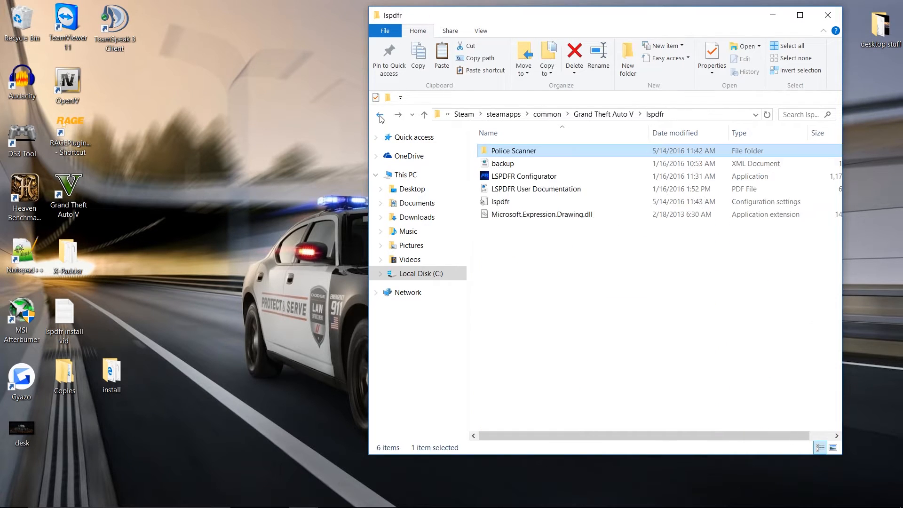
Step: Return to the Grand Theft Auto V root and scroll down through its DLL and ASI files
{"action": "left_click", "coordinate": [379, 114]}
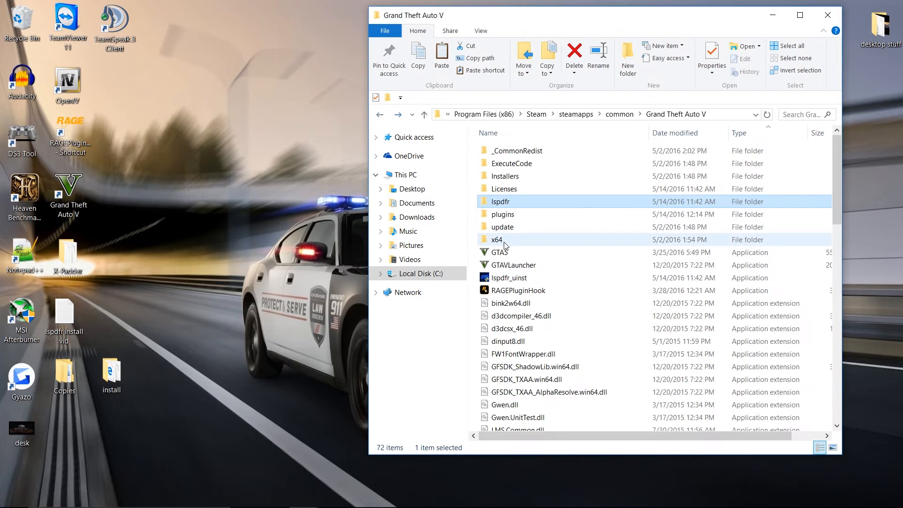
{"action": "mouse_move", "coordinate": [504, 240]}
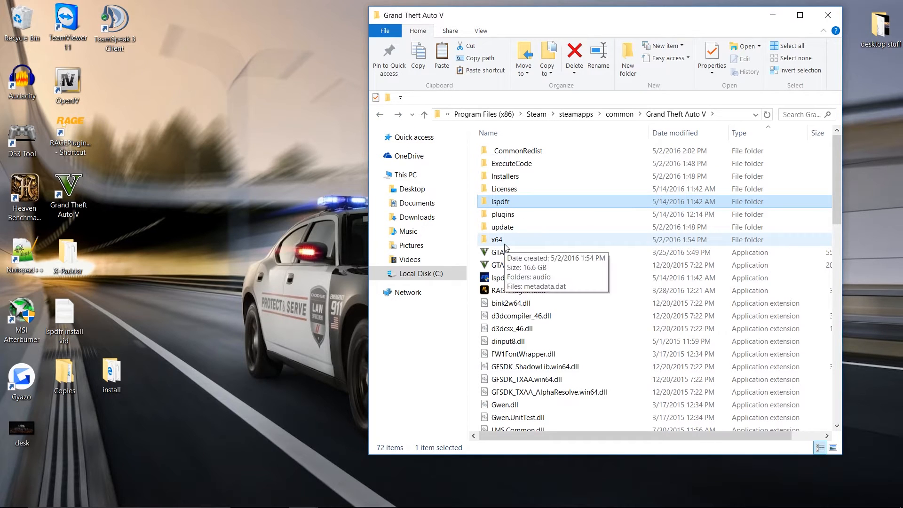
{"action": "mouse_move", "coordinate": [466, 160]}
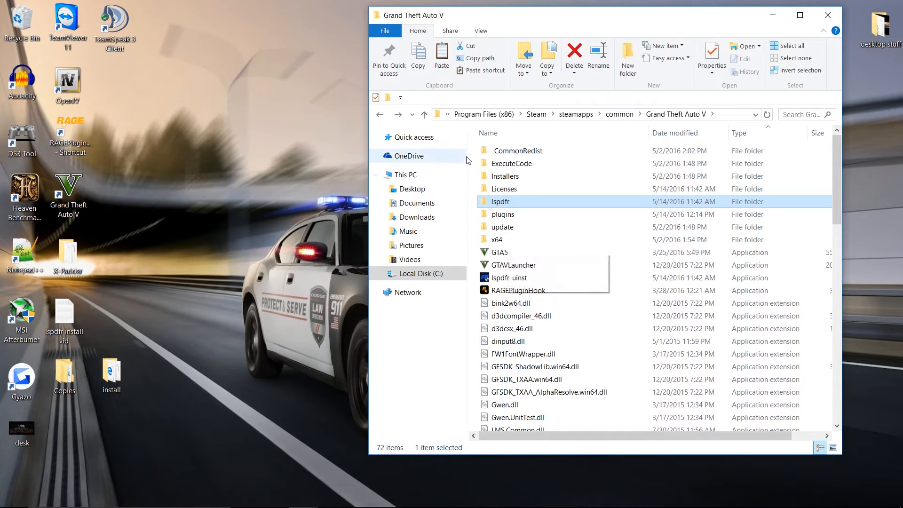
{"action": "scroll", "scroll_direction": "down", "scroll_amount": 3}
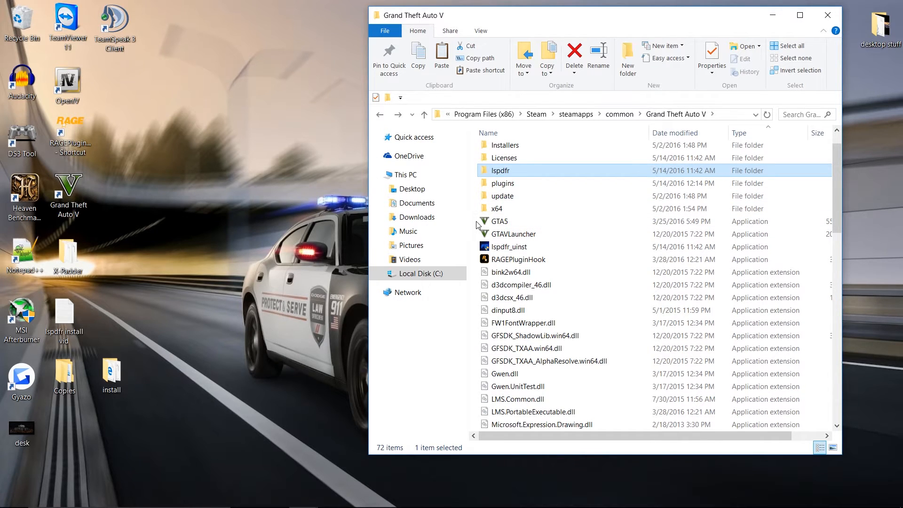
{"action": "scroll", "scroll_direction": "down", "scroll_amount": 3}
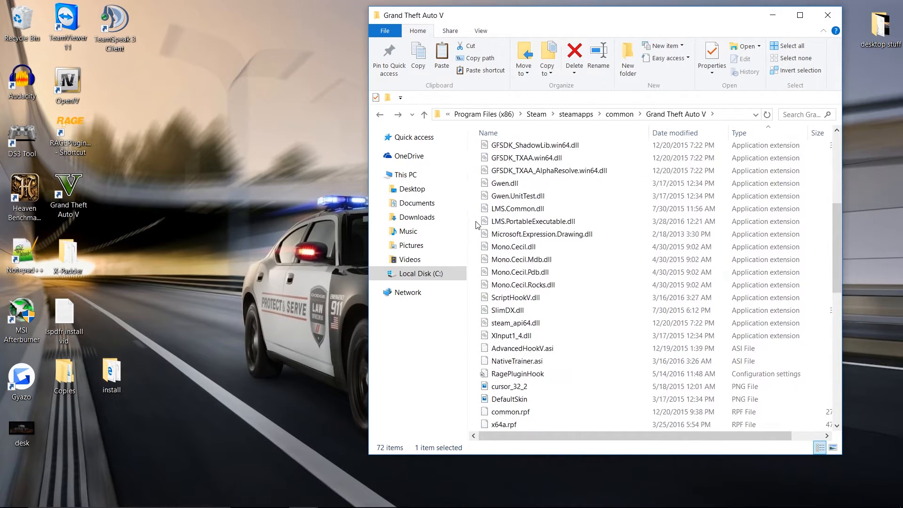
{"action": "scroll", "scroll_direction": "down", "scroll_amount": 3}
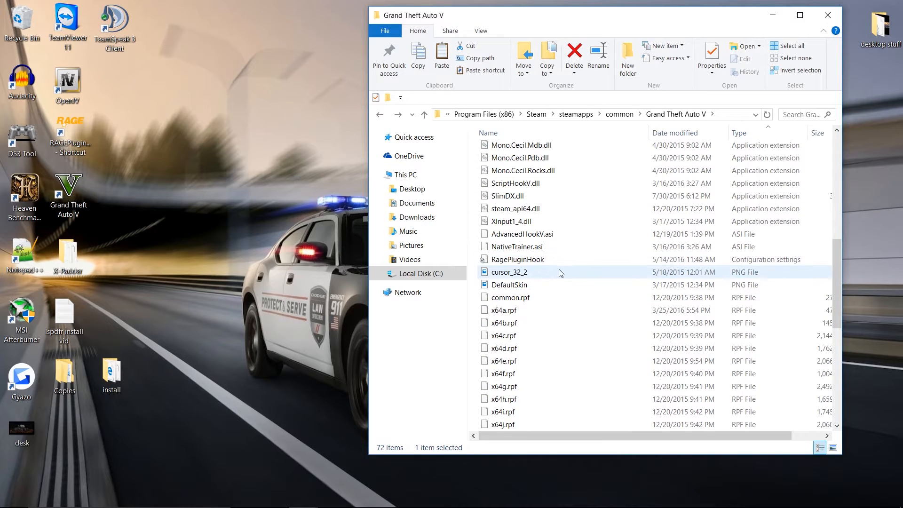
{"action": "scroll", "scroll_direction": "down", "scroll_amount": 3}
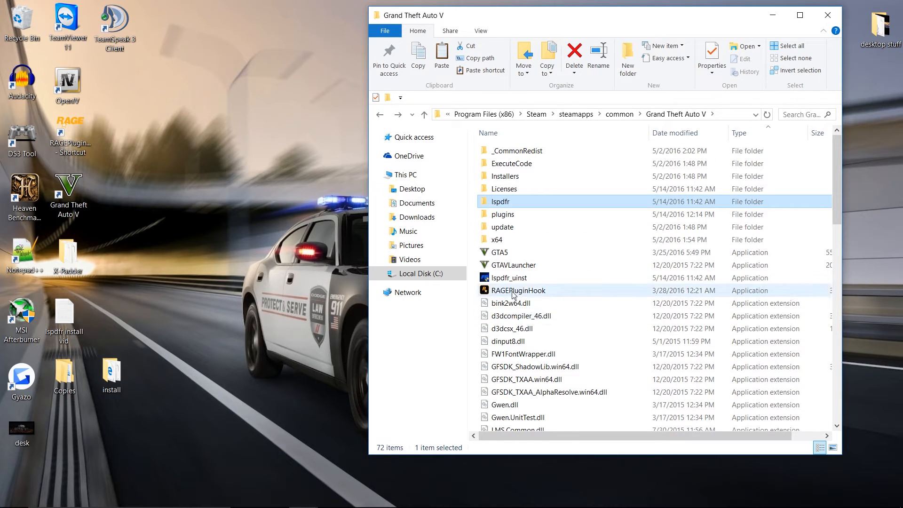
Step: Show the shortcut menu for the RAGEPluginHook application in the game folder
{"action": "right_click", "coordinate": [517, 290]}
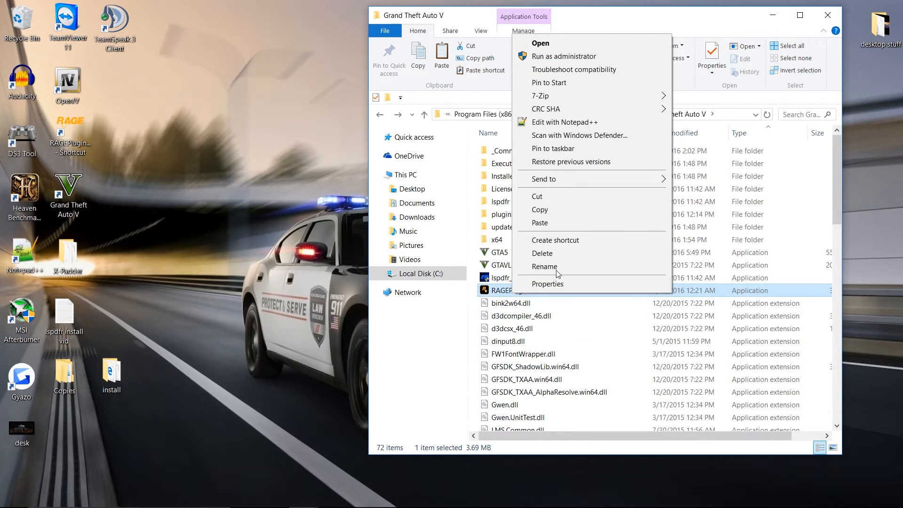
{"action": "mouse_move", "coordinate": [561, 56]}
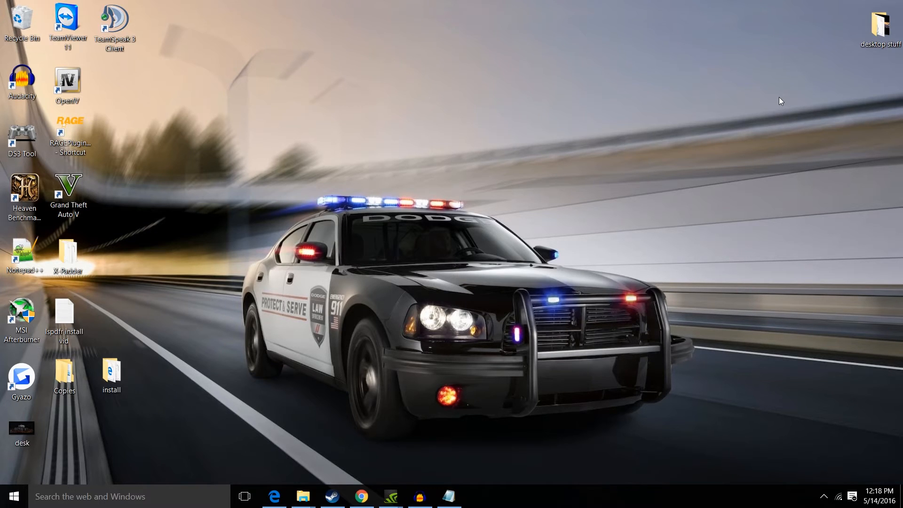
Step: Launch RAGE Plugin Hook from the desktop so its Settings General tab appears
{"action": "double_click", "coordinate": [70, 131]}
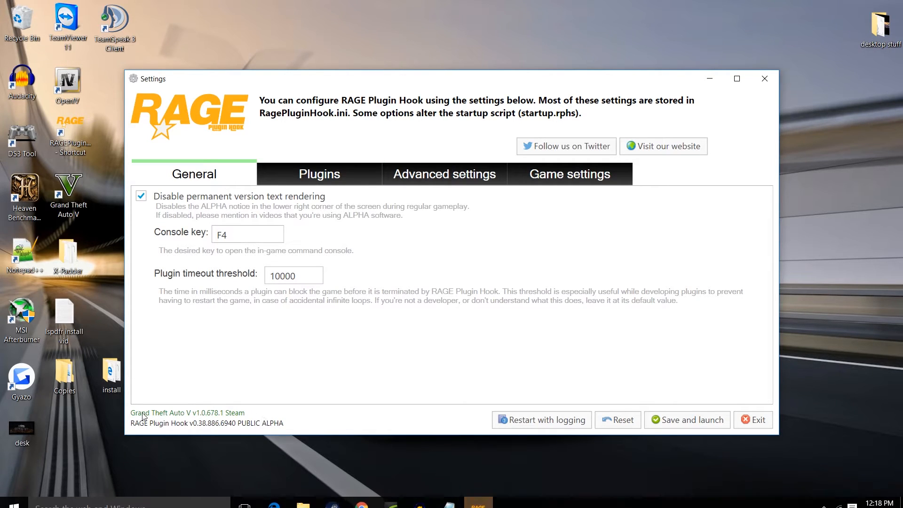
{"action": "mouse_move", "coordinate": [261, 418]}
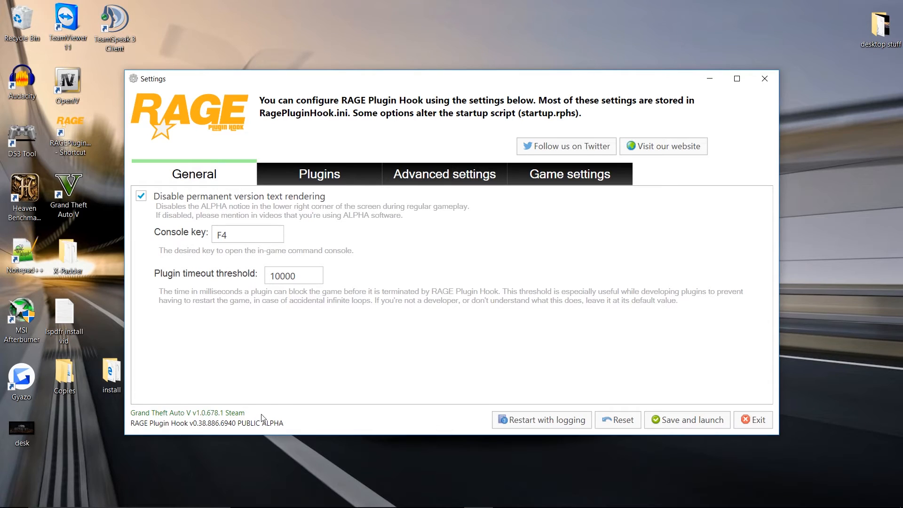
{"action": "mouse_move", "coordinate": [287, 430]}
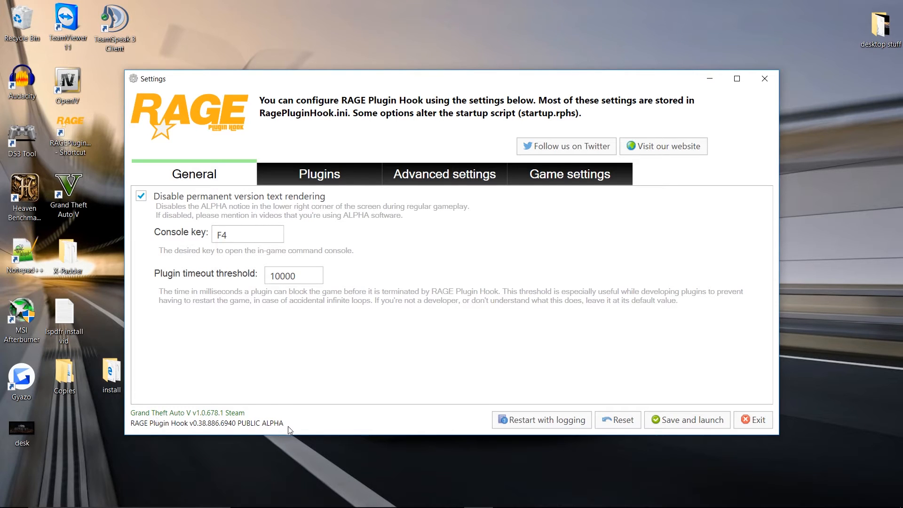
{"action": "mouse_move", "coordinate": [217, 427]}
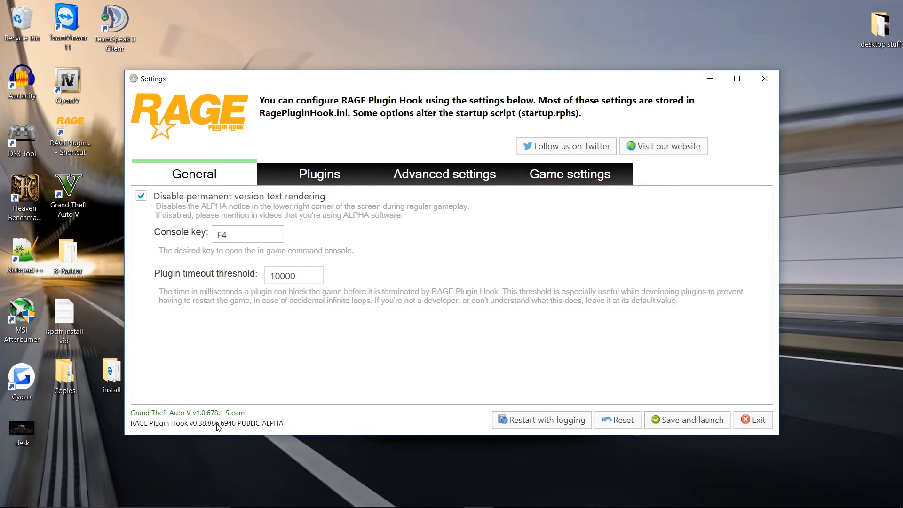
{"action": "mouse_move", "coordinate": [285, 427]}
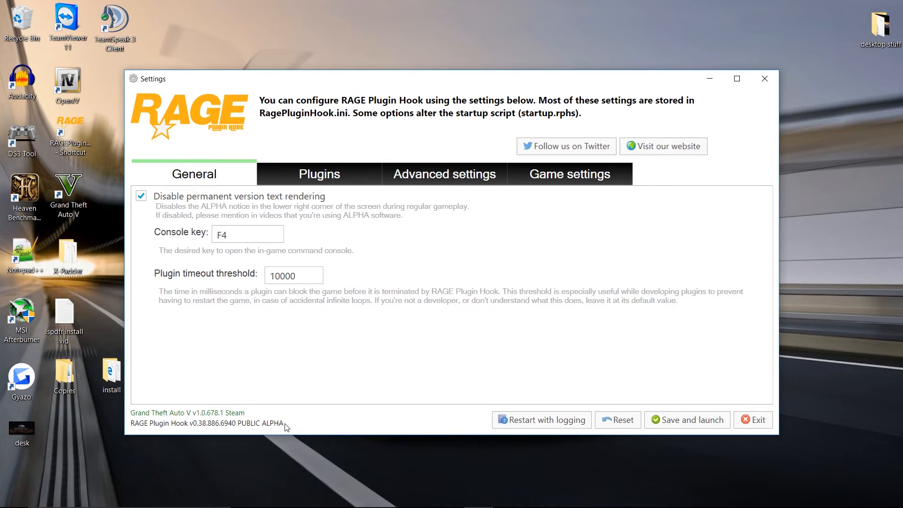
{"action": "mouse_move", "coordinate": [311, 209]}
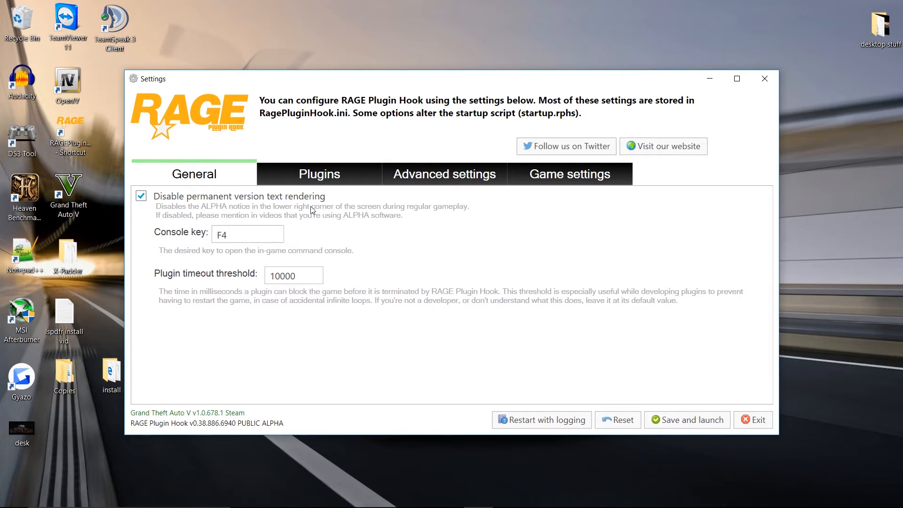
Step: Check LSPD First Response loads on startup under Plugins, then exit without launching the game
{"action": "left_click", "coordinate": [318, 173]}
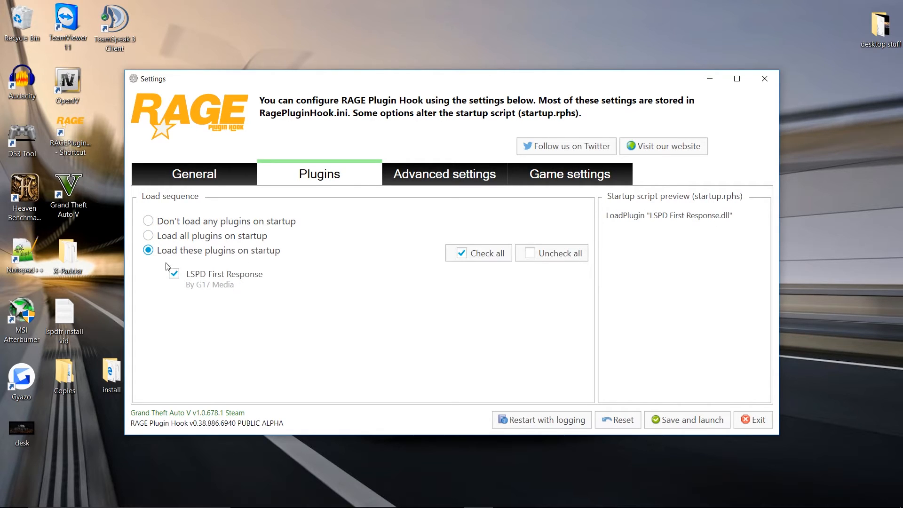
{"action": "mouse_move", "coordinate": [687, 420]}
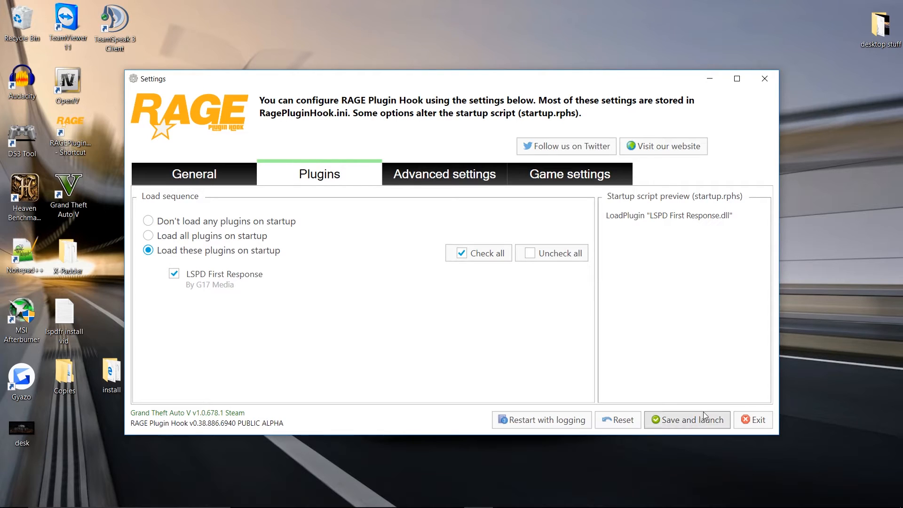
{"action": "mouse_move", "coordinate": [718, 425]}
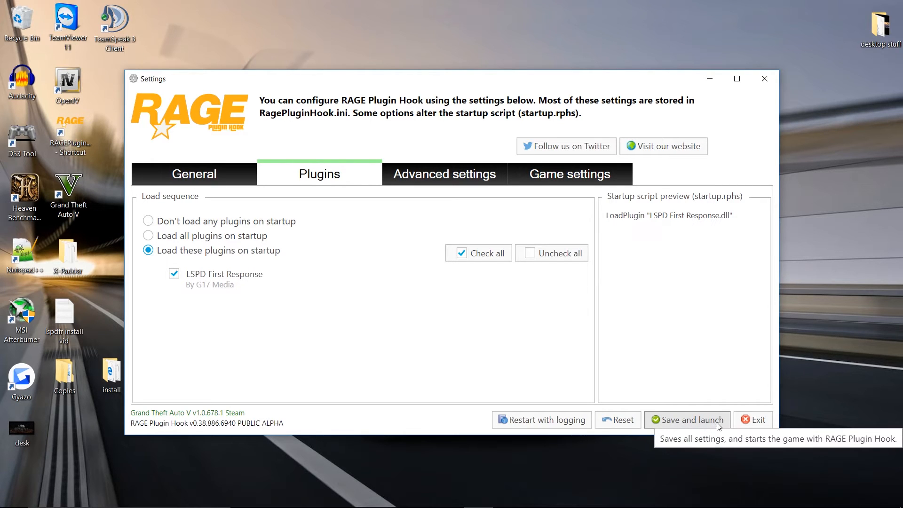
{"action": "mouse_move", "coordinate": [753, 424]}
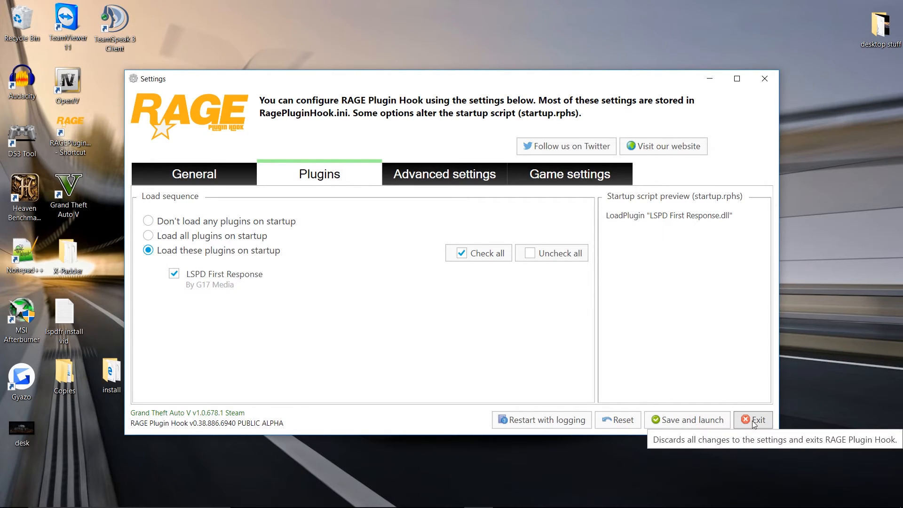
{"action": "left_click", "coordinate": [752, 420]}
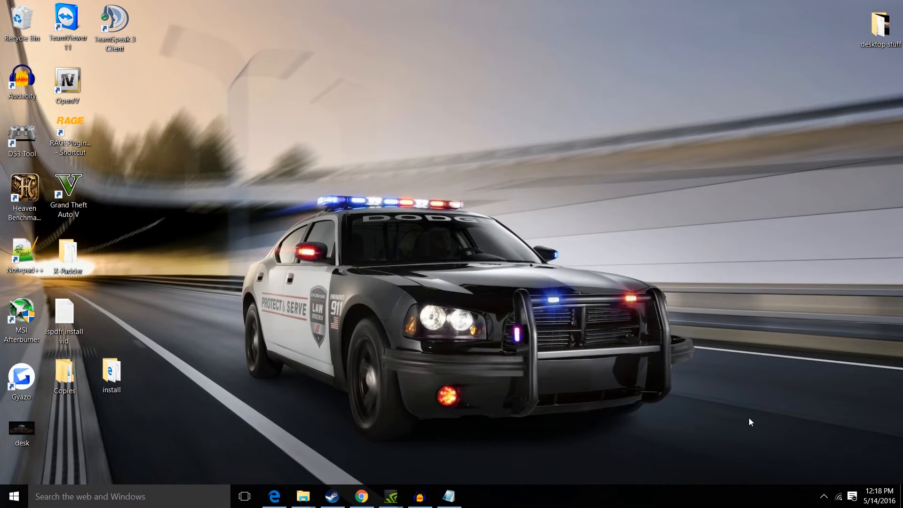
{"action": "left_click", "coordinate": [361, 495]}
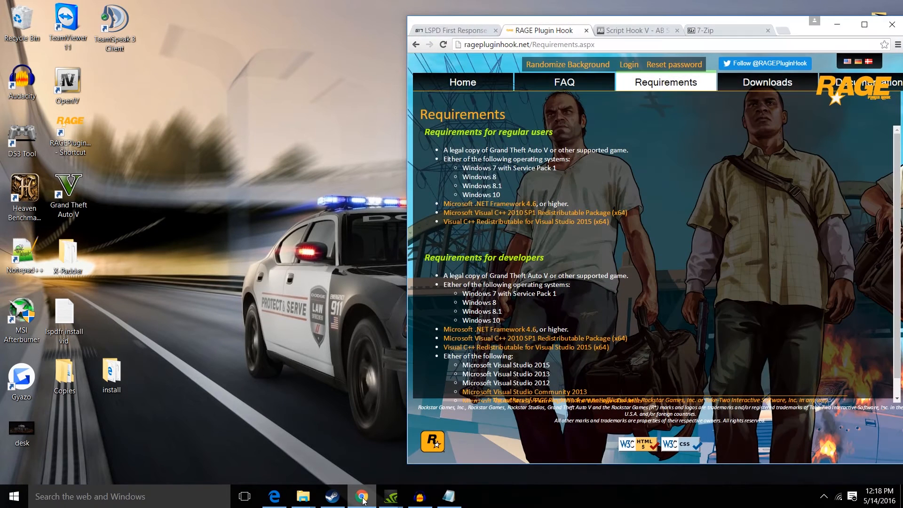
{"action": "mouse_move", "coordinate": [799, 33]}
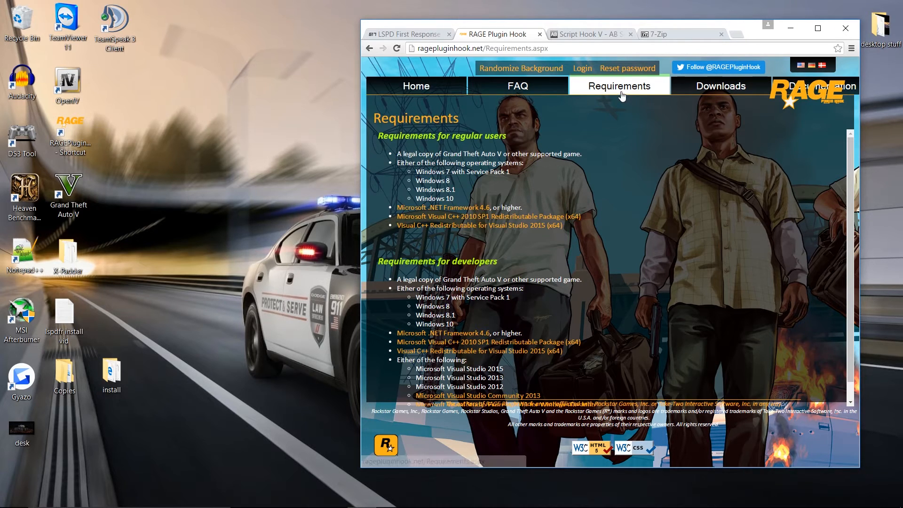
{"action": "mouse_move", "coordinate": [424, 104]}
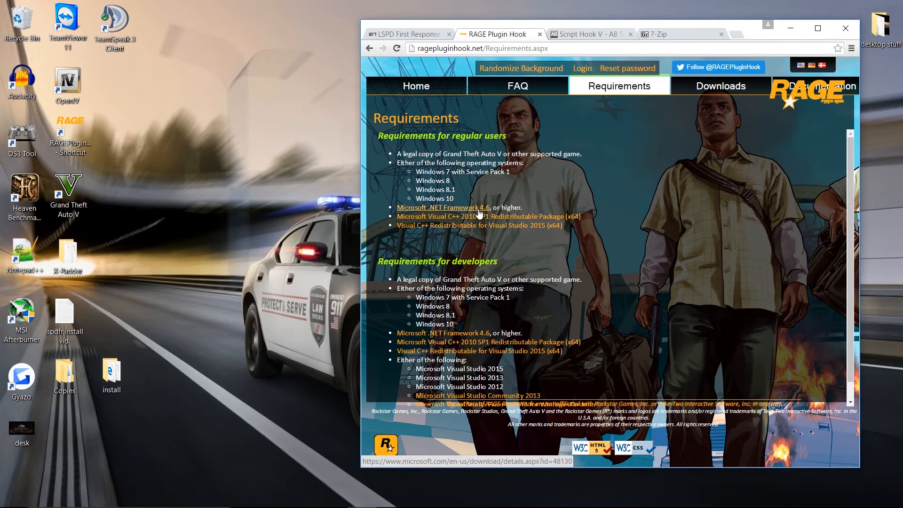
{"action": "mouse_move", "coordinate": [578, 252]}
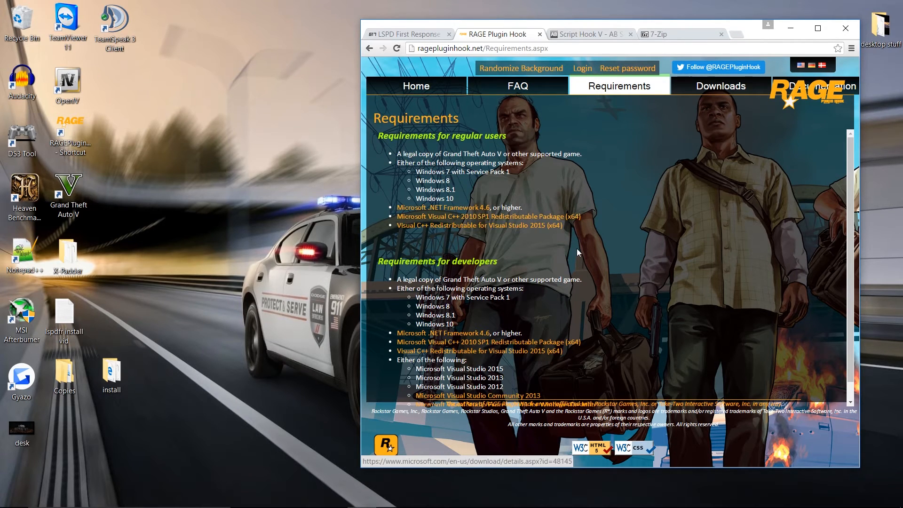
{"action": "mouse_move", "coordinate": [443, 207]}
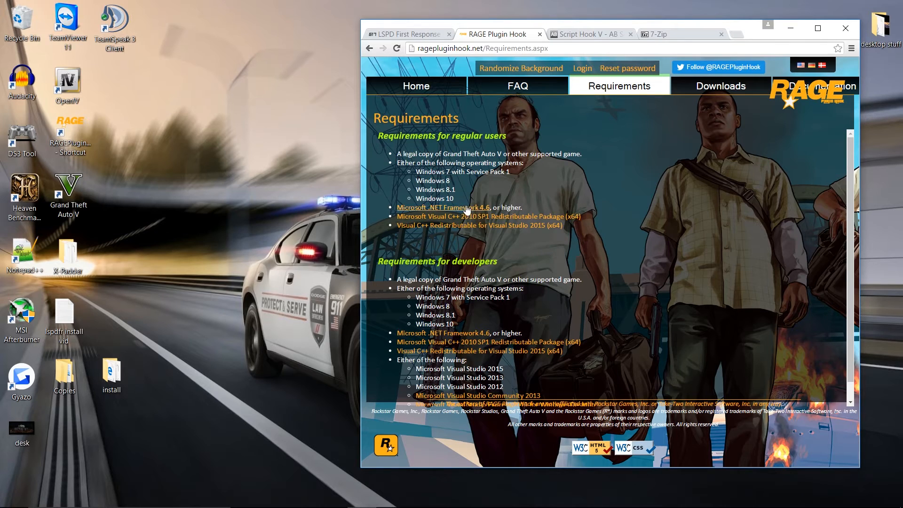
{"action": "mouse_move", "coordinate": [443, 207]}
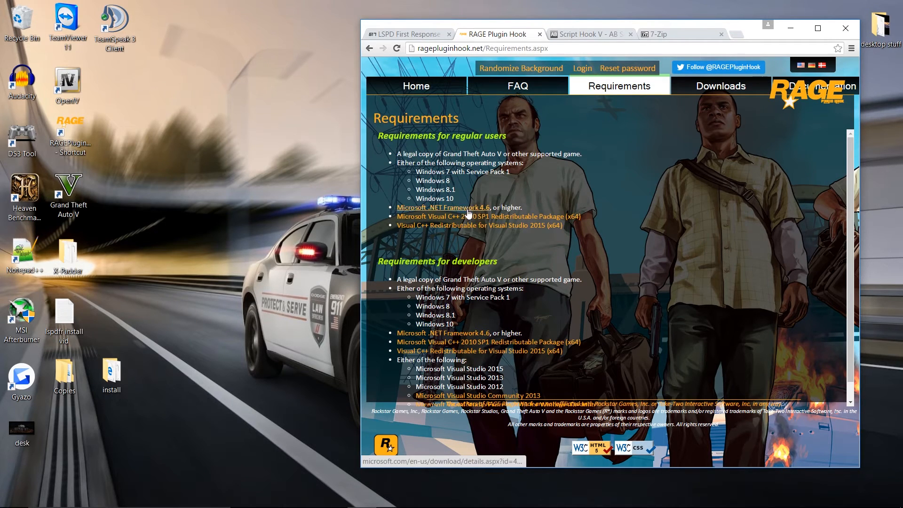
{"action": "mouse_move", "coordinate": [645, 224]}
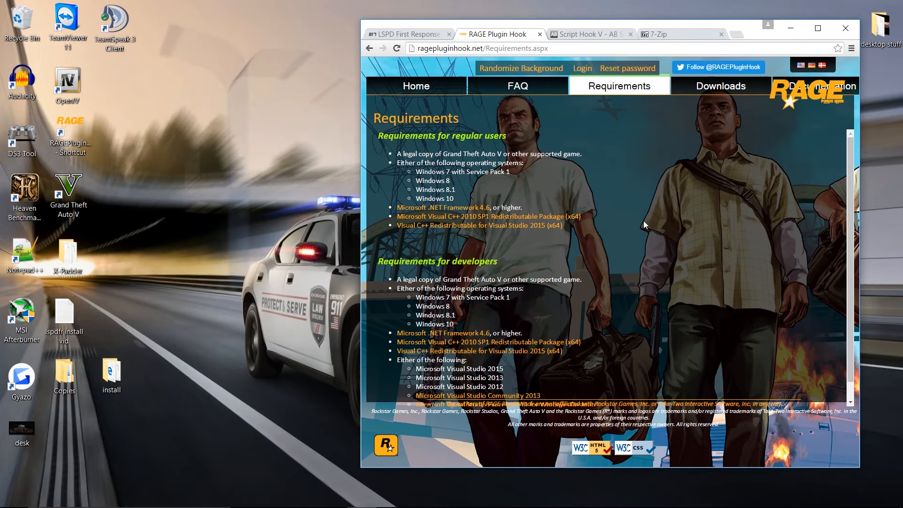
{"action": "mouse_move", "coordinate": [622, 231]}
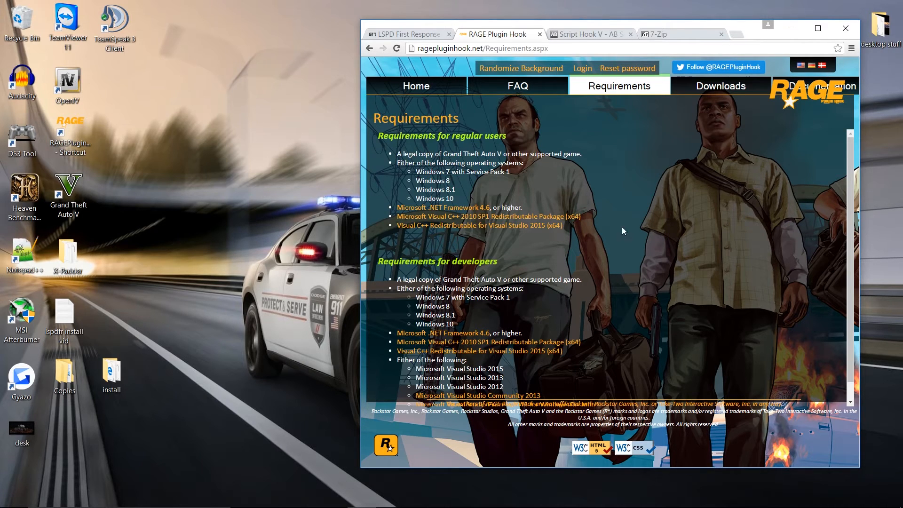
{"action": "mouse_move", "coordinate": [389, 203]}
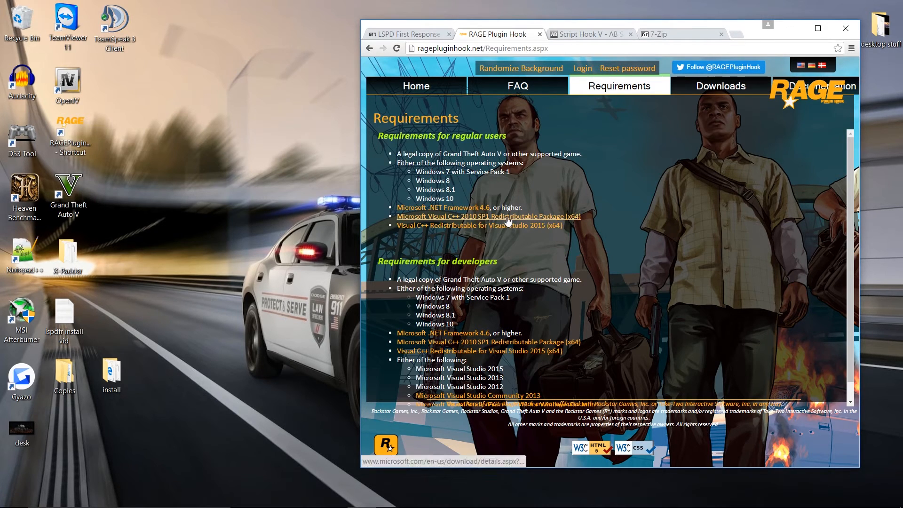
{"action": "mouse_move", "coordinate": [539, 248]}
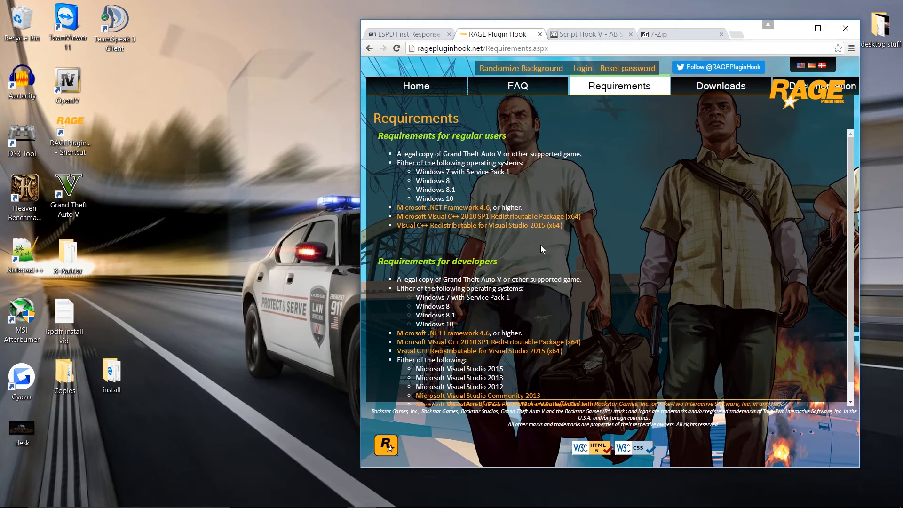
{"action": "mouse_move", "coordinate": [488, 216]}
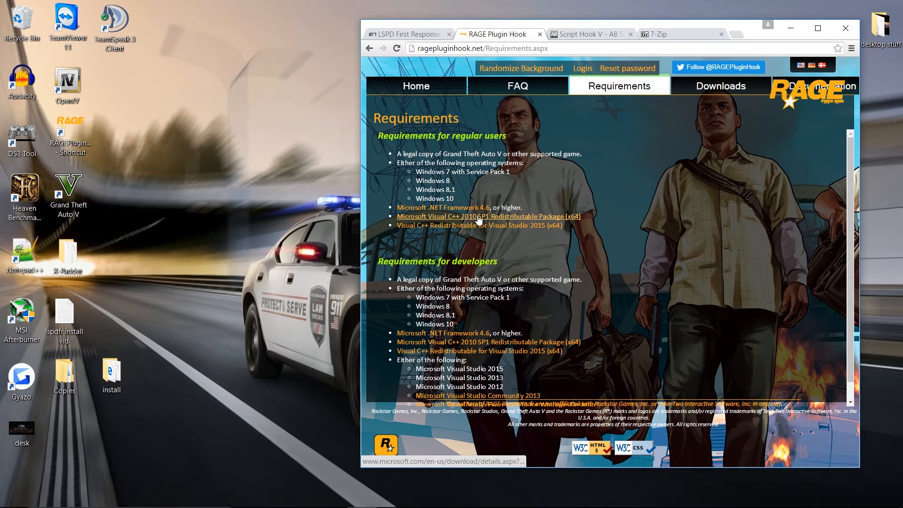
{"action": "mouse_move", "coordinate": [551, 263]}
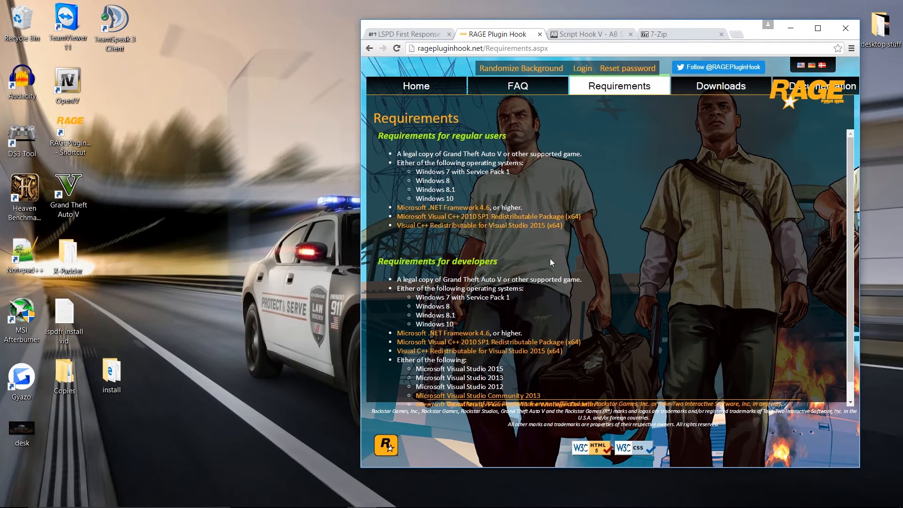
{"action": "mouse_move", "coordinate": [720, 86]}
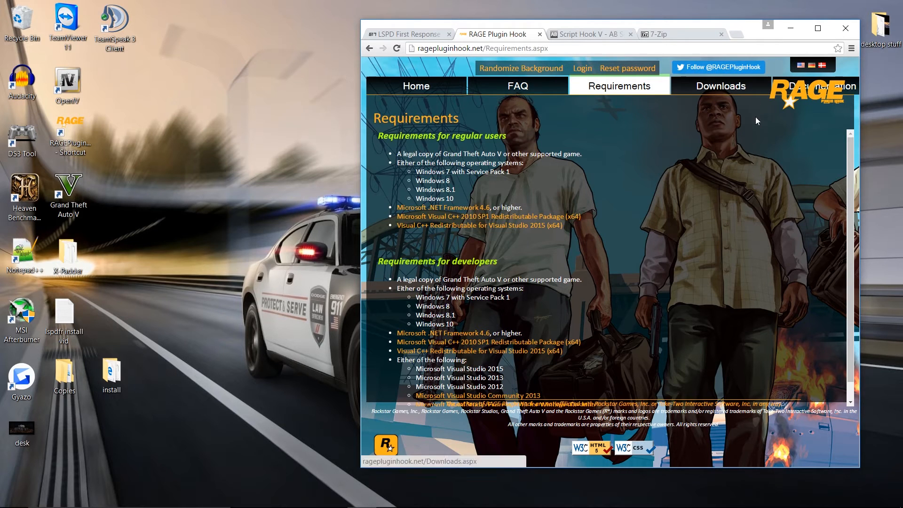
{"action": "mouse_move", "coordinate": [789, 28]}
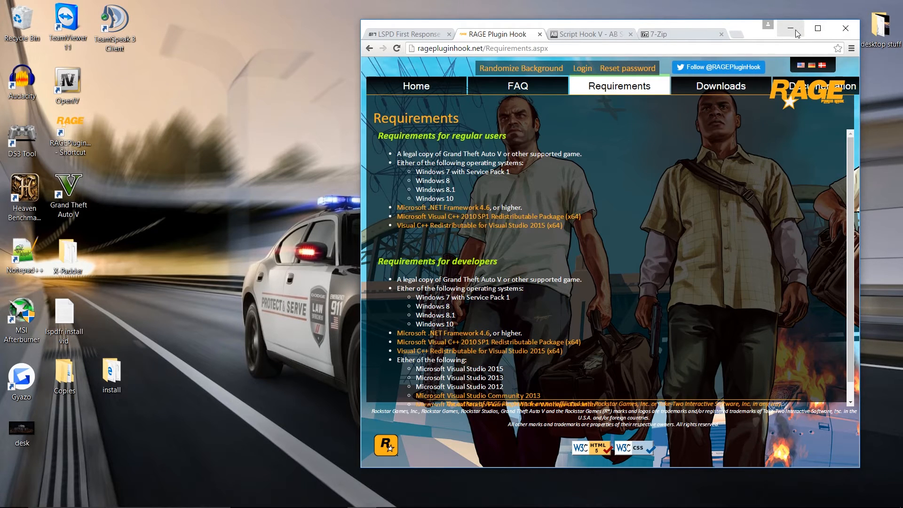
{"action": "left_click", "coordinate": [788, 28]}
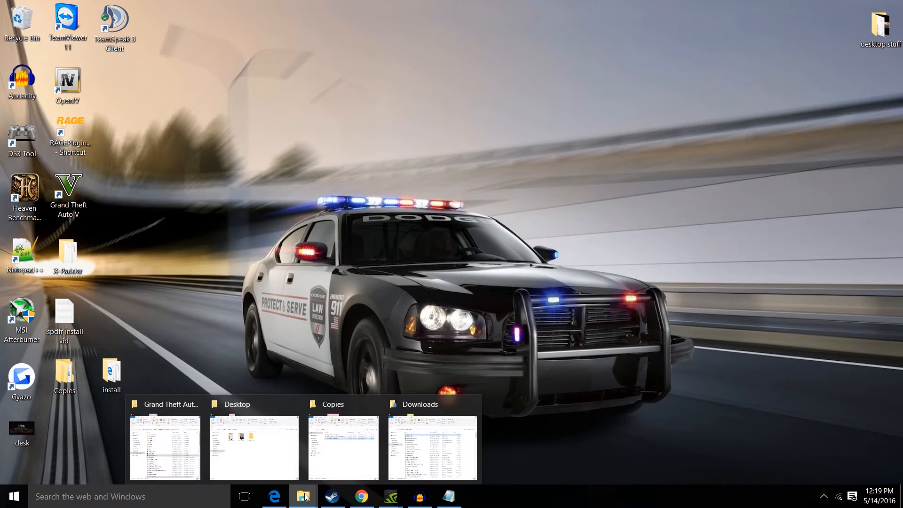
Step: Reopen the Grand Theft Auto V folder and show RAGEPluginHook's shortcut menu
{"action": "left_click", "coordinate": [165, 447]}
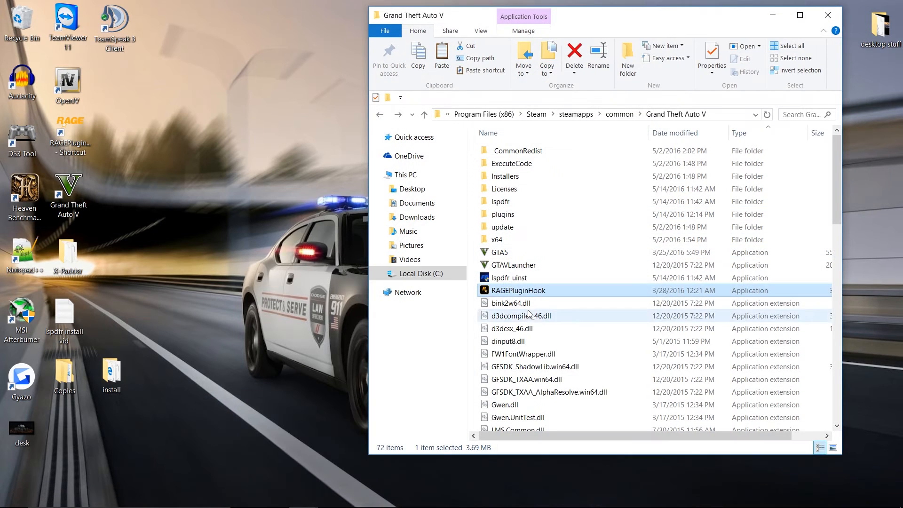
{"action": "right_click", "coordinate": [517, 290]}
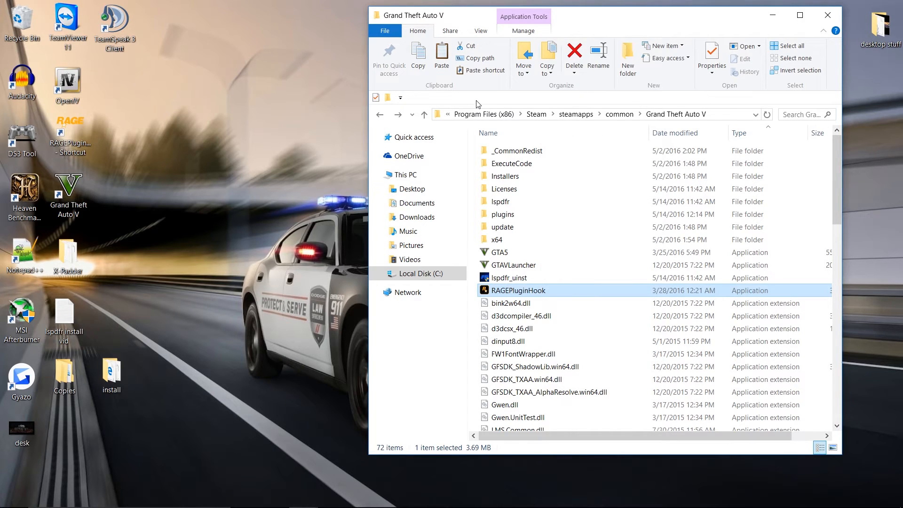
{"action": "mouse_move", "coordinate": [564, 316]}
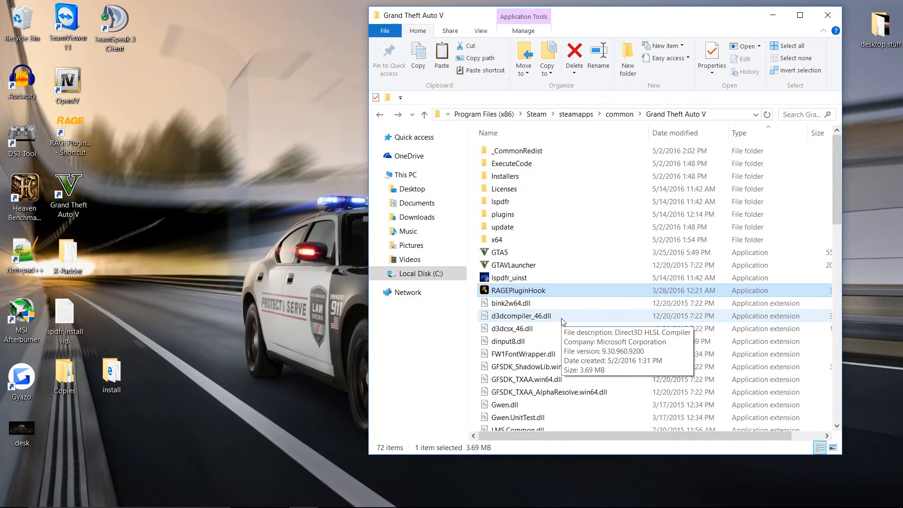
{"action": "mouse_move", "coordinate": [593, 331]}
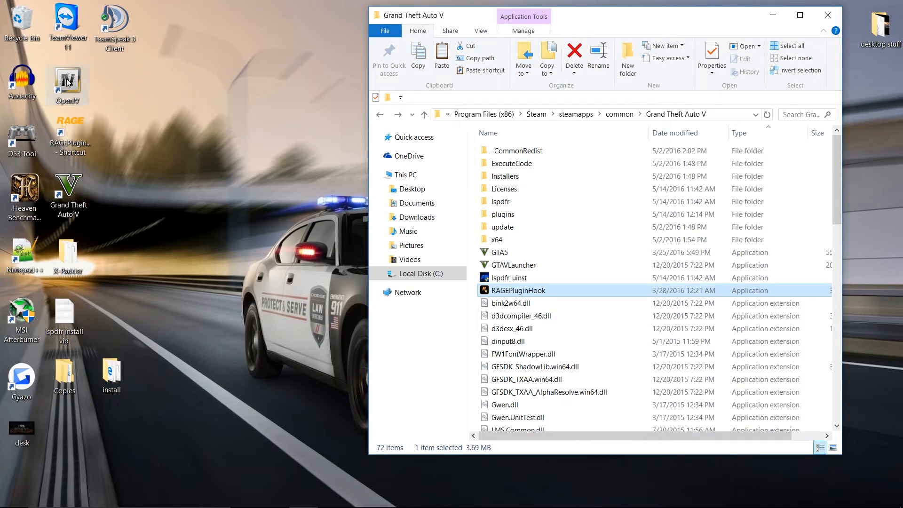
{"action": "mouse_move", "coordinate": [195, 142]}
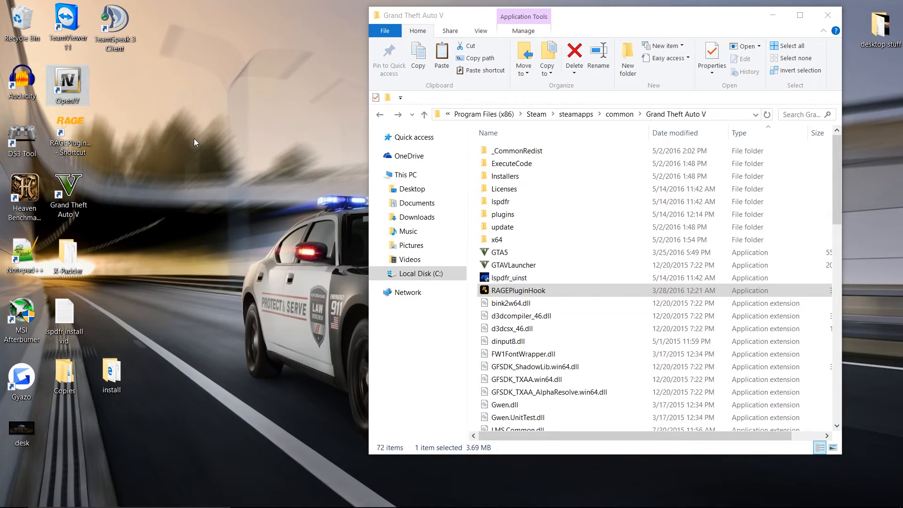
Step: Start OpenIV and exit its build 702 update prompt without installing
{"action": "double_click", "coordinate": [68, 85]}
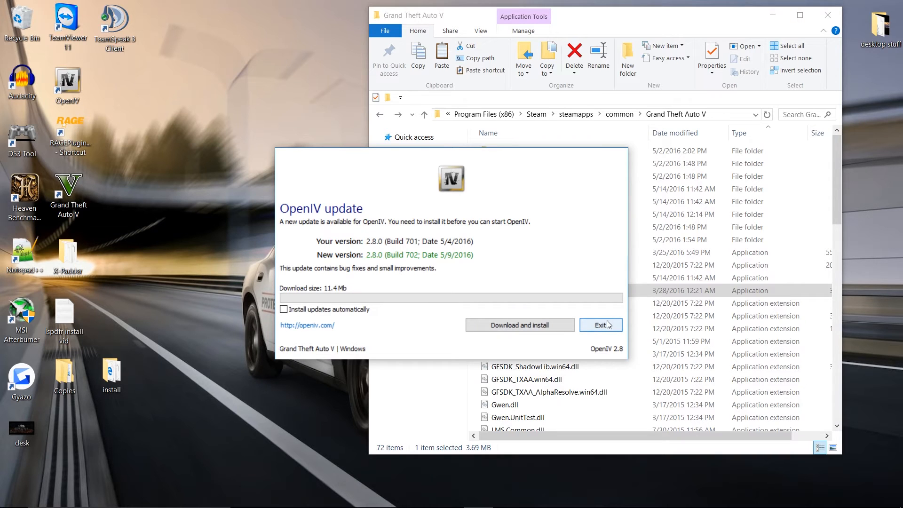
{"action": "left_click", "coordinate": [599, 324]}
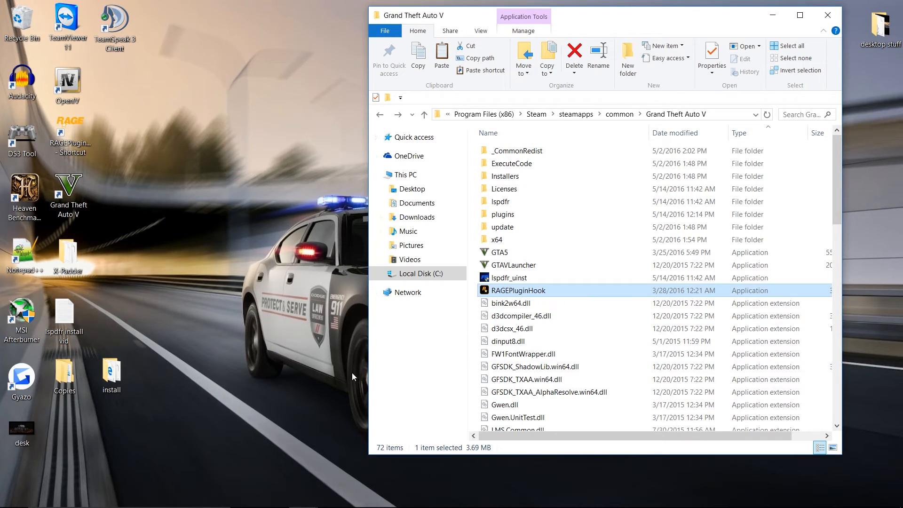
{"action": "mouse_move", "coordinate": [288, 341]}
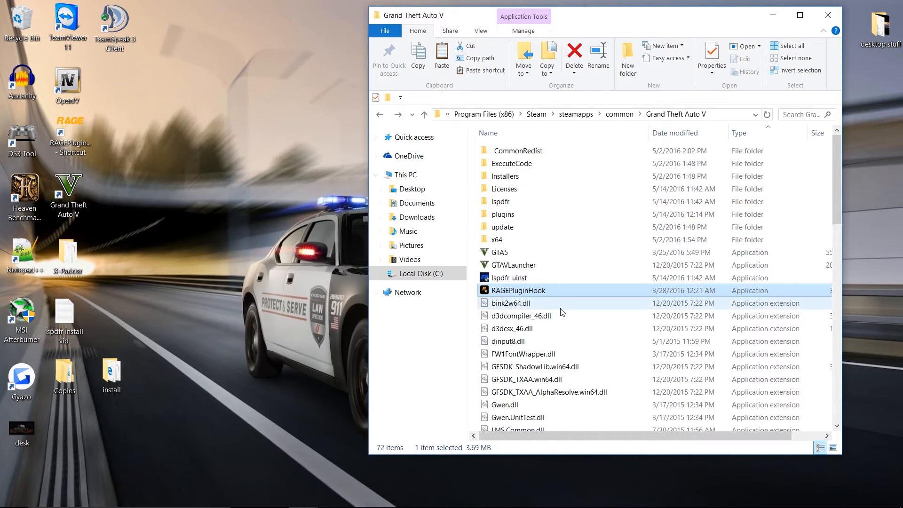
Step: Scroll through the Grand Theft Auto V root's DLL, ASI and RPF files and back to the top
{"action": "scroll", "scroll_direction": "down", "scroll_amount": 3}
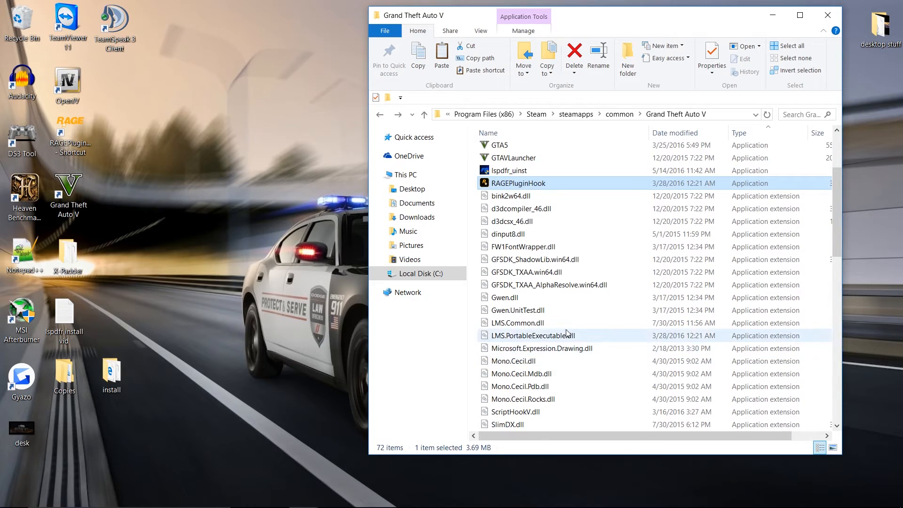
{"action": "scroll", "scroll_direction": "up", "scroll_amount": 3}
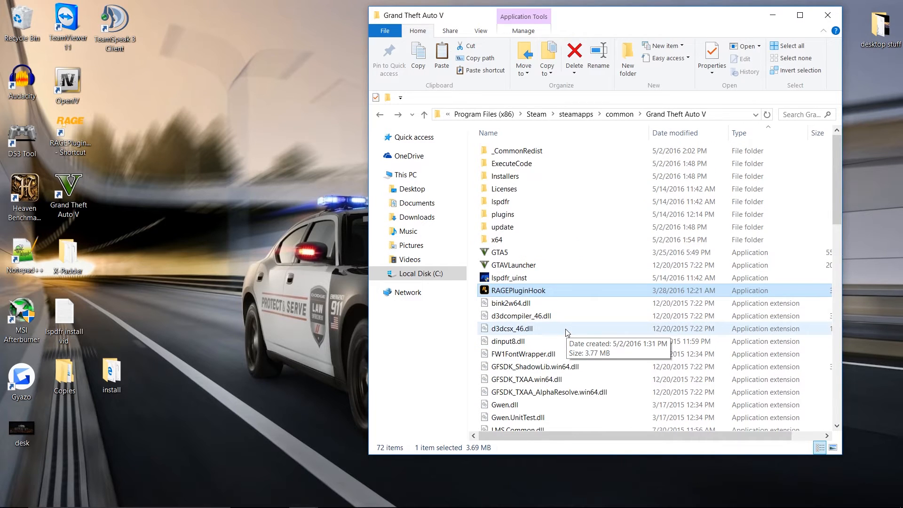
{"action": "mouse_move", "coordinate": [573, 344]}
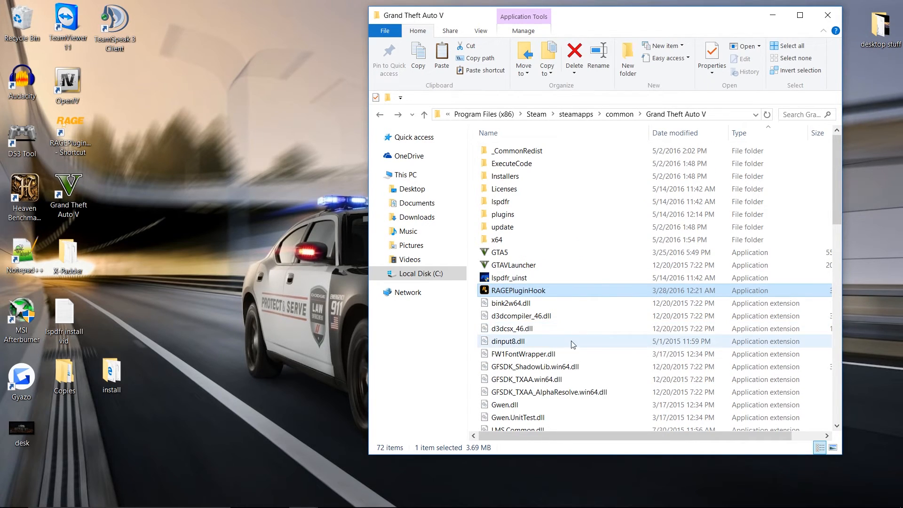
{"action": "scroll", "scroll_direction": "down", "scroll_amount": 3}
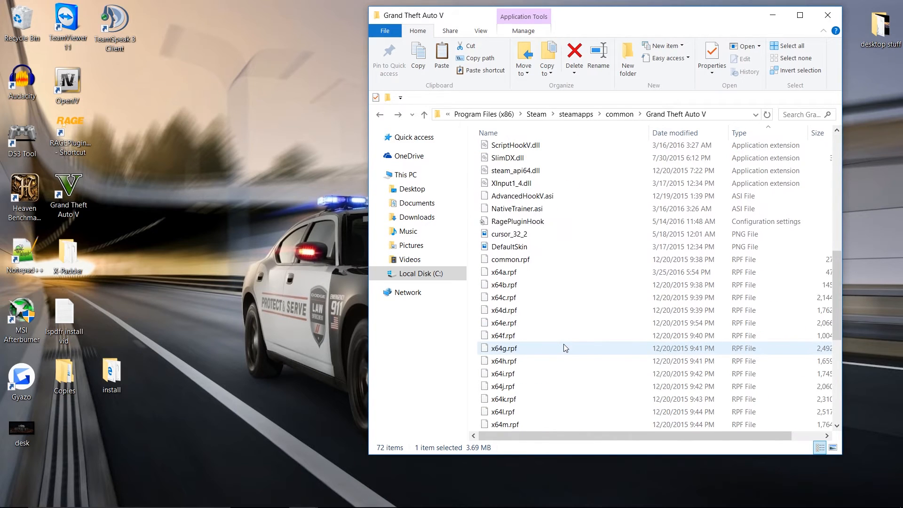
{"action": "scroll", "scroll_direction": "up", "scroll_amount": 3}
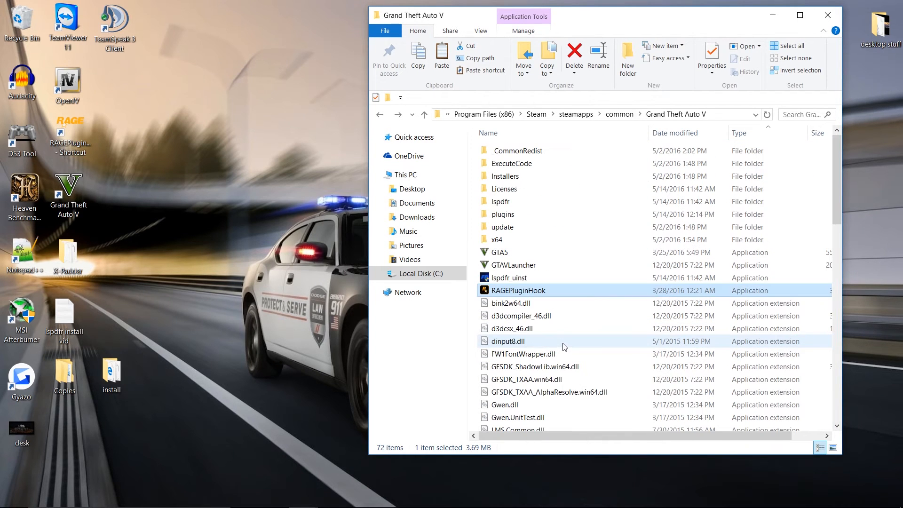
{"action": "mouse_move", "coordinate": [564, 347]}
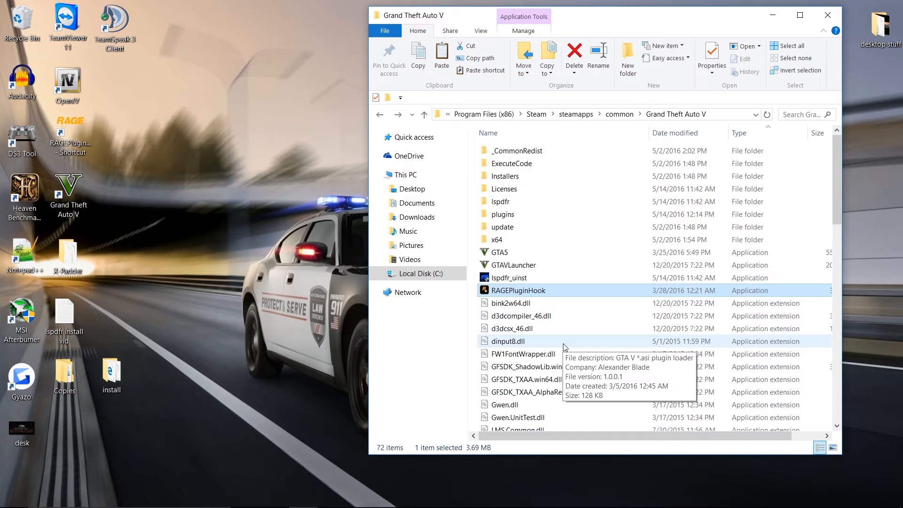
{"action": "mouse_move", "coordinate": [630, 9]}
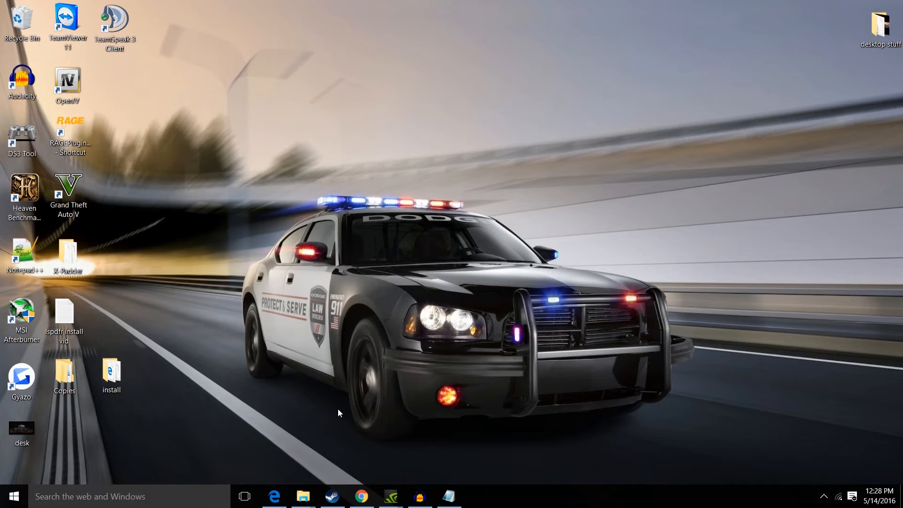
{"action": "mouse_move", "coordinate": [307, 474]}
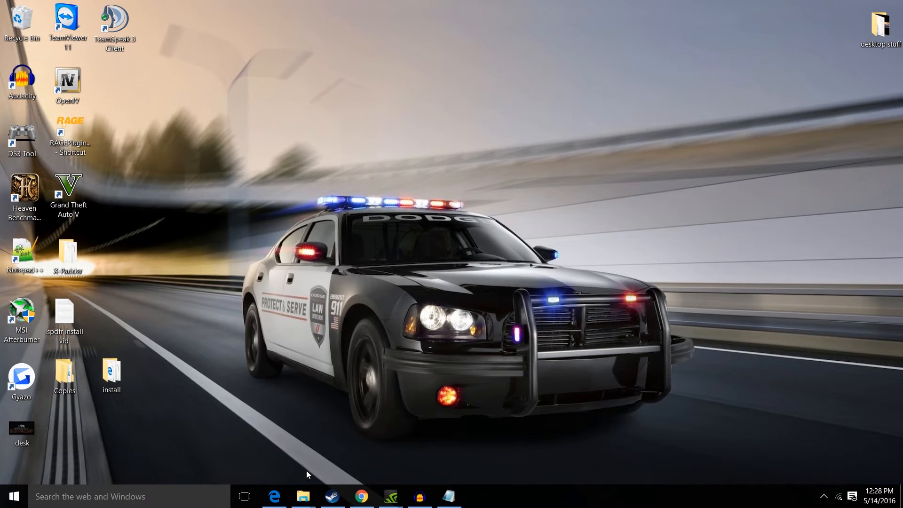
{"action": "mouse_move", "coordinate": [307, 484]}
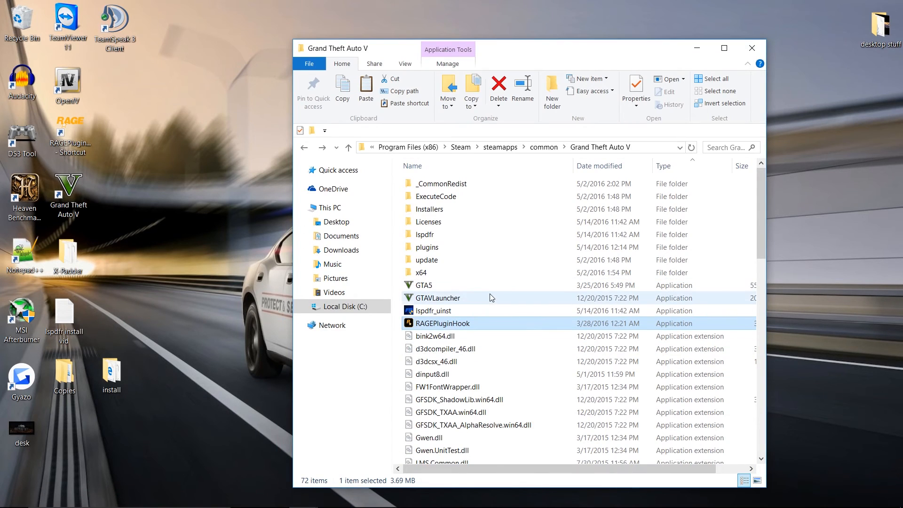
{"action": "mouse_move", "coordinate": [461, 190]}
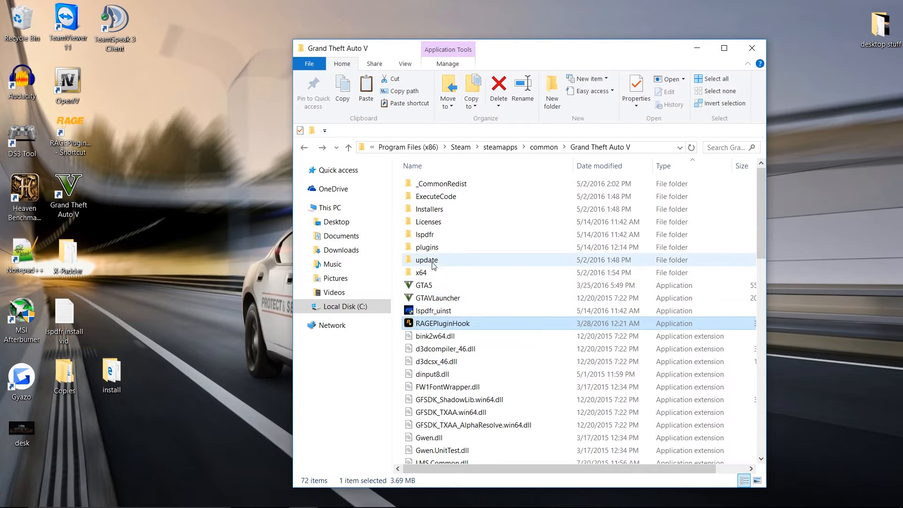
{"action": "mouse_move", "coordinate": [460, 246]}
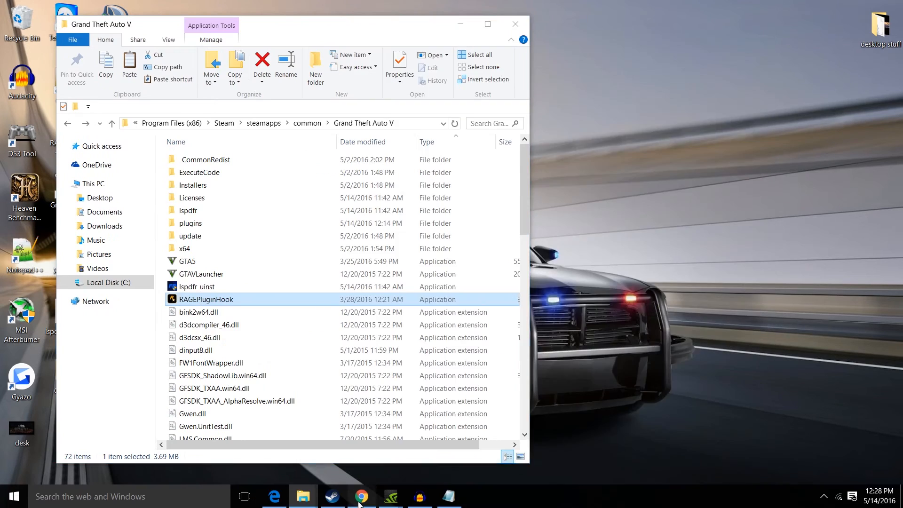
Step: Bring the Chrome LSPD First Response 0.3.1 download page up beside the game folder
{"action": "left_click", "coordinate": [361, 496]}
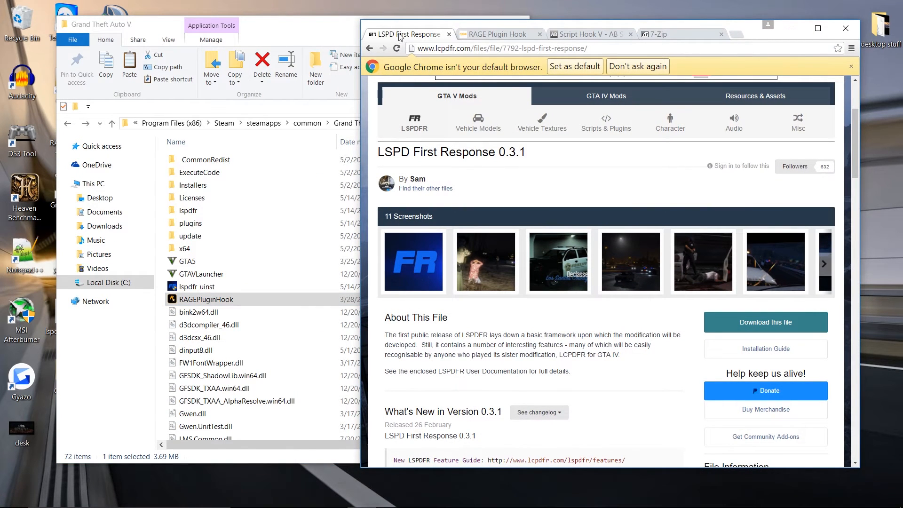
{"action": "mouse_move", "coordinate": [496, 170]}
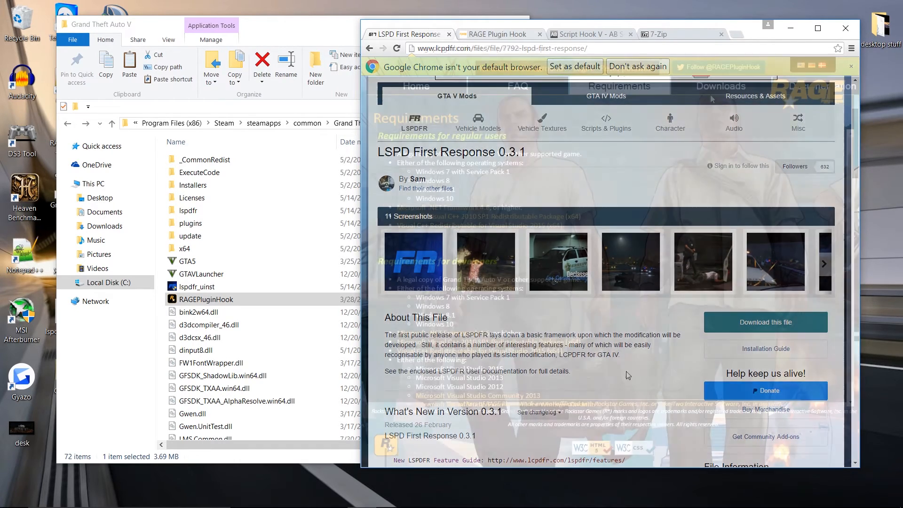
Step: Show the RAGE Plugin Hook downloads page with Open Alpha 0.38.886.6940
{"action": "left_click", "coordinate": [498, 33]}
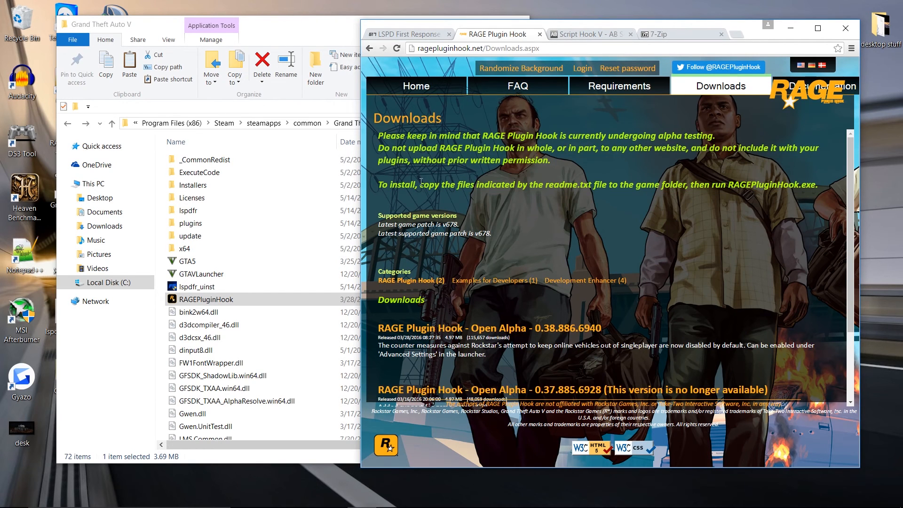
{"action": "mouse_move", "coordinate": [556, 328]}
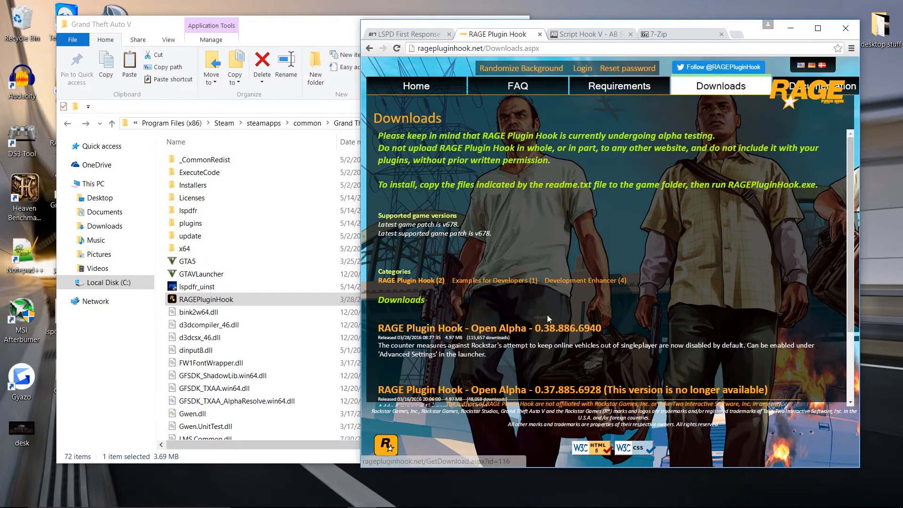
{"action": "mouse_move", "coordinate": [566, 320]}
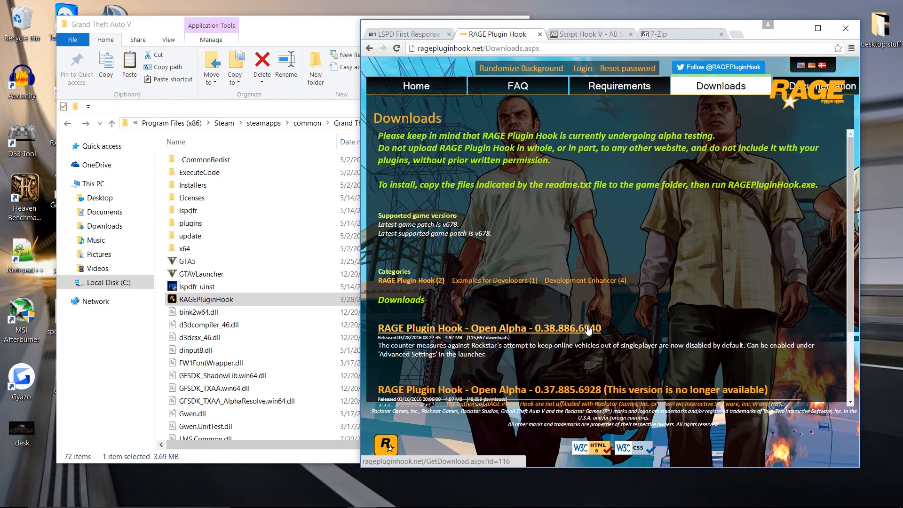
{"action": "mouse_move", "coordinate": [566, 68]}
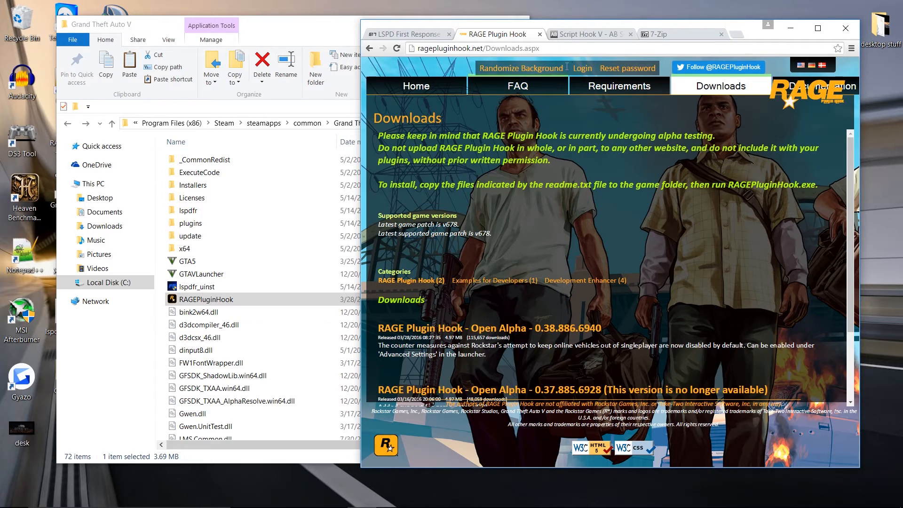
Step: Show the Script Hook V page with its installation notes and version 1.0.678.1 details
{"action": "left_click", "coordinate": [587, 34]}
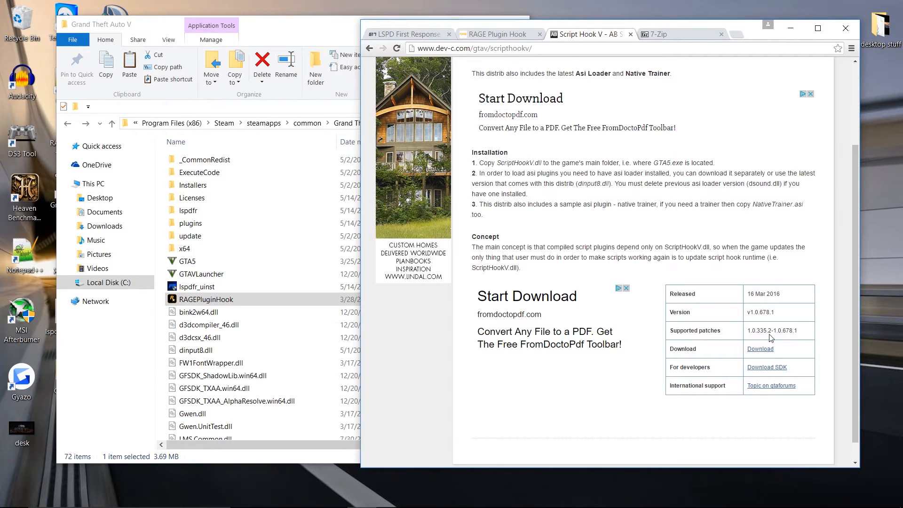
{"action": "double_click", "coordinate": [761, 311]}
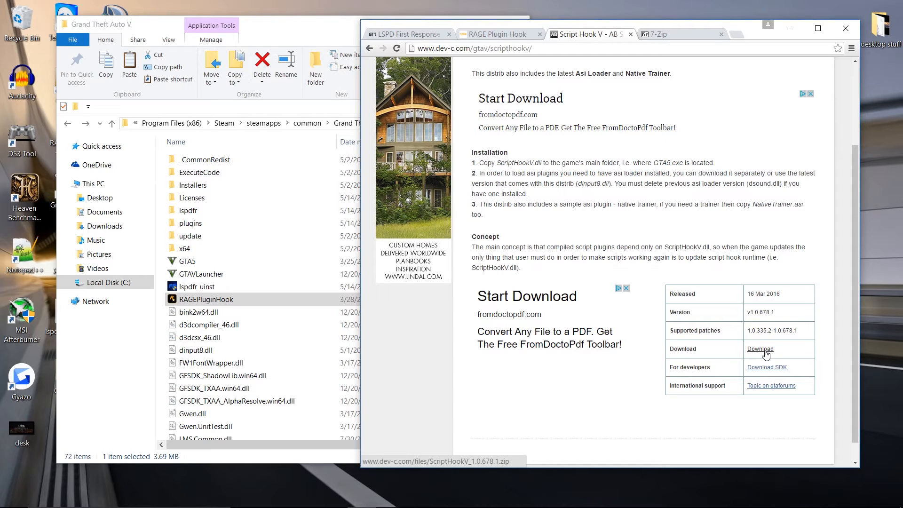
{"action": "mouse_move", "coordinate": [734, 361]}
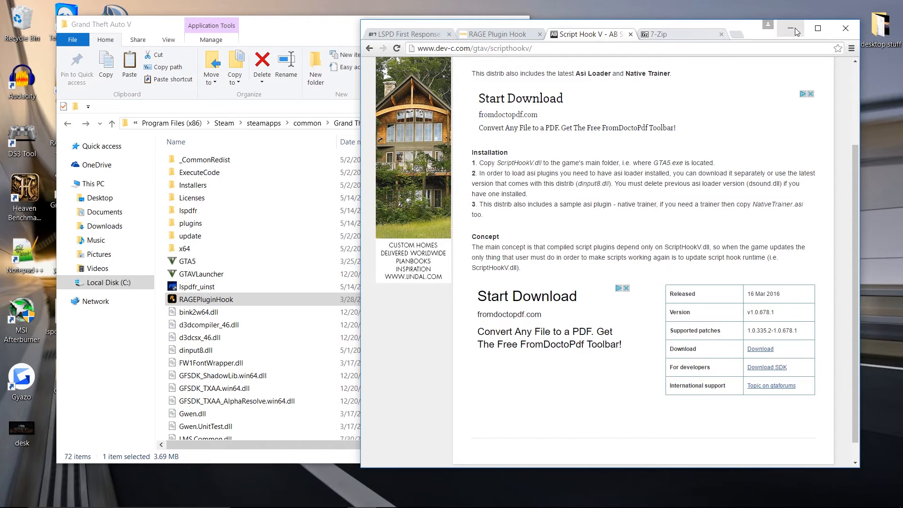
Step: Move the Grand Theft Auto V folder window to the right and relaunch RAGEPluginHook
{"action": "left_click", "coordinate": [791, 29]}
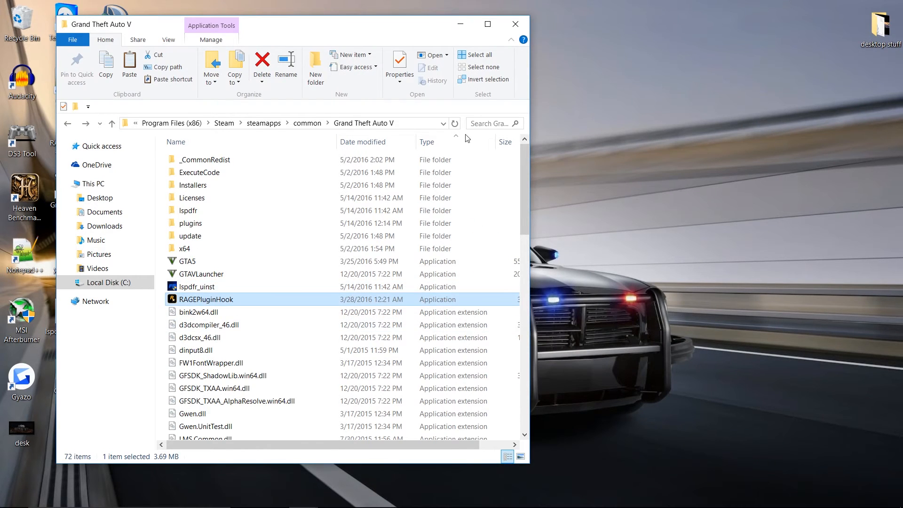
{"action": "mouse_move", "coordinate": [227, 305]}
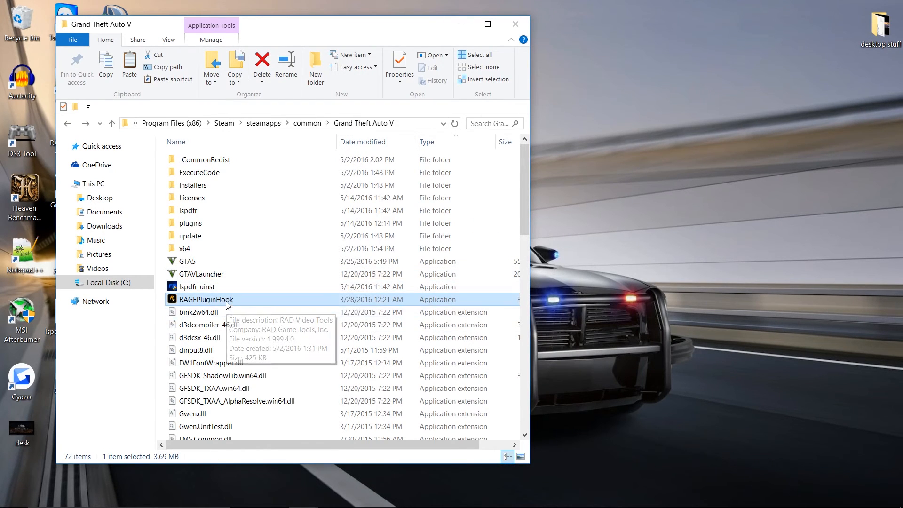
{"action": "right_click", "coordinate": [204, 299]}
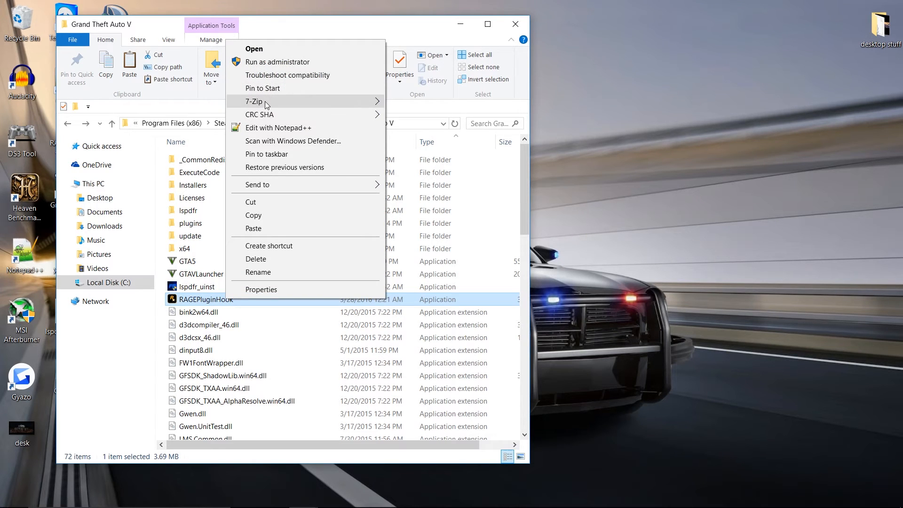
{"action": "left_click", "coordinate": [279, 62]}
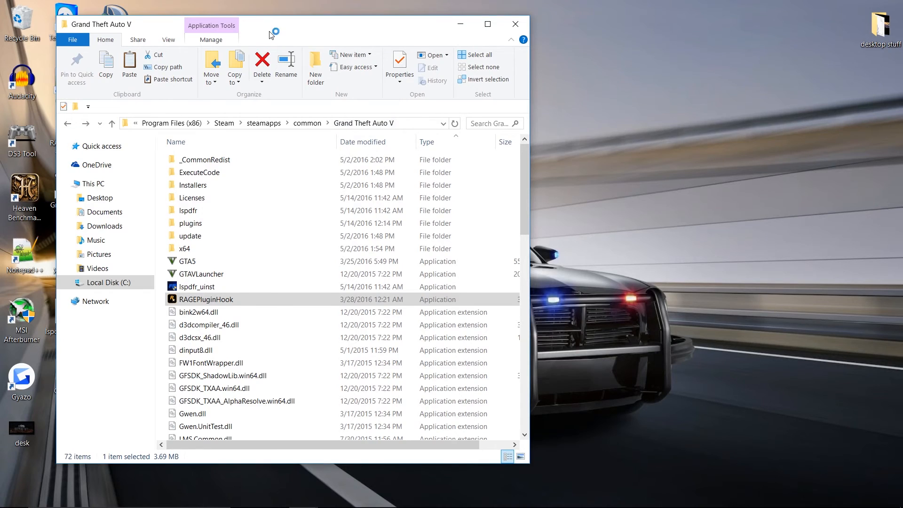
{"action": "left_click_drag", "start_coordinate": [273, 25], "coordinate": [619, 40]}
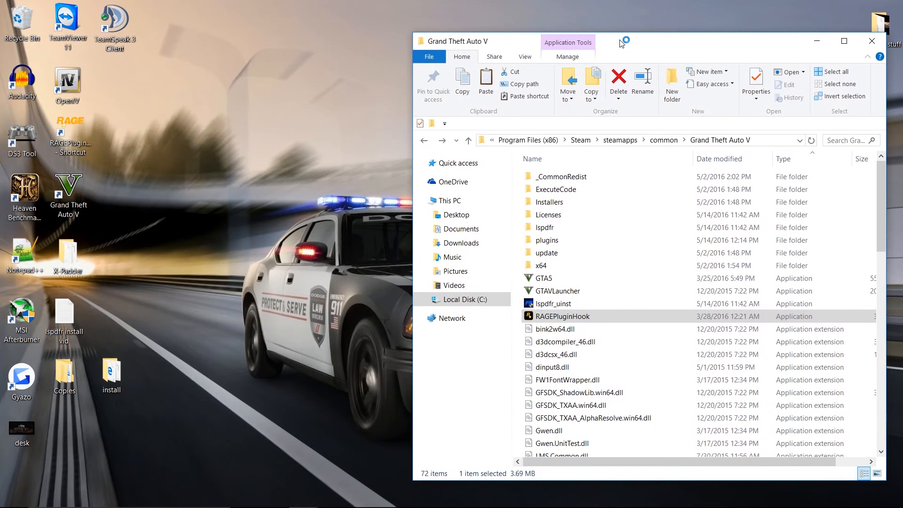
{"action": "mouse_move", "coordinate": [622, 44]}
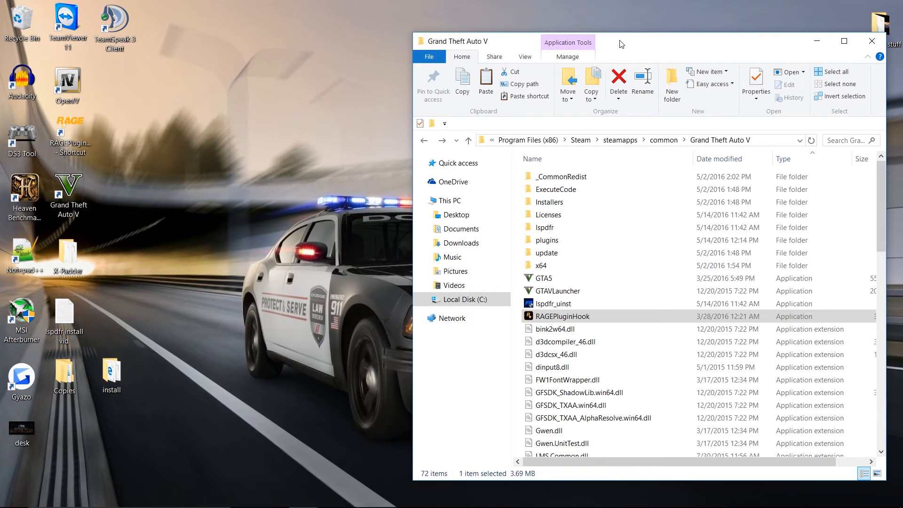
{"action": "double_click", "coordinate": [561, 316]}
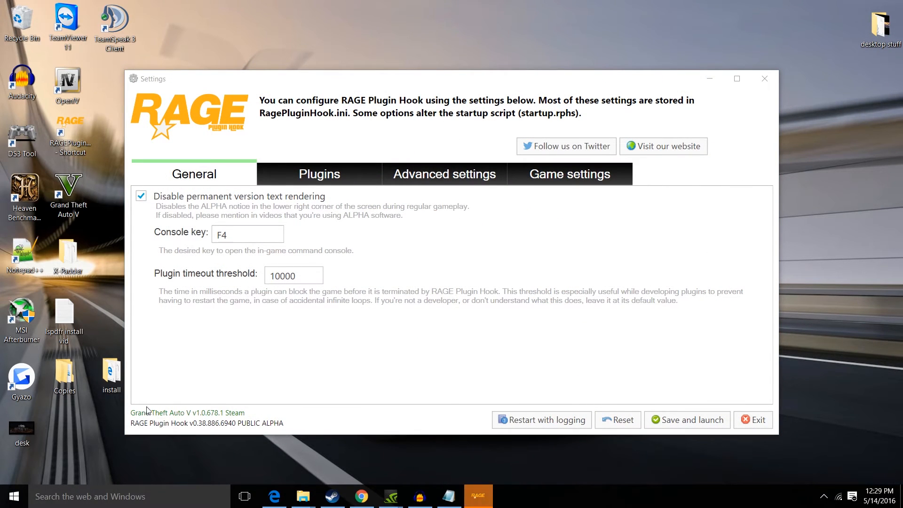
{"action": "mouse_move", "coordinate": [250, 360]}
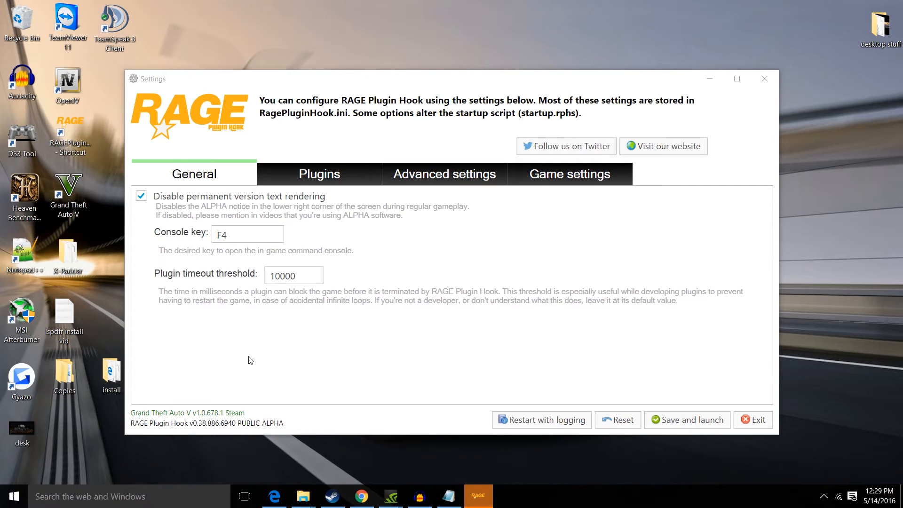
{"action": "mouse_move", "coordinate": [222, 207]}
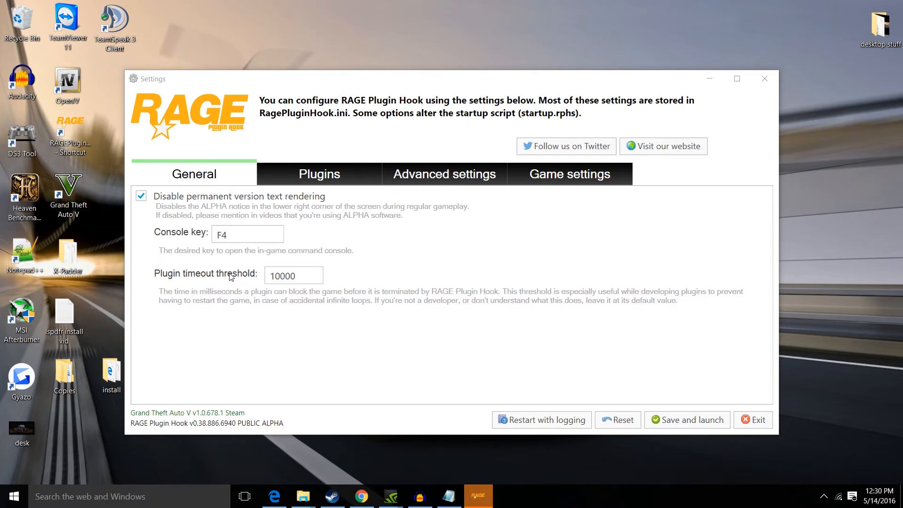
{"action": "mouse_move", "coordinate": [586, 187]}
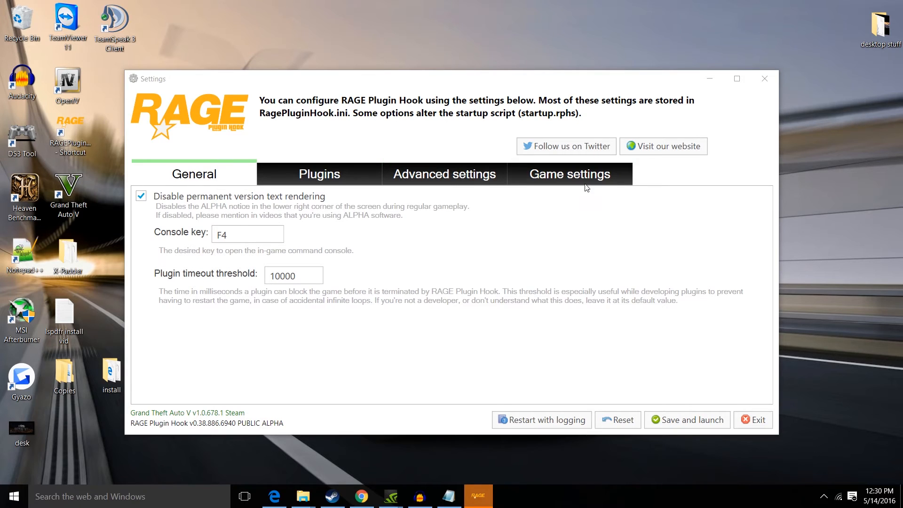
Step: Back up the current game version, Grand Theft Auto V v1.0.678.1, from Game settings
{"action": "left_click", "coordinate": [569, 174]}
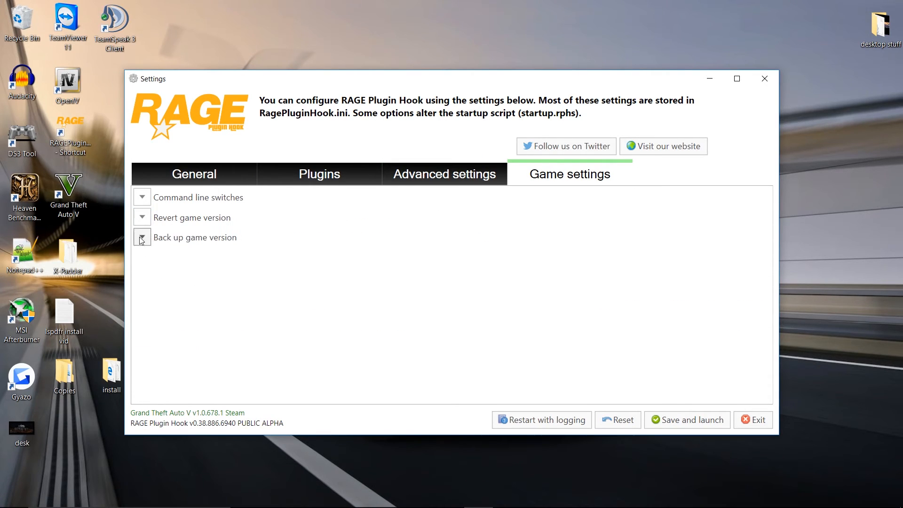
{"action": "left_click", "coordinate": [142, 237]}
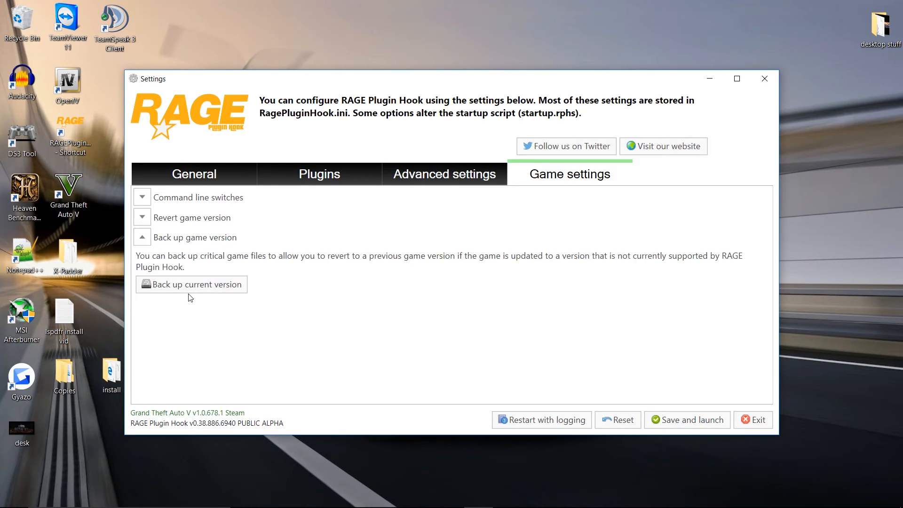
{"action": "mouse_move", "coordinate": [191, 284]}
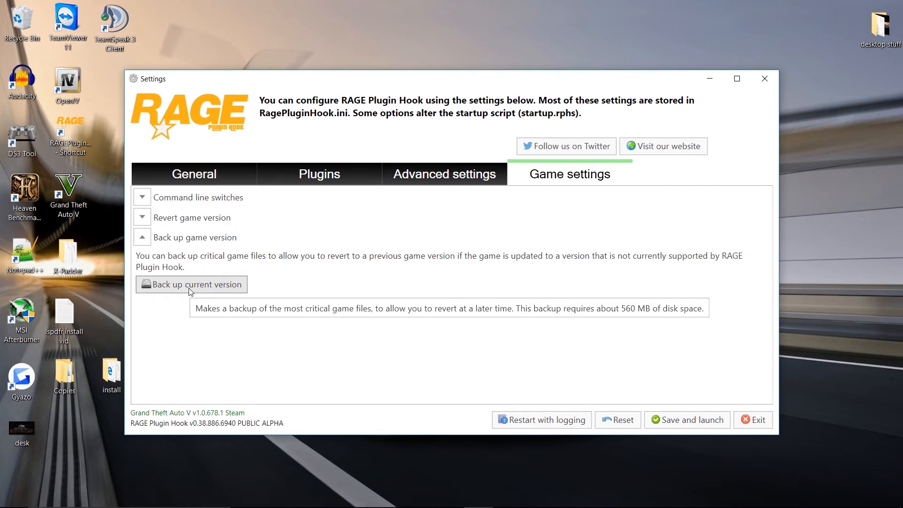
{"action": "mouse_move", "coordinate": [193, 296]}
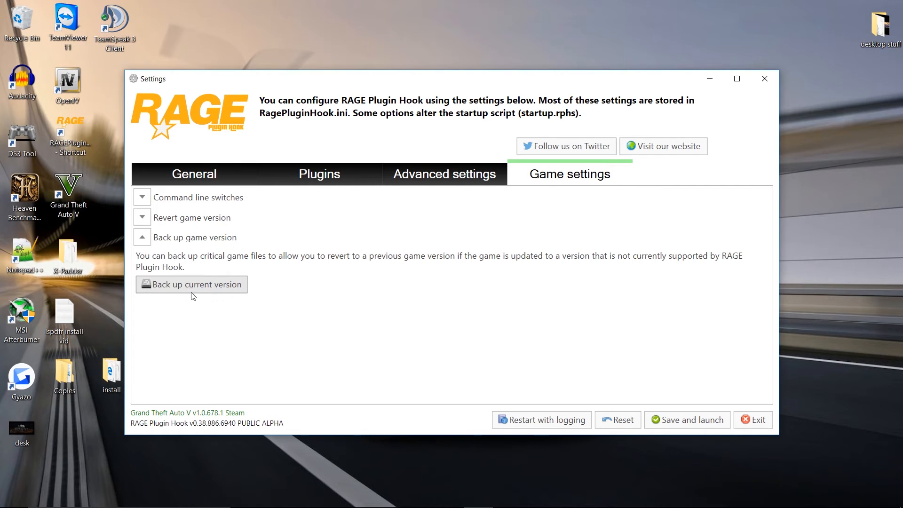
{"action": "left_click", "coordinate": [142, 218]}
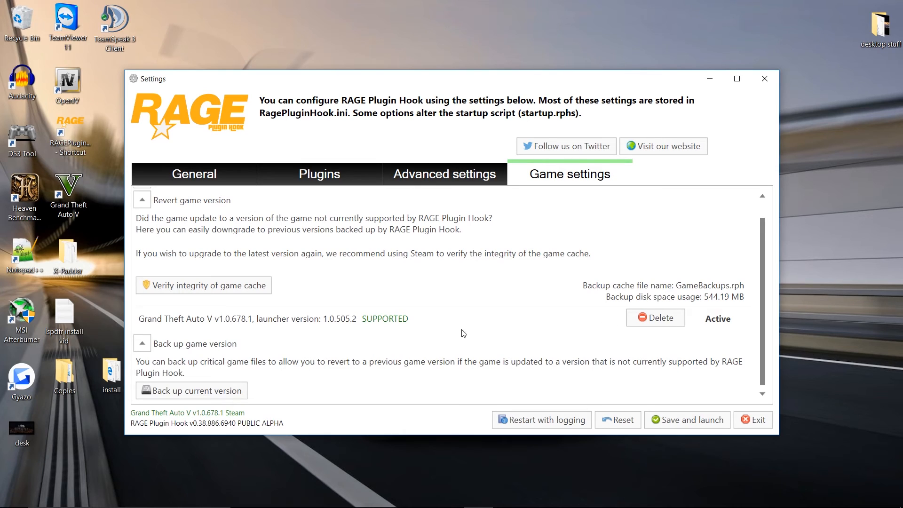
{"action": "mouse_move", "coordinate": [181, 309]}
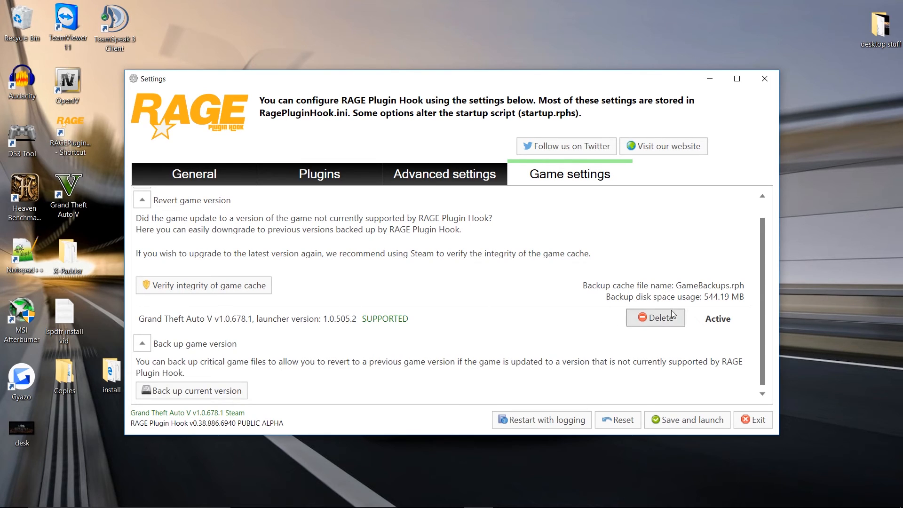
{"action": "mouse_move", "coordinate": [701, 326]}
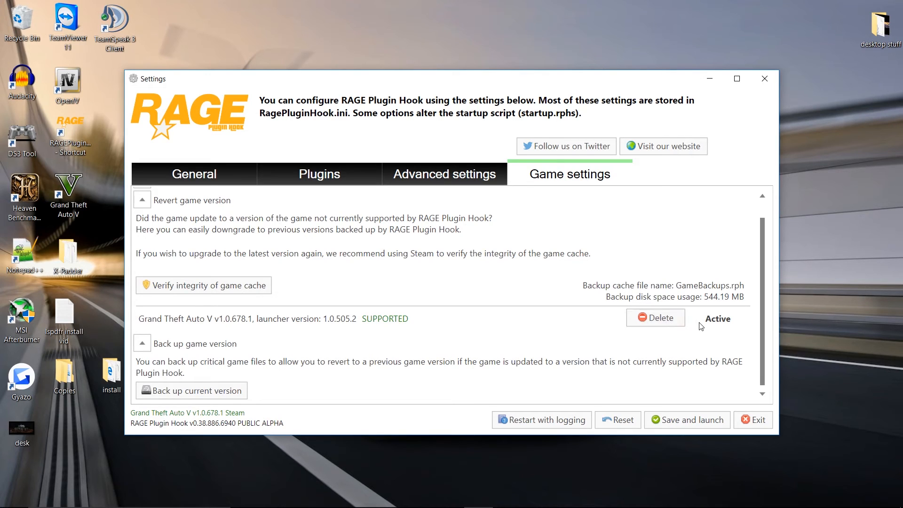
{"action": "mouse_move", "coordinate": [674, 329]}
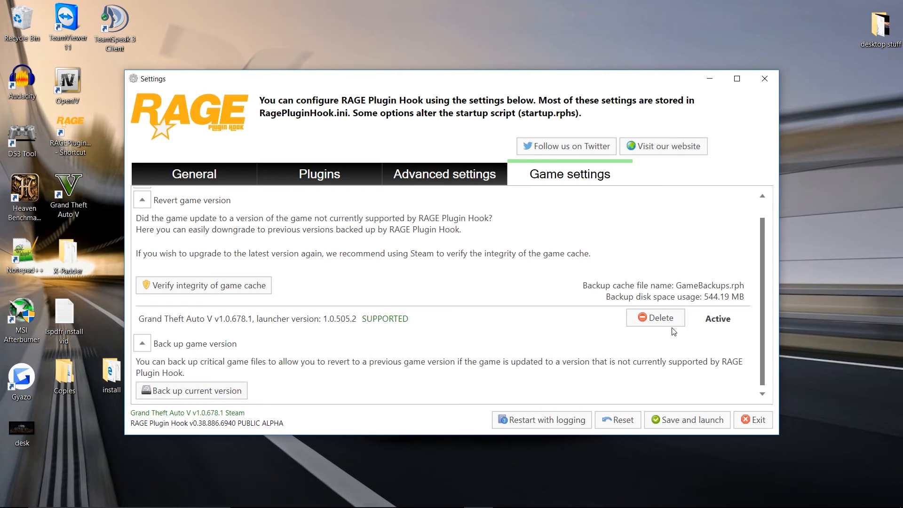
{"action": "mouse_move", "coordinate": [686, 420]}
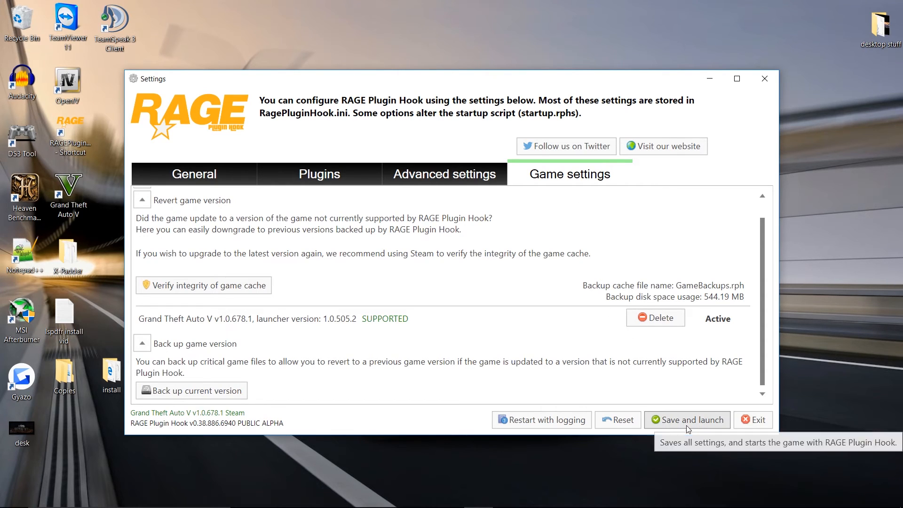
{"action": "mouse_move", "coordinate": [753, 420]}
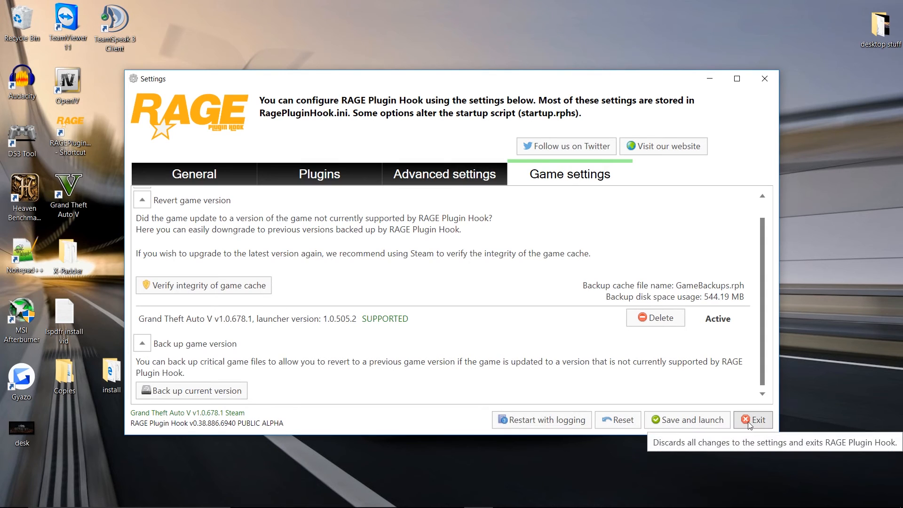
Step: Exit RAGE Plugin Hook and reopen the Grand Theft Auto V folder from the taskbar list
{"action": "left_click", "coordinate": [755, 419]}
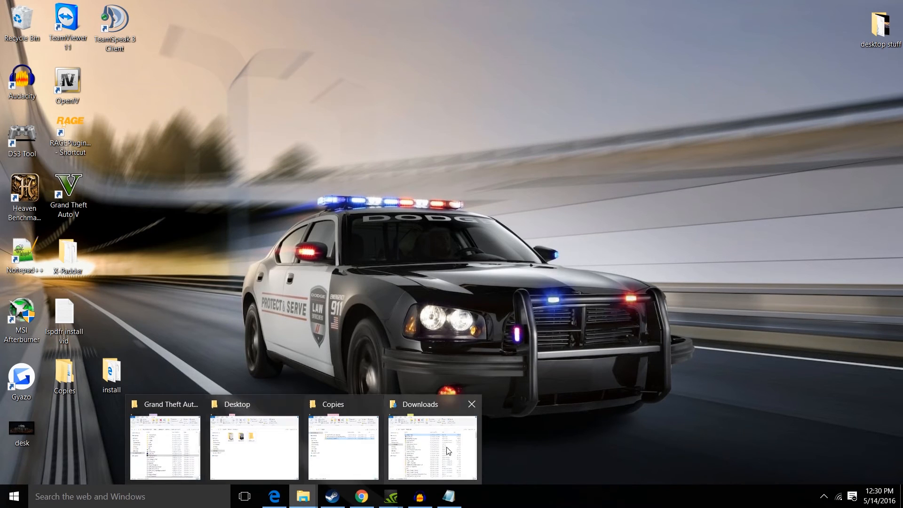
{"action": "left_click", "coordinate": [431, 448]}
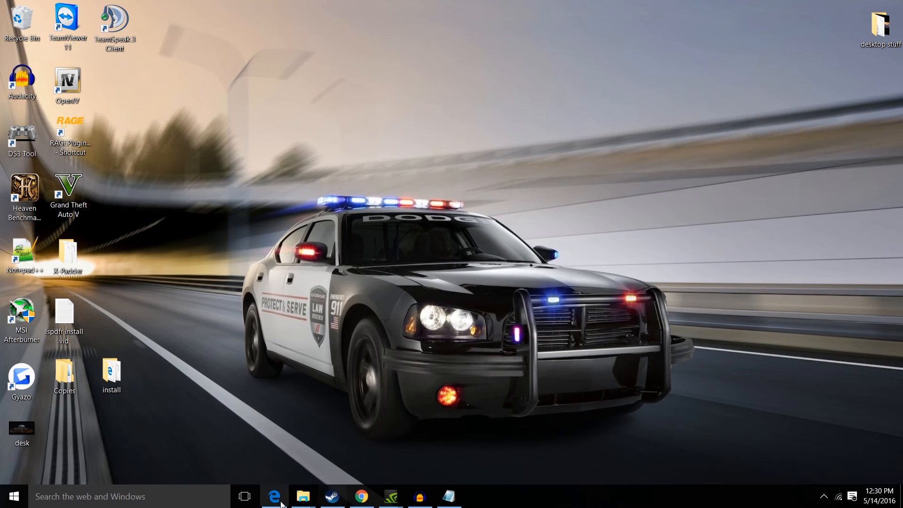
{"action": "right_click", "coordinate": [302, 496]}
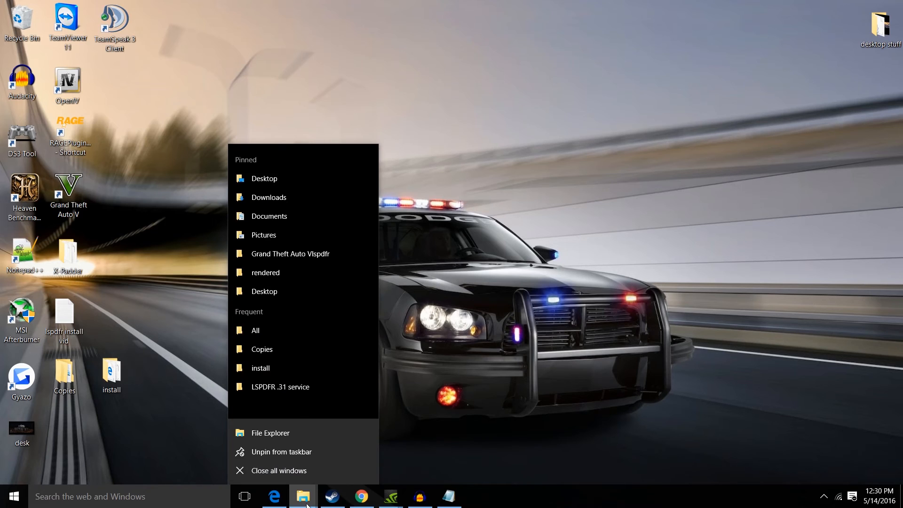
{"action": "left_click", "coordinate": [290, 253]}
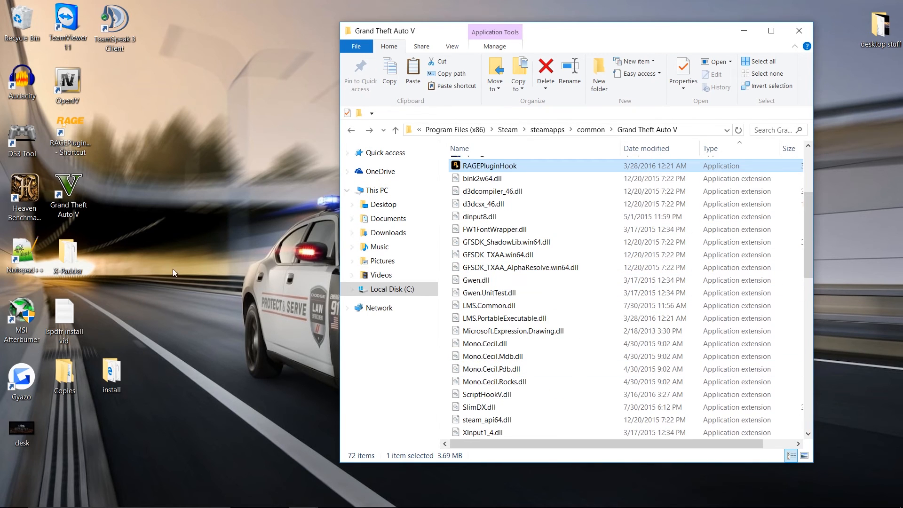
Step: Create an empty lspdfr folder inside plugins and look inside it
{"action": "scroll", "scroll_direction": "up", "scroll_amount": 3}
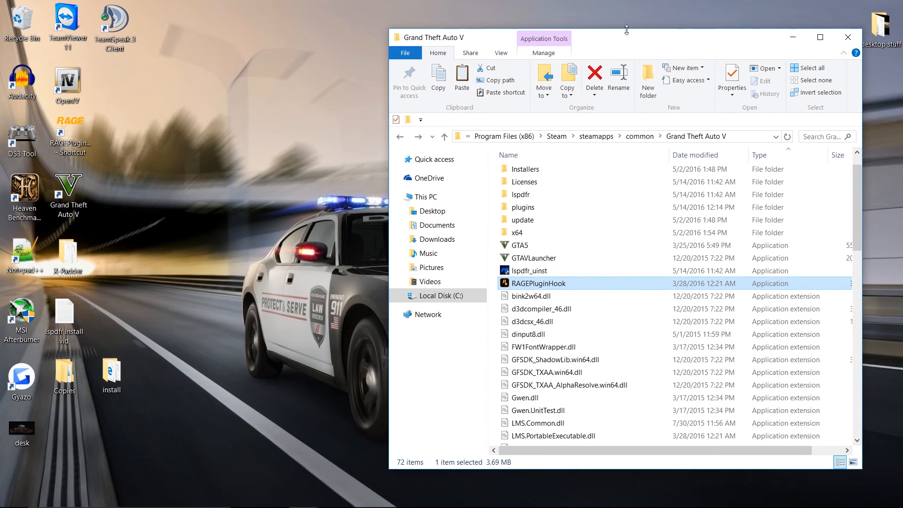
{"action": "mouse_move", "coordinate": [544, 219]}
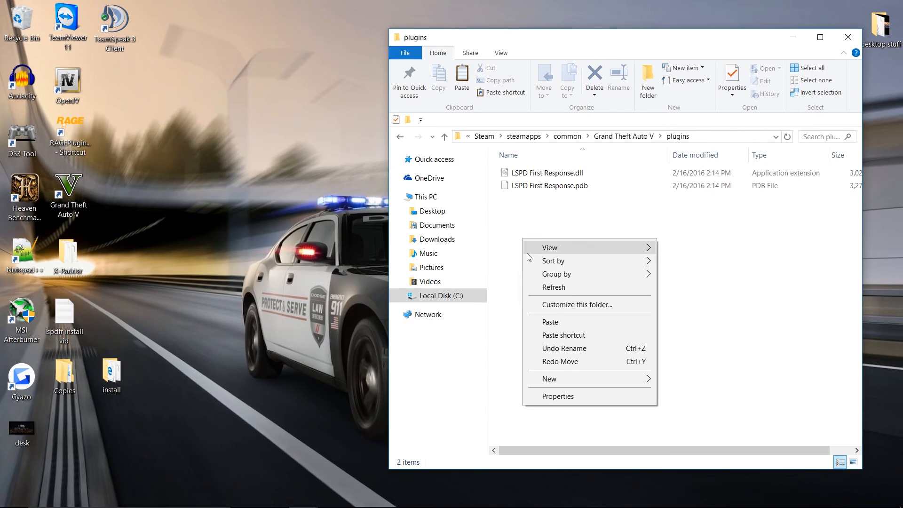
{"action": "left_click", "coordinate": [548, 378]}
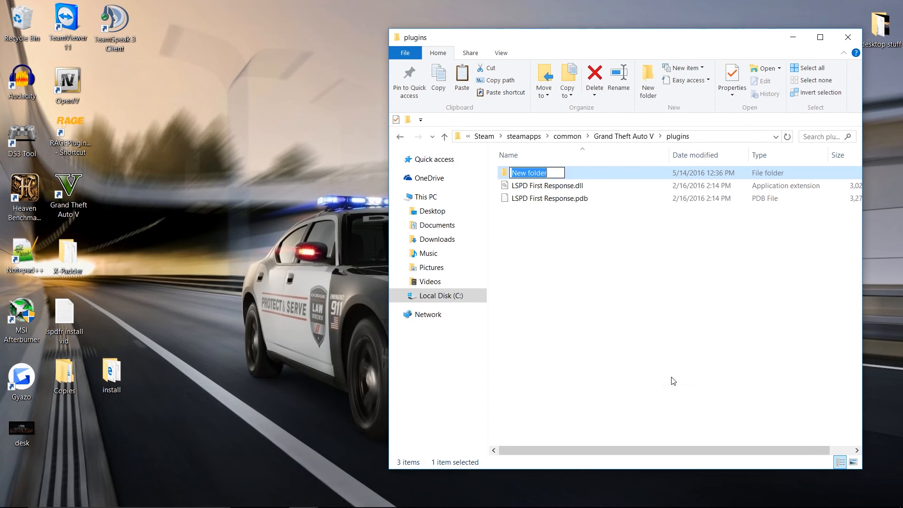
{"action": "type", "text": "lspdfr"}
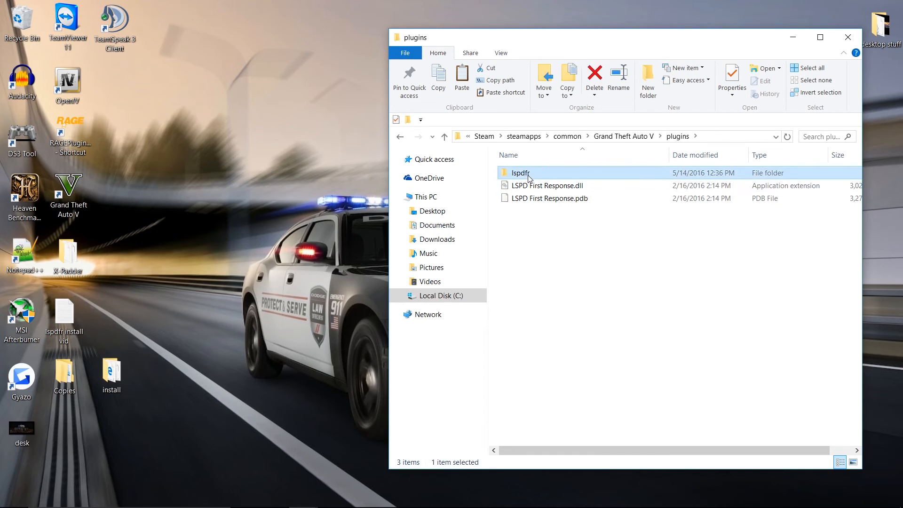
{"action": "double_click", "coordinate": [520, 174]}
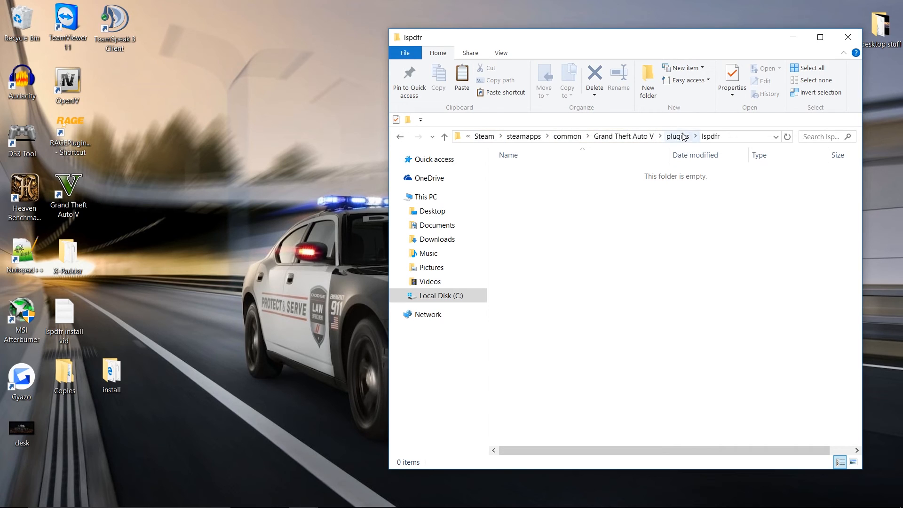
{"action": "mouse_move", "coordinate": [664, 353]}
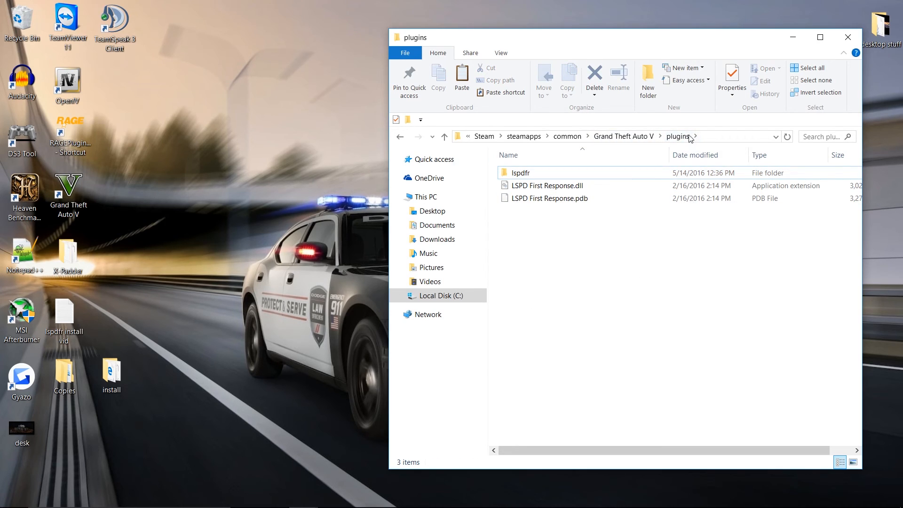
{"action": "double_click", "coordinate": [519, 172]}
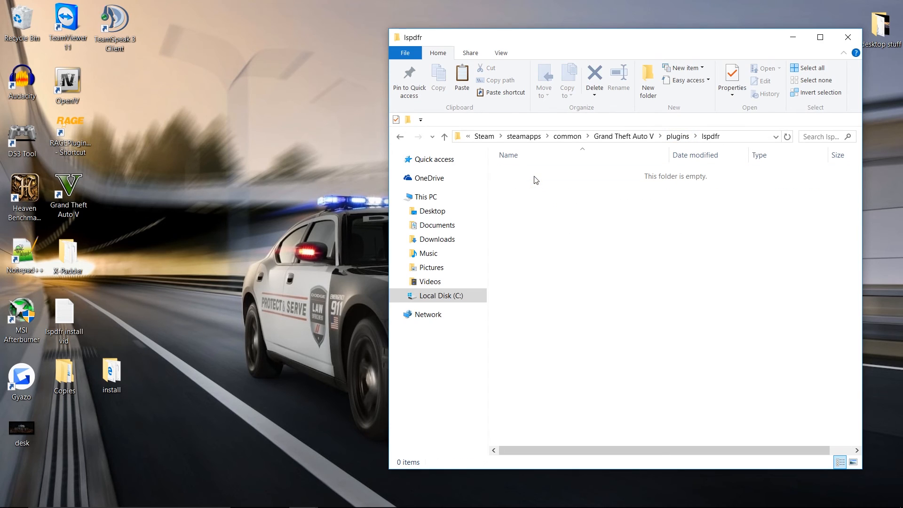
{"action": "mouse_move", "coordinate": [632, 229]}
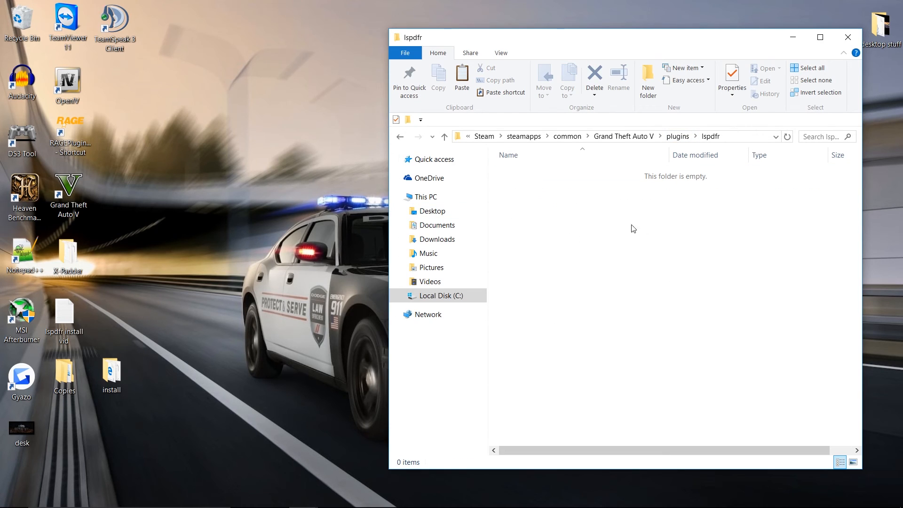
{"action": "mouse_move", "coordinate": [814, 306]}
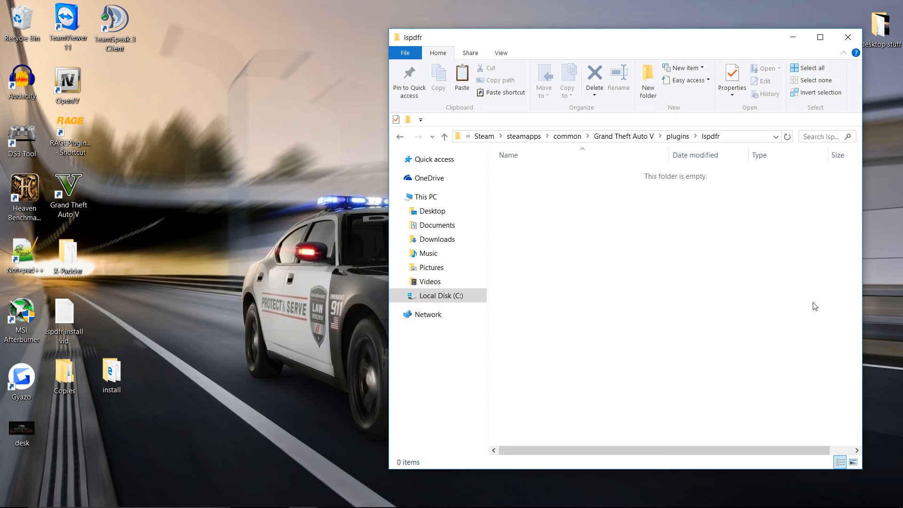
{"action": "mouse_move", "coordinate": [618, 220]}
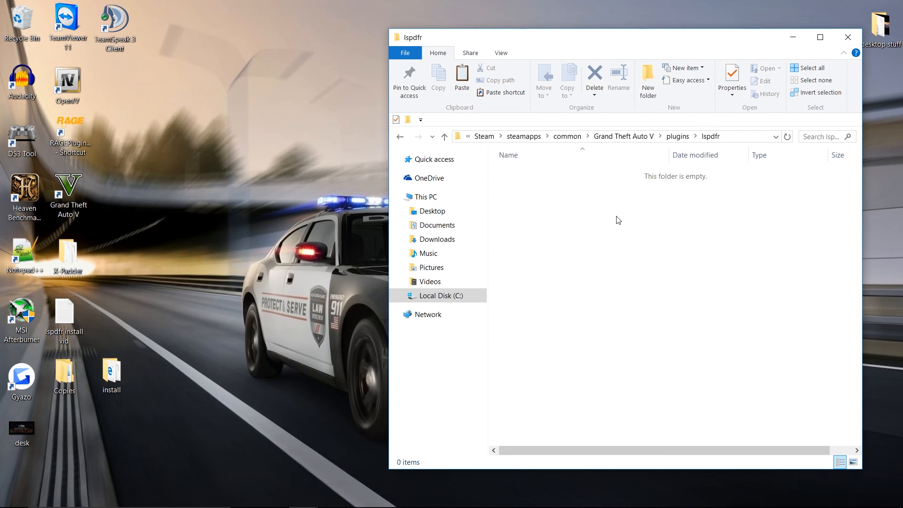
{"action": "mouse_move", "coordinate": [630, 208]}
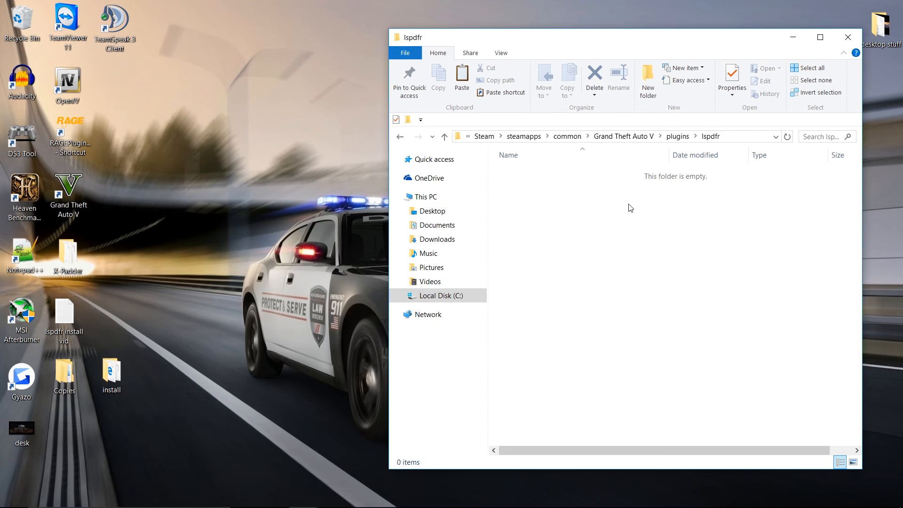
{"action": "mouse_move", "coordinate": [546, 236]}
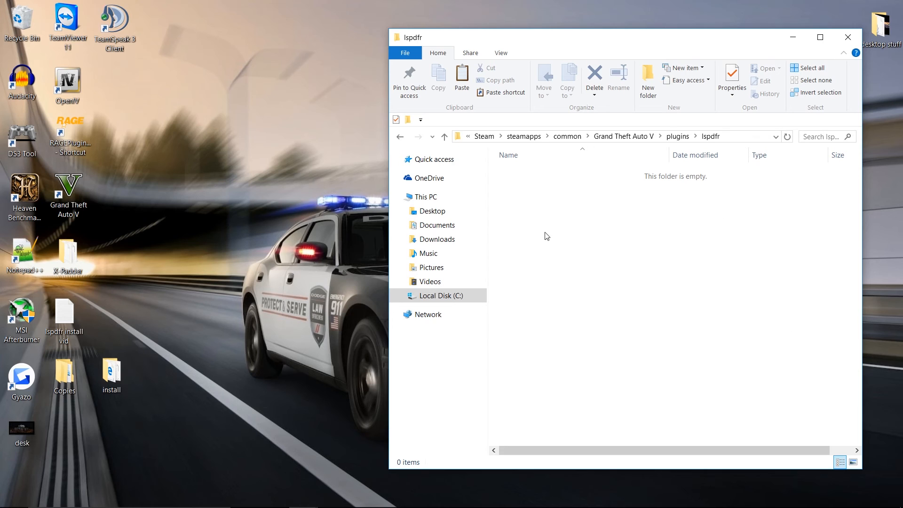
{"action": "mouse_move", "coordinate": [717, 265]}
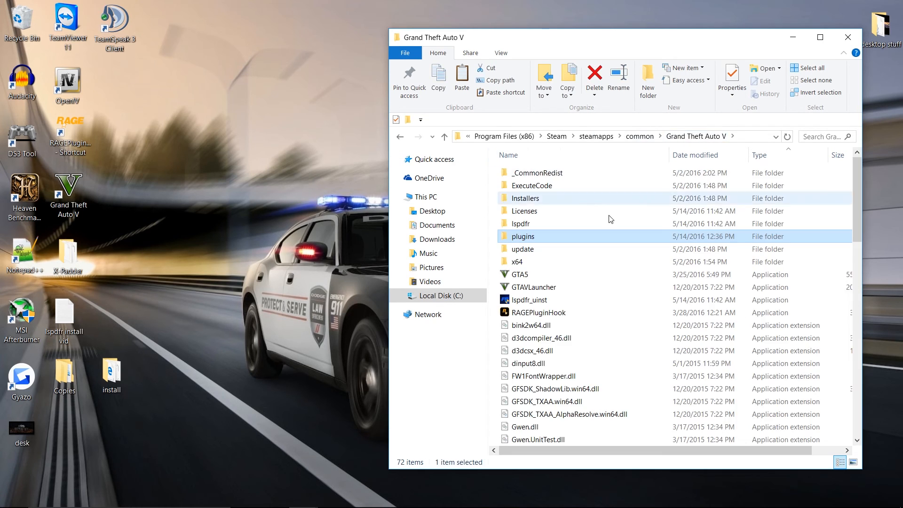
{"action": "double_click", "coordinate": [521, 224]}
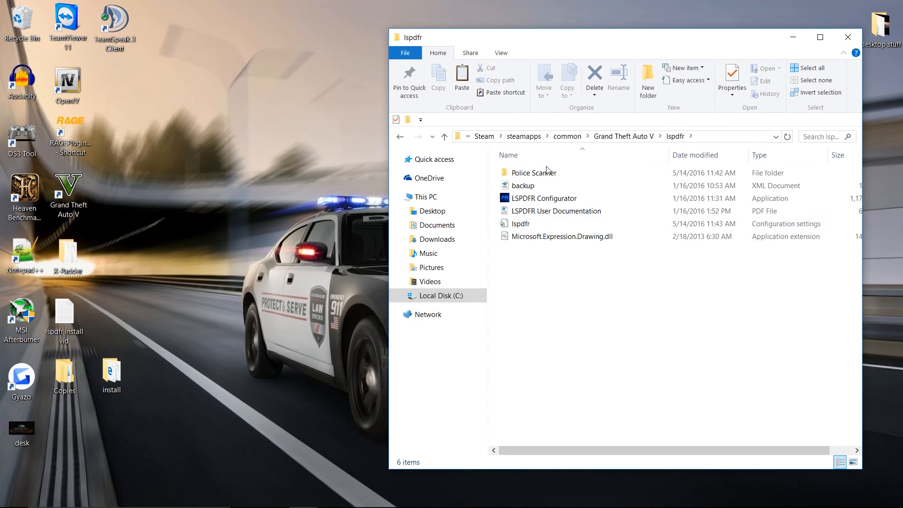
{"action": "double_click", "coordinate": [532, 172]}
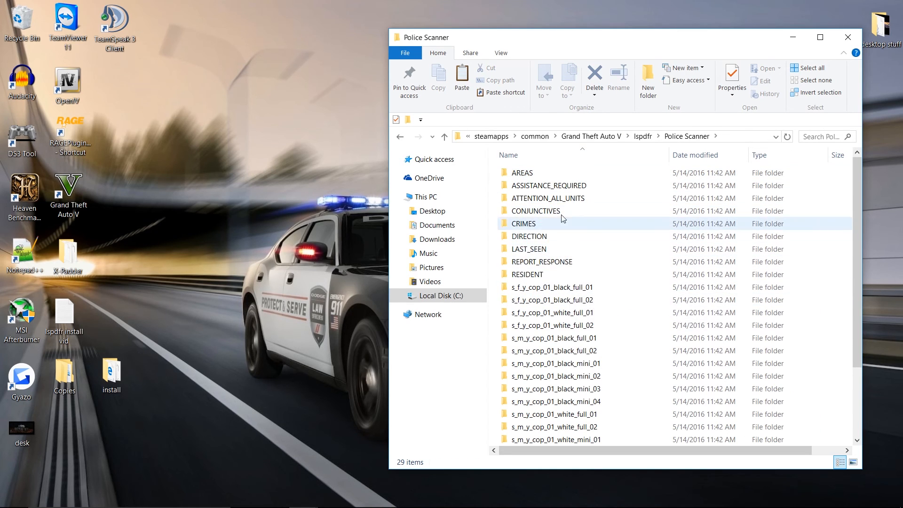
{"action": "mouse_move", "coordinate": [614, 346]}
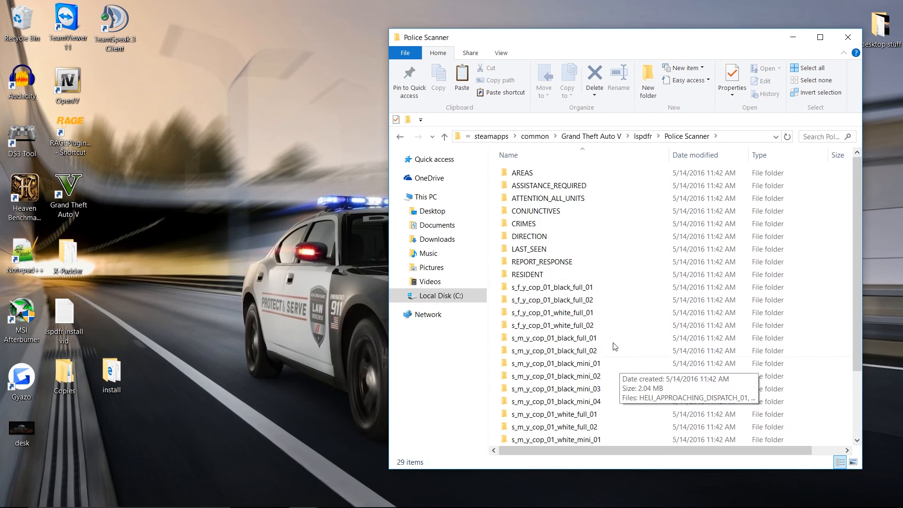
{"action": "left_click", "coordinate": [444, 136]}
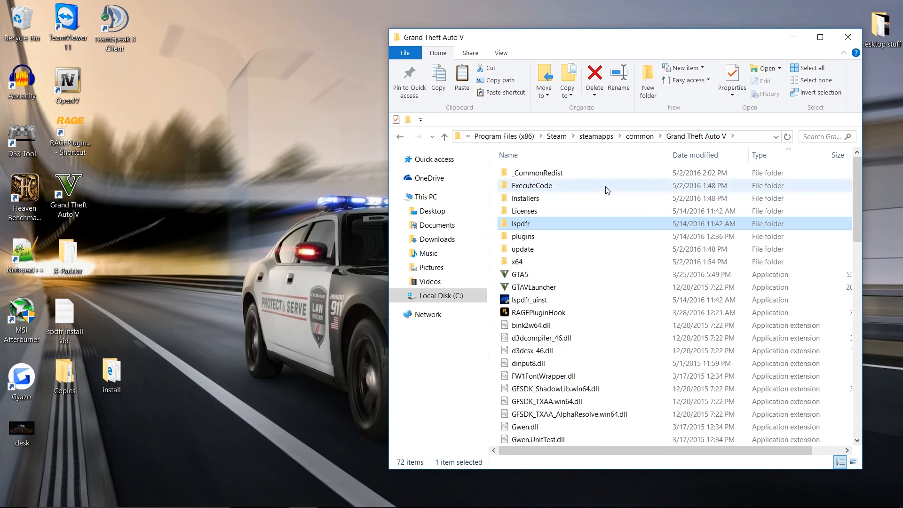
{"action": "scroll", "scroll_direction": "down", "scroll_amount": 3}
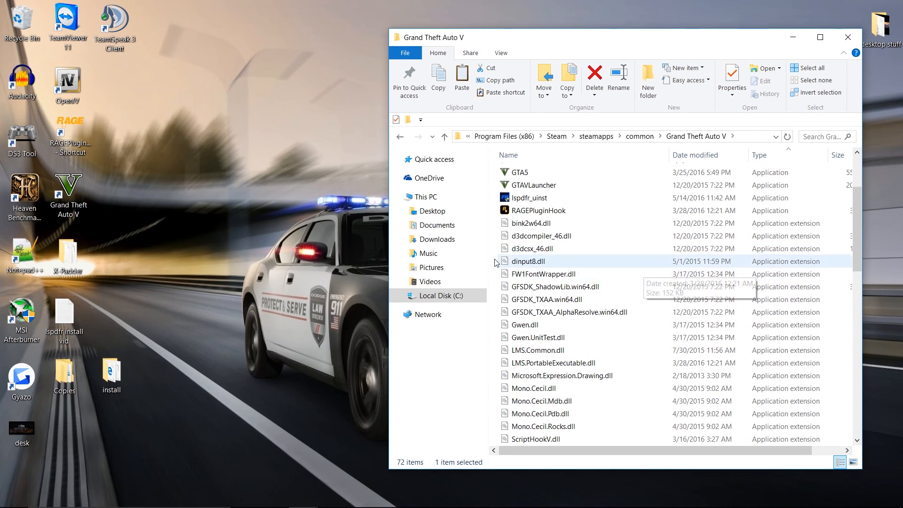
{"action": "scroll", "scroll_direction": "down", "scroll_amount": 3}
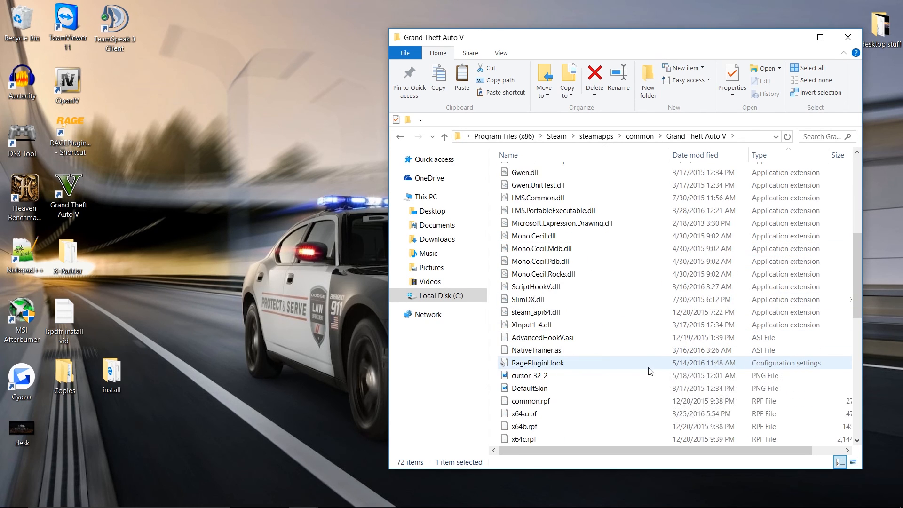
{"action": "mouse_move", "coordinate": [567, 363]}
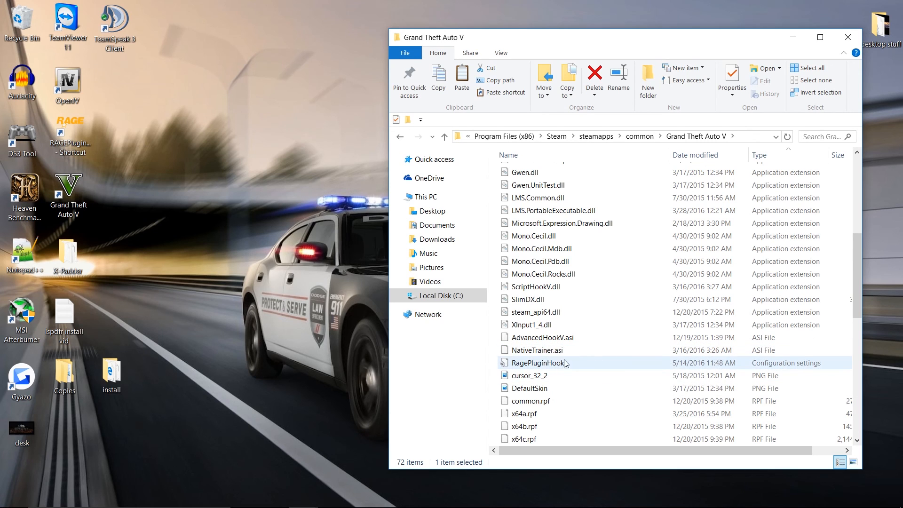
{"action": "left_click", "coordinate": [537, 350]}
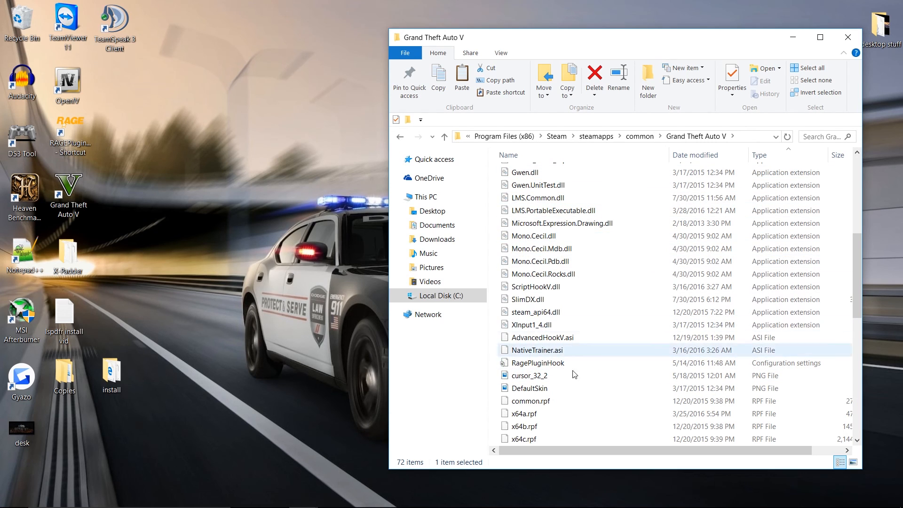
{"action": "scroll", "scroll_direction": "up", "scroll_amount": 3}
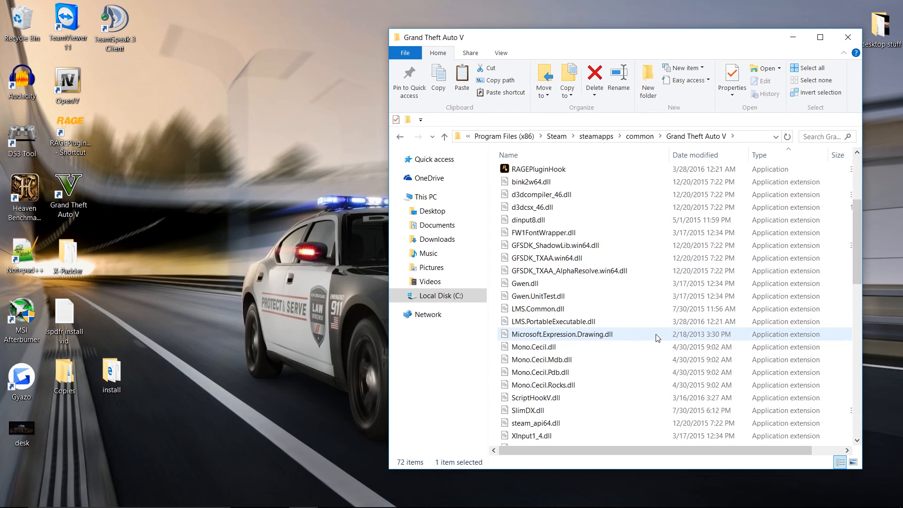
{"action": "scroll", "scroll_direction": "up", "scroll_amount": 3}
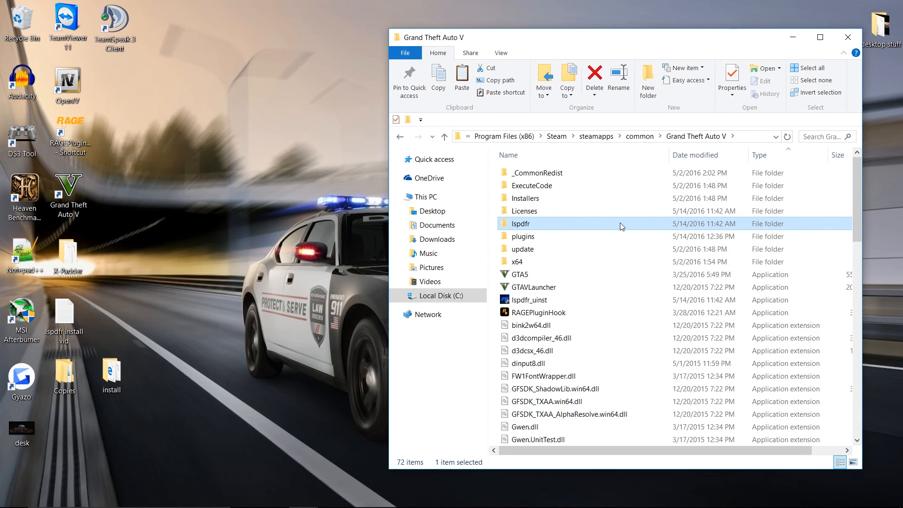
{"action": "mouse_move", "coordinate": [629, 198]}
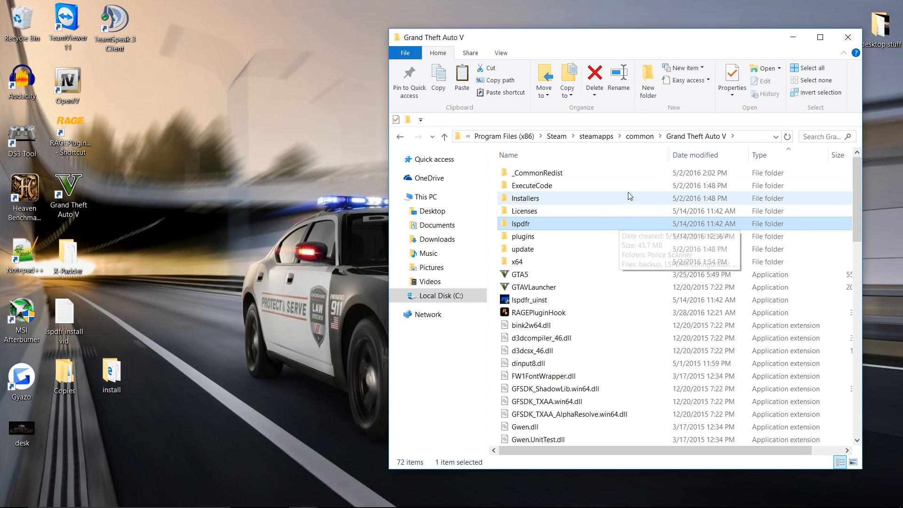
{"action": "double_click", "coordinate": [523, 236]}
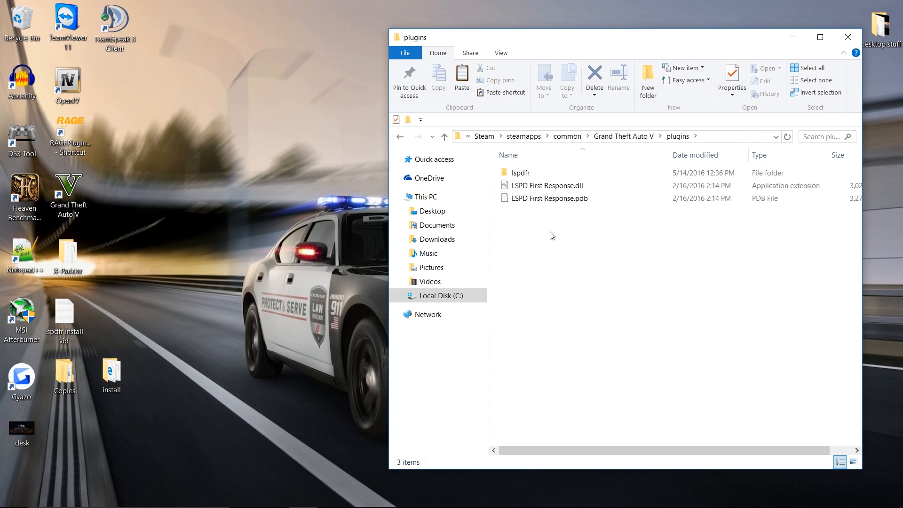
{"action": "mouse_move", "coordinate": [543, 212]}
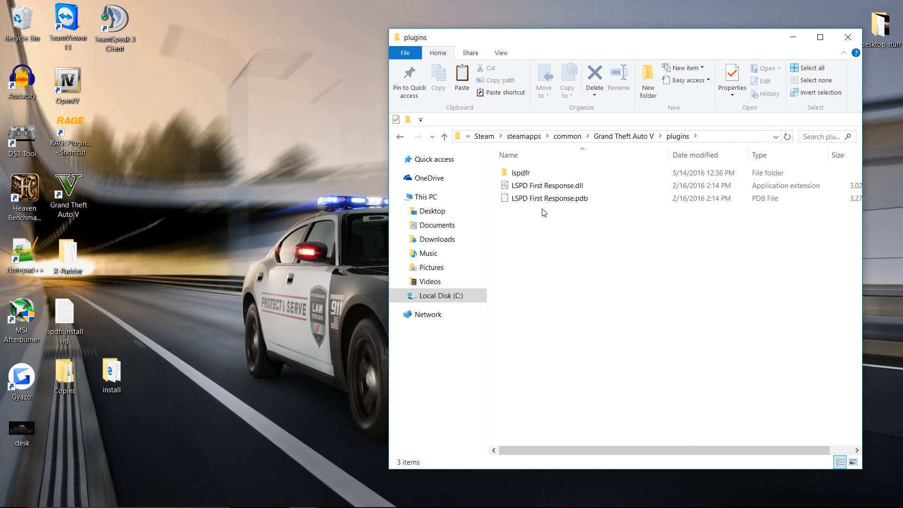
{"action": "double_click", "coordinate": [520, 172]}
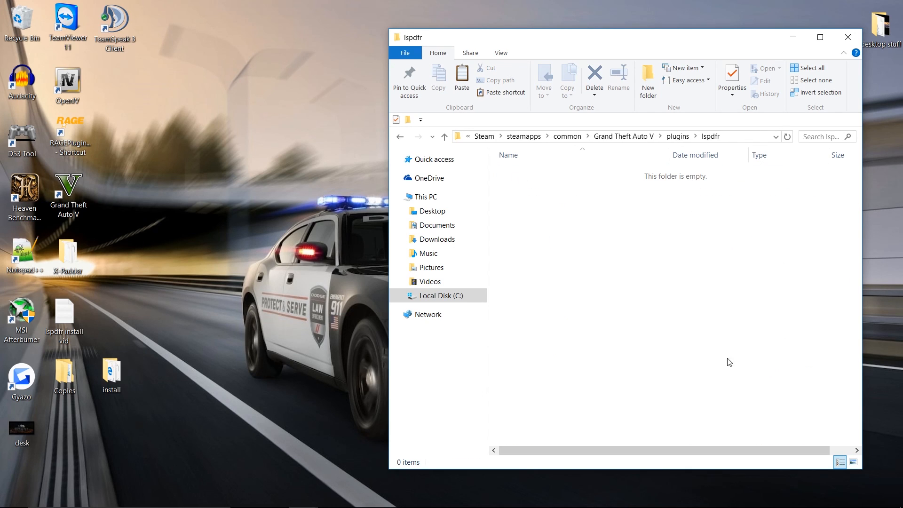
{"action": "left_click", "coordinate": [400, 136]}
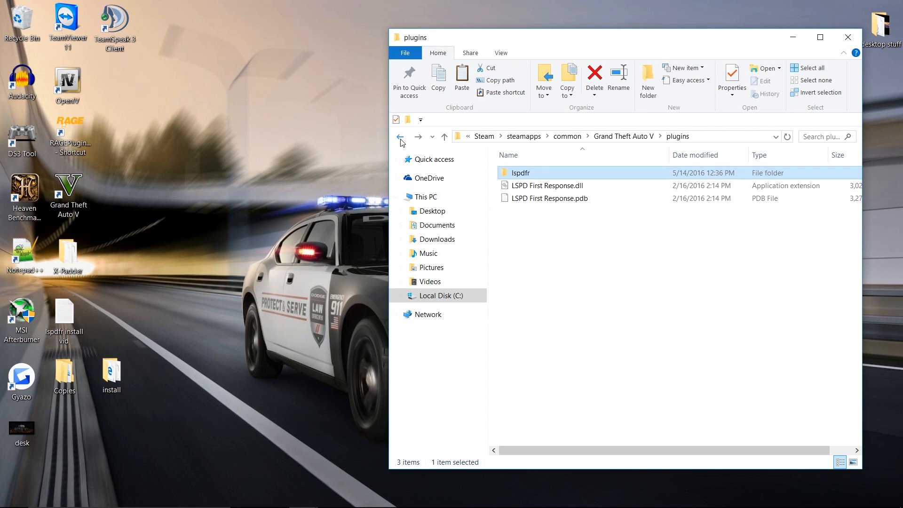
{"action": "left_click", "coordinate": [400, 137]}
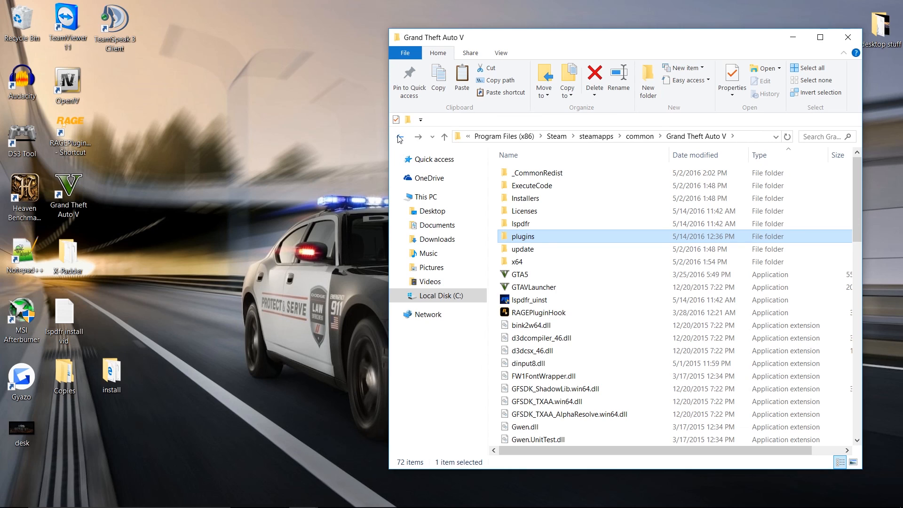
{"action": "mouse_move", "coordinate": [446, 155]}
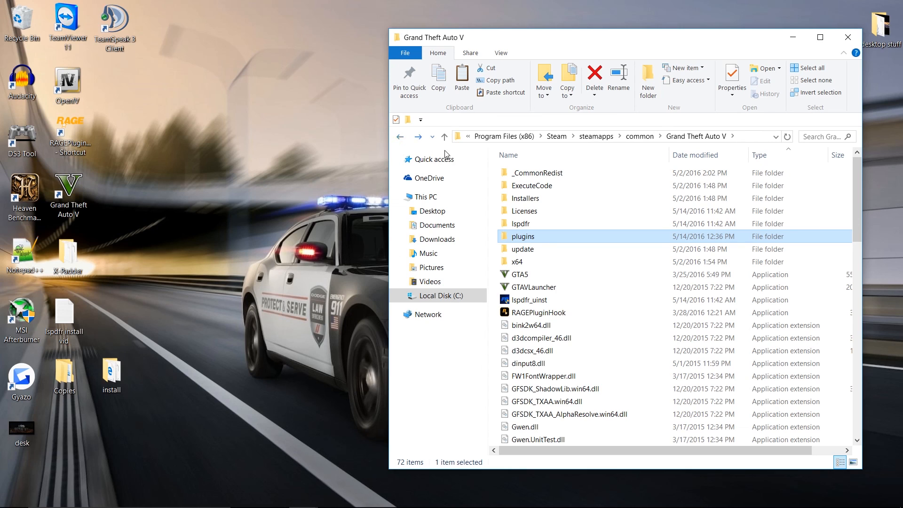
{"action": "mouse_move", "coordinate": [537, 243]}
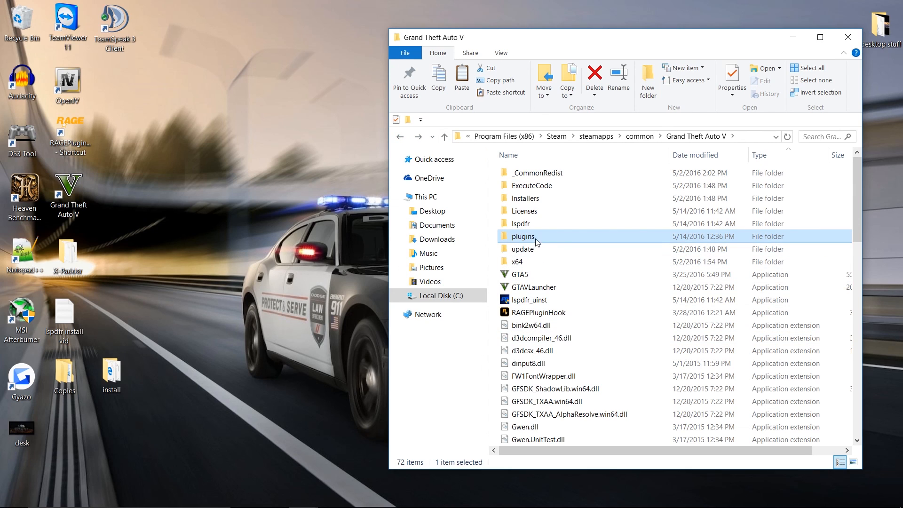
{"action": "mouse_move", "coordinate": [524, 236]}
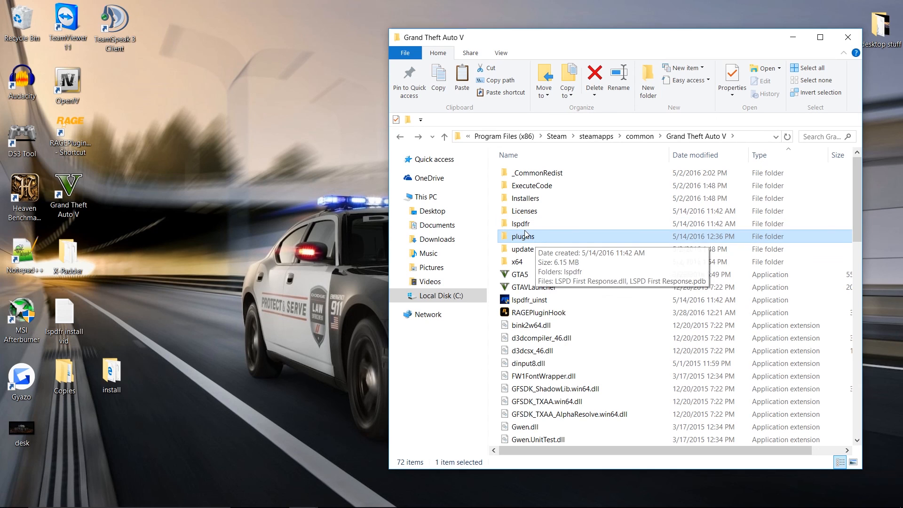
{"action": "mouse_move", "coordinate": [524, 236]}
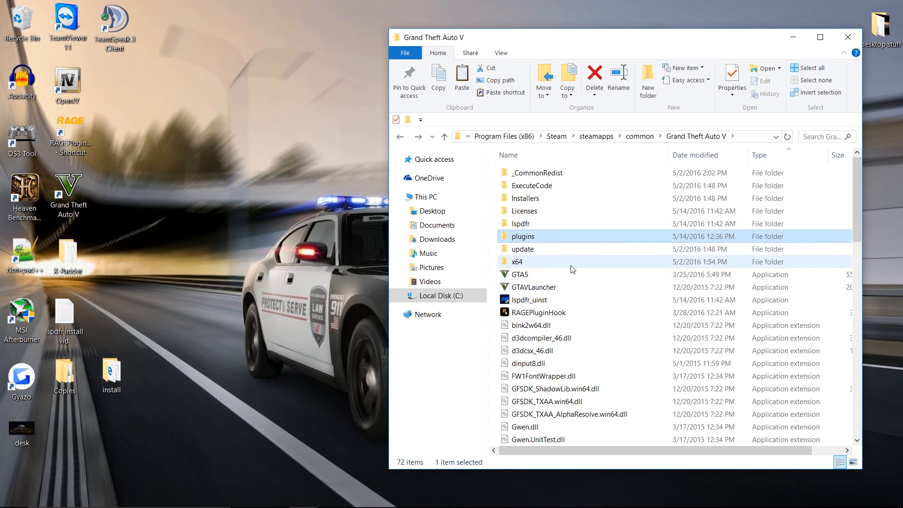
{"action": "mouse_move", "coordinate": [572, 274]}
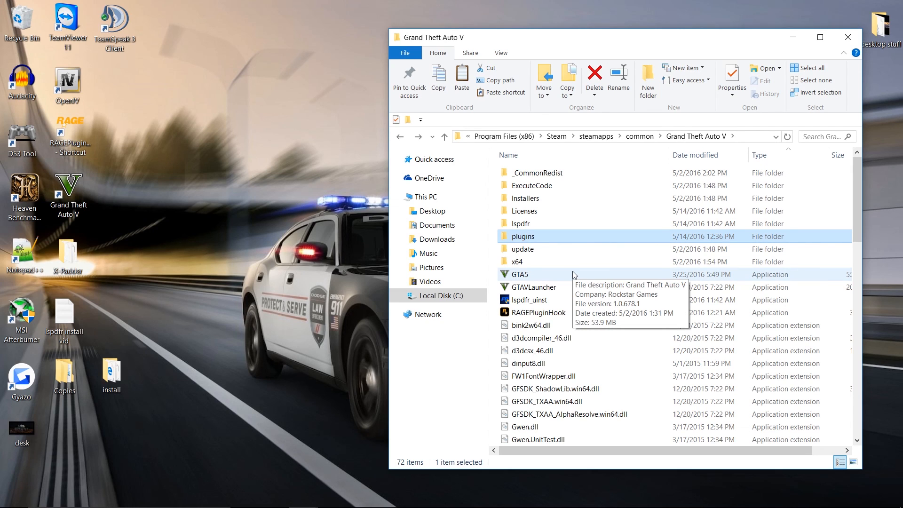
{"action": "mouse_move", "coordinate": [520, 224]}
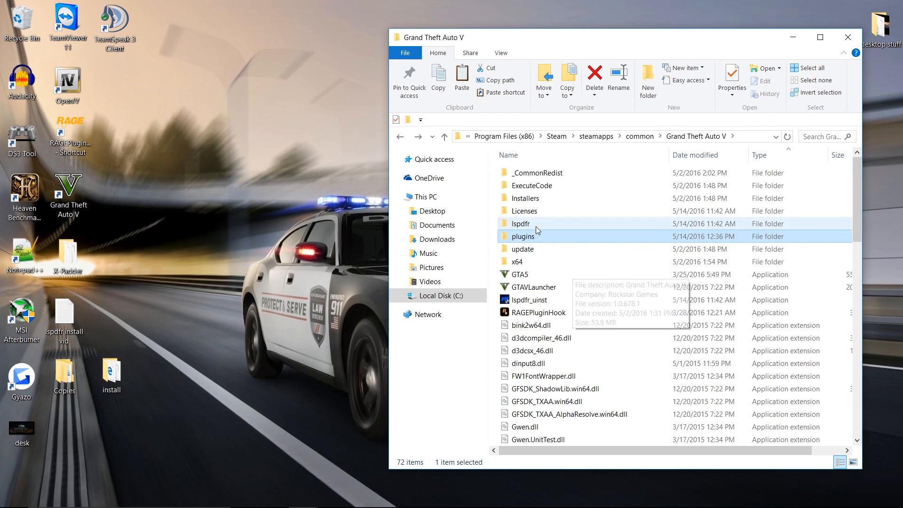
{"action": "double_click", "coordinate": [523, 236]}
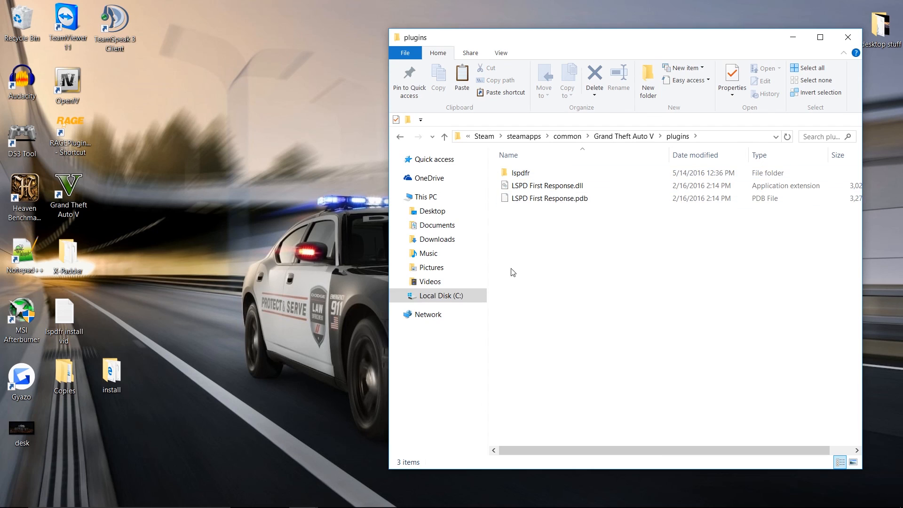
{"action": "double_click", "coordinate": [520, 172]}
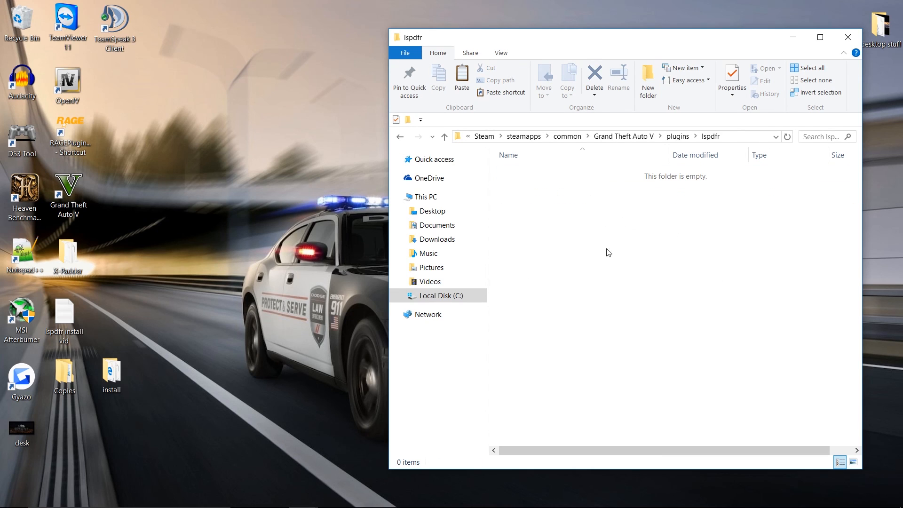
{"action": "mouse_move", "coordinate": [770, 197]}
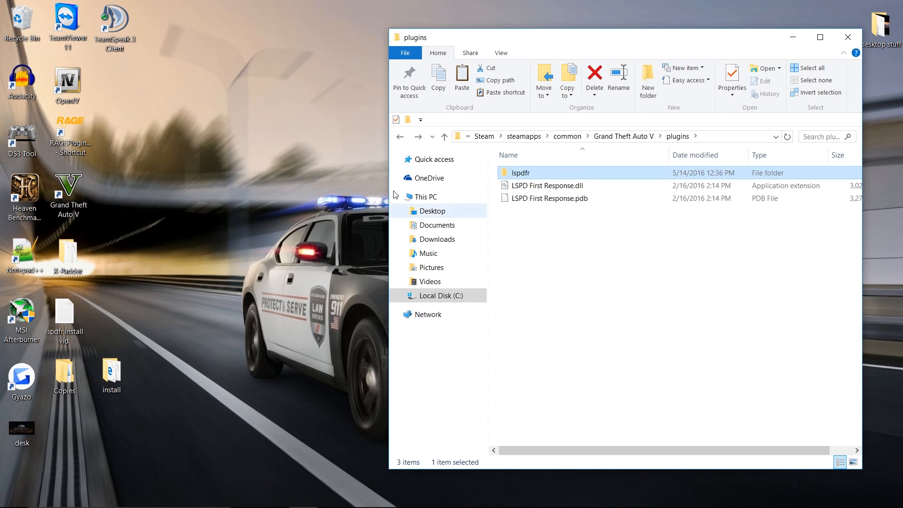
{"action": "left_click", "coordinate": [444, 136]}
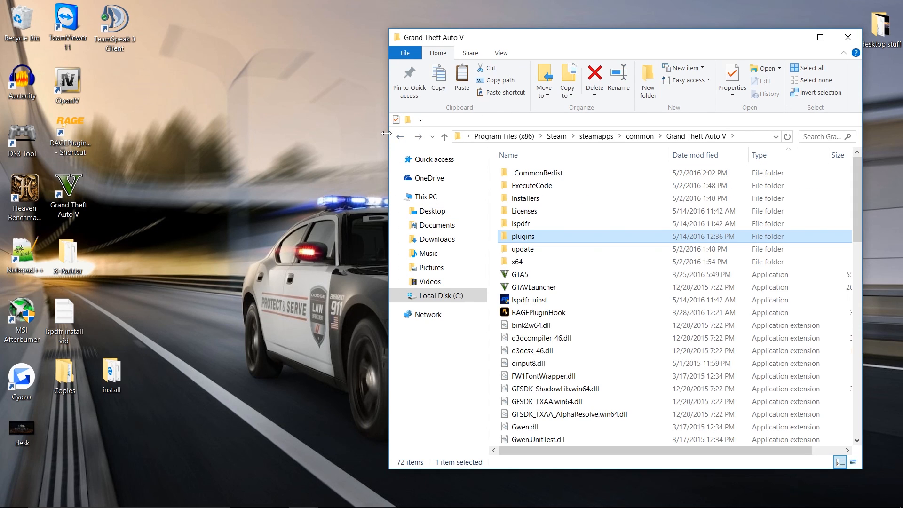